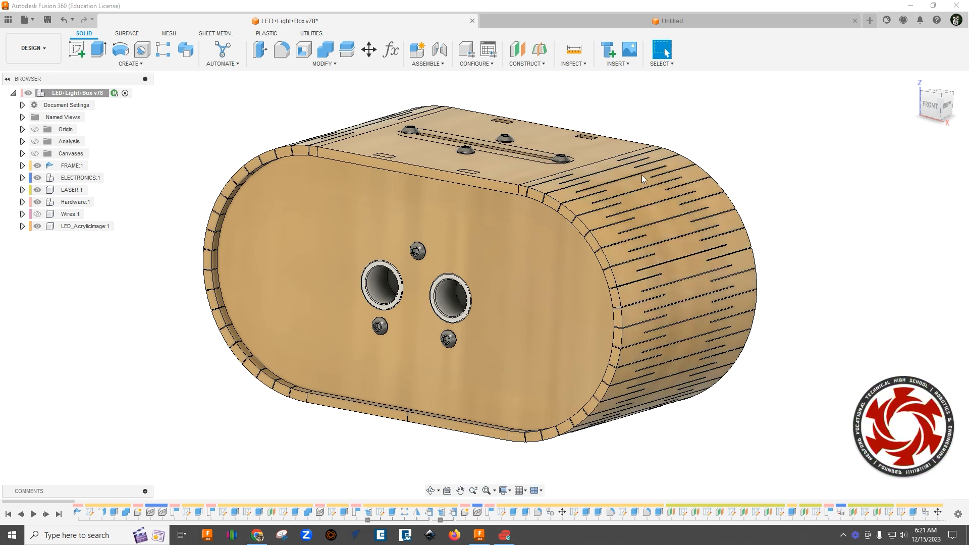
mouse_move(709, 409)
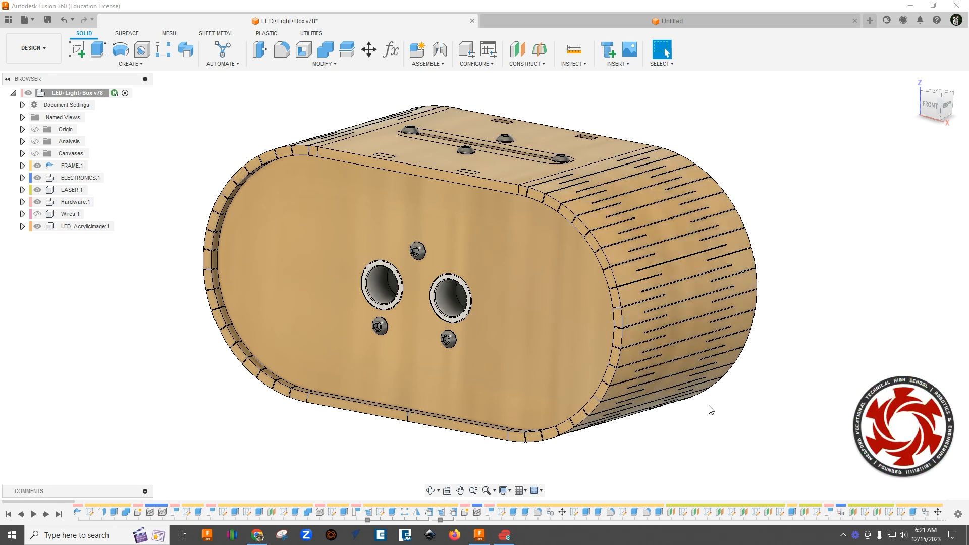
In the Untitled design, add a new component named 'Test', giving Test1
left_click_drag(711, 410, 763, 388)
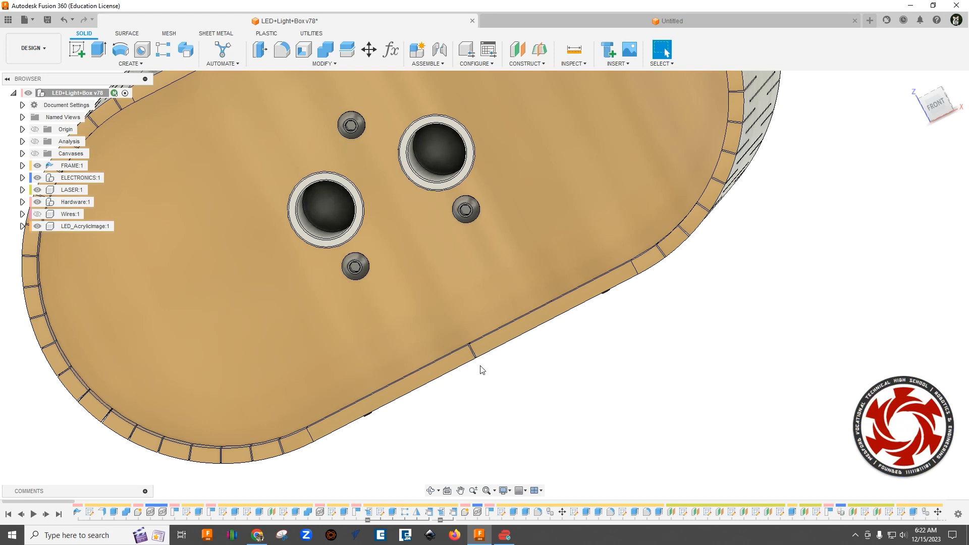
left_click_drag(482, 370, 580, 391)
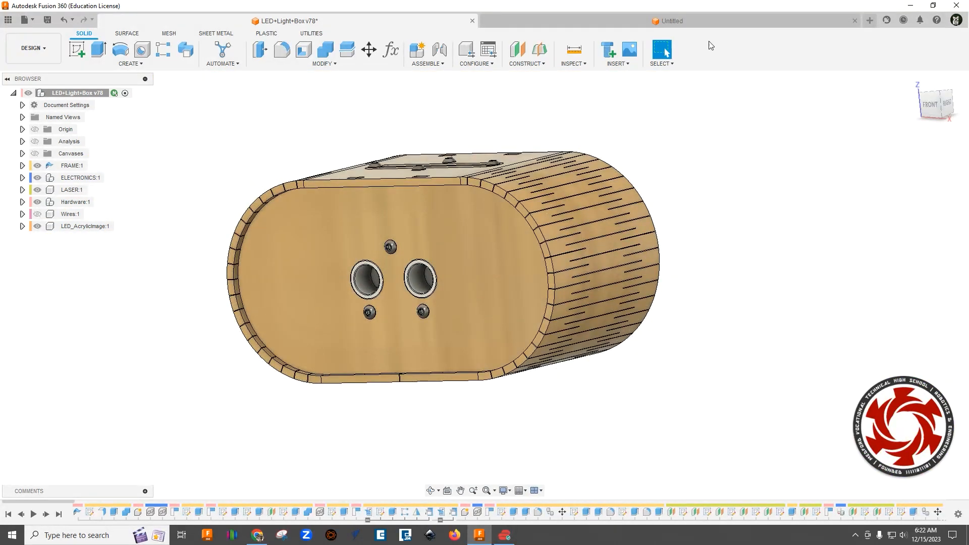
left_click(670, 20)
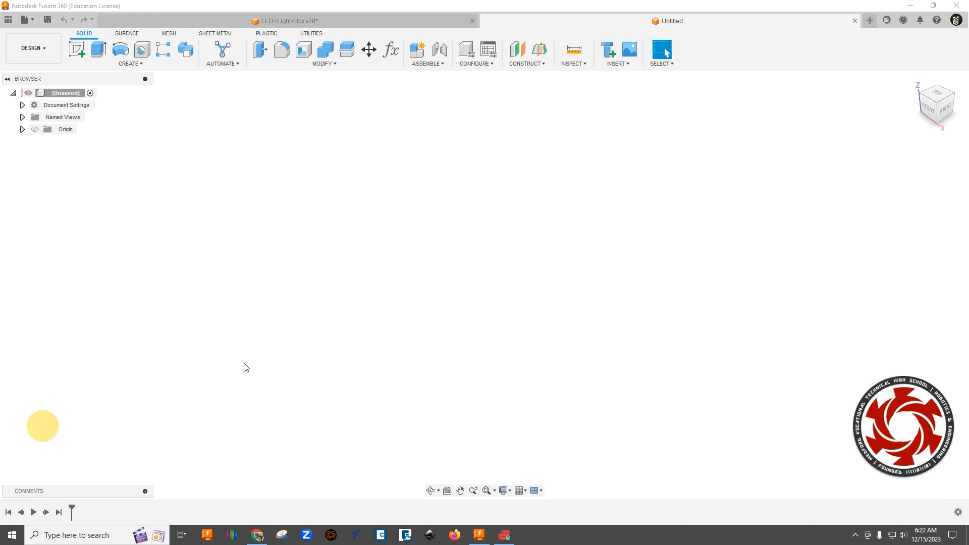
mouse_move(438, 71)
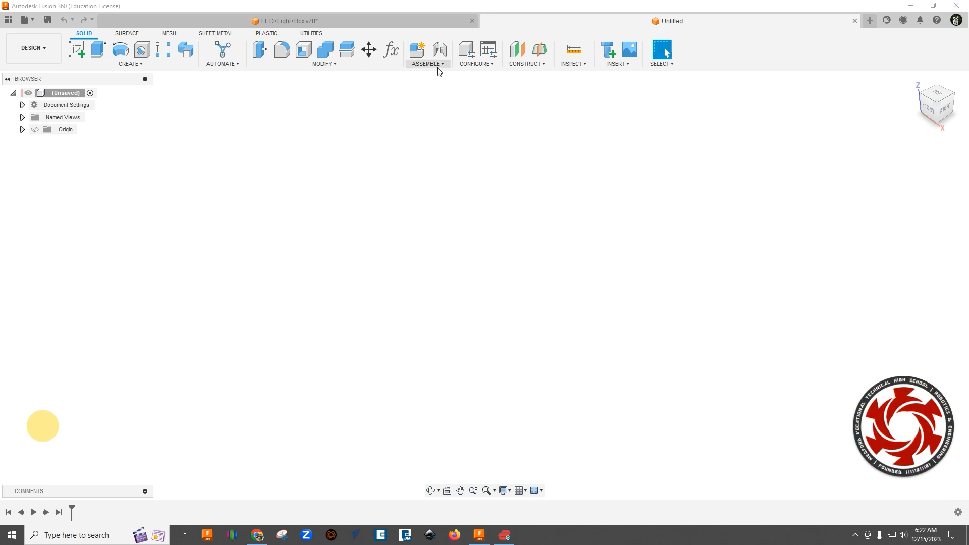
left_click(417, 49)
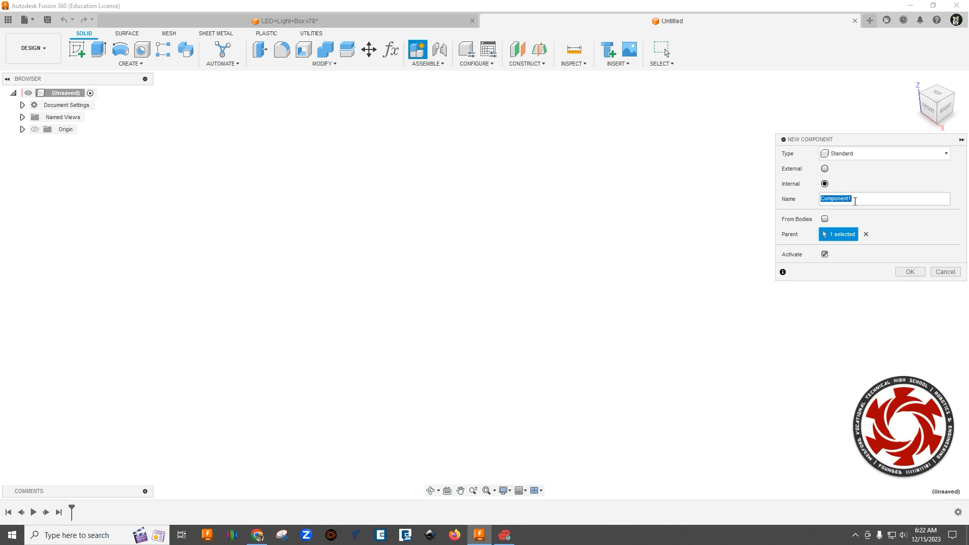
type("Test")
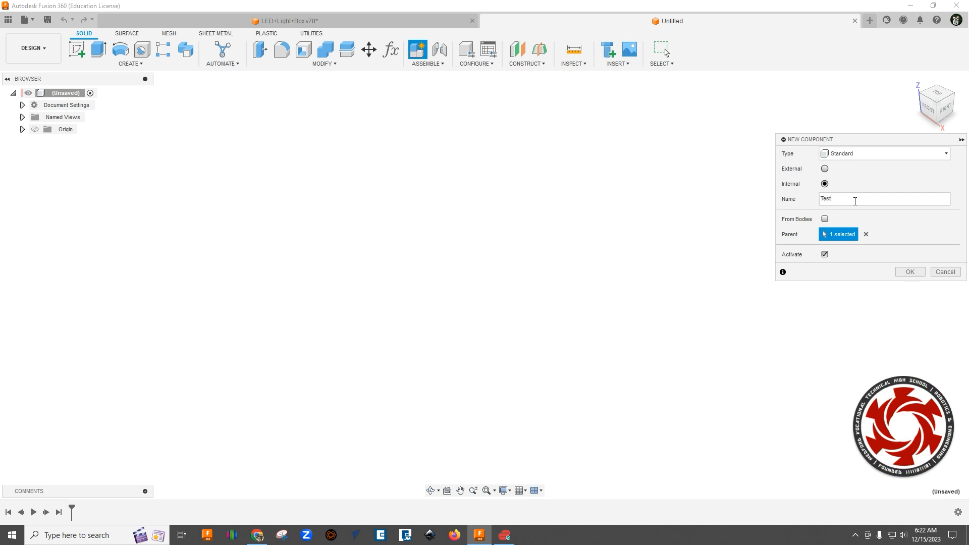
left_click(908, 272)
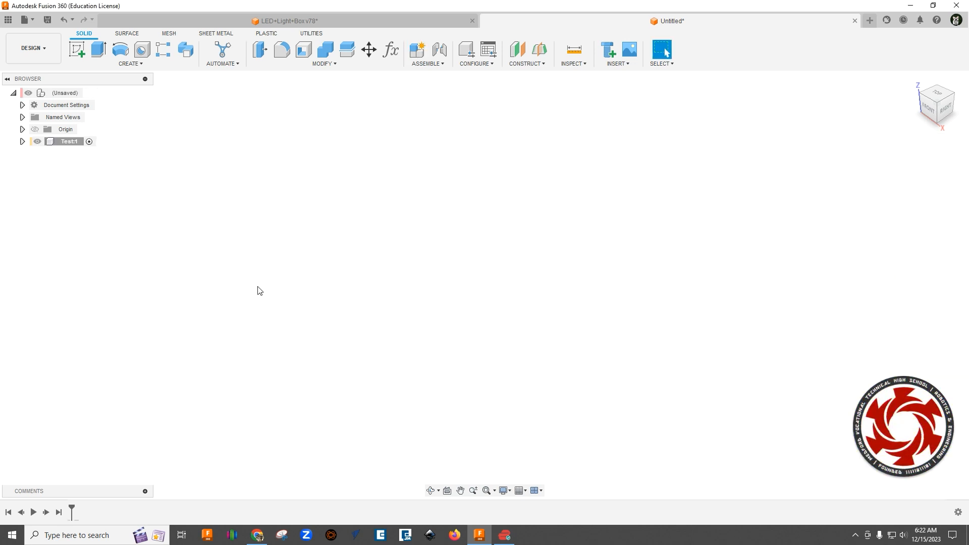
mouse_move(85, 77)
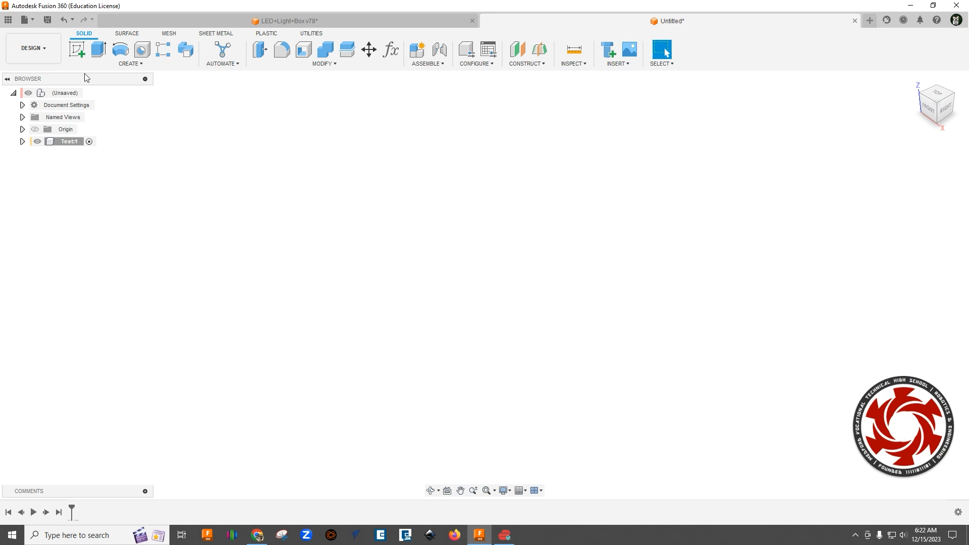
Sketch two horizontal lines on the front plane, joined by a vertical line on the axis
left_click(78, 49)
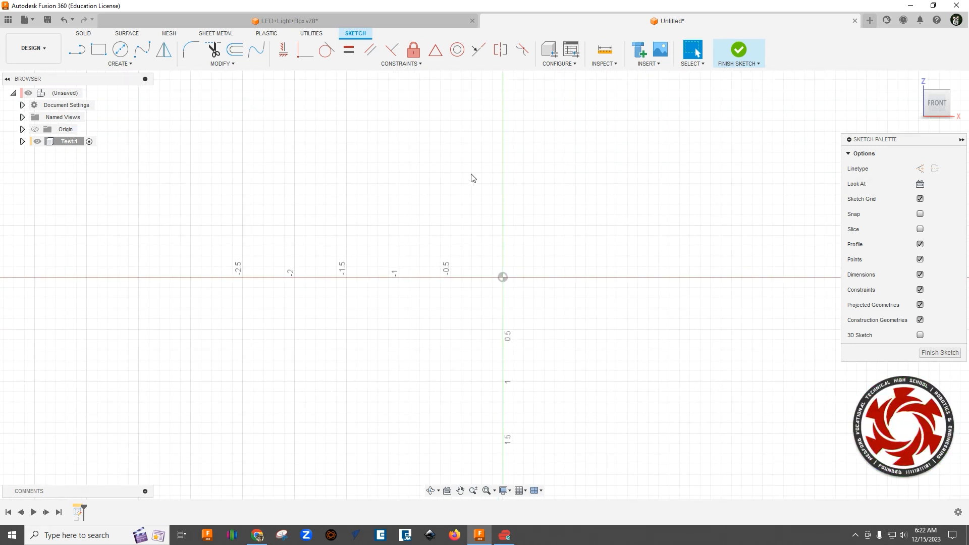
mouse_move(379, 248)
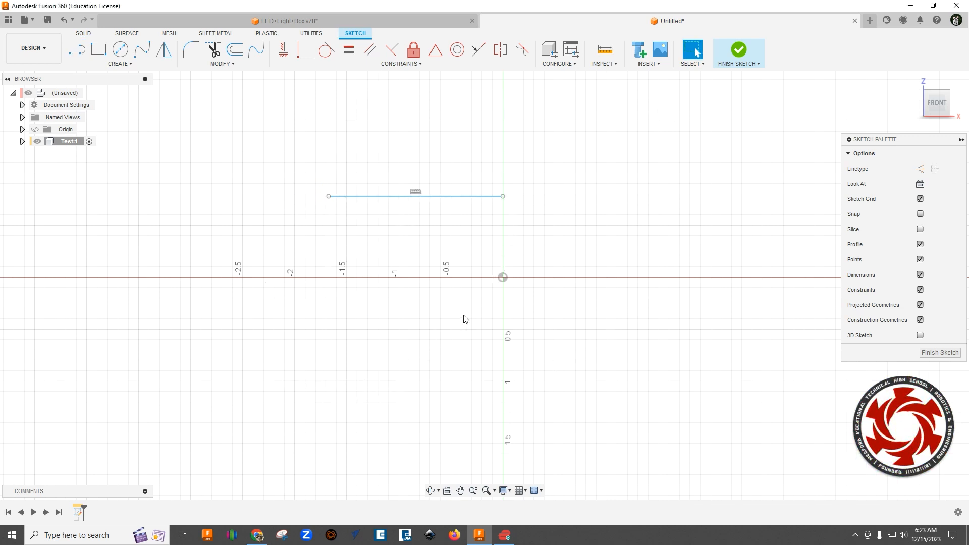
left_click(76, 49)
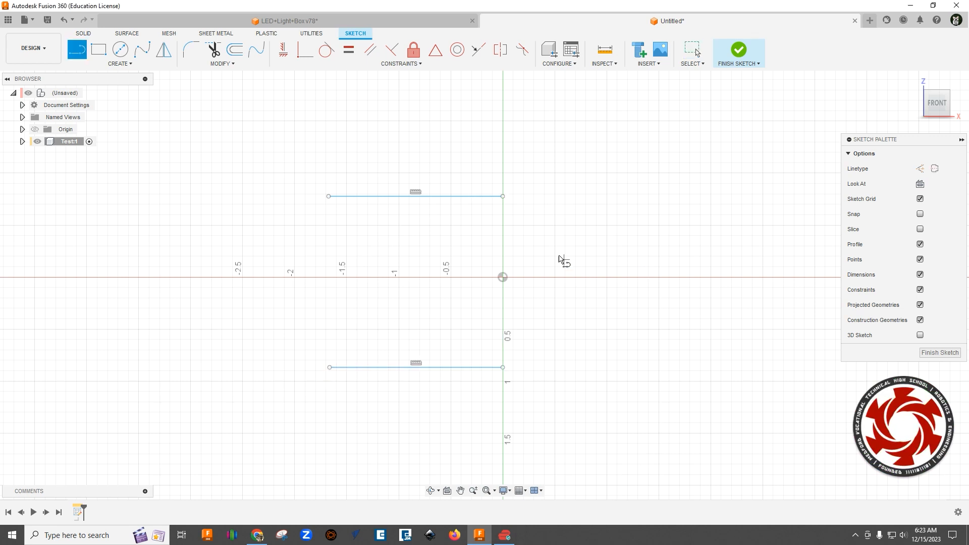
left_click_drag(503, 197, 518, 379)
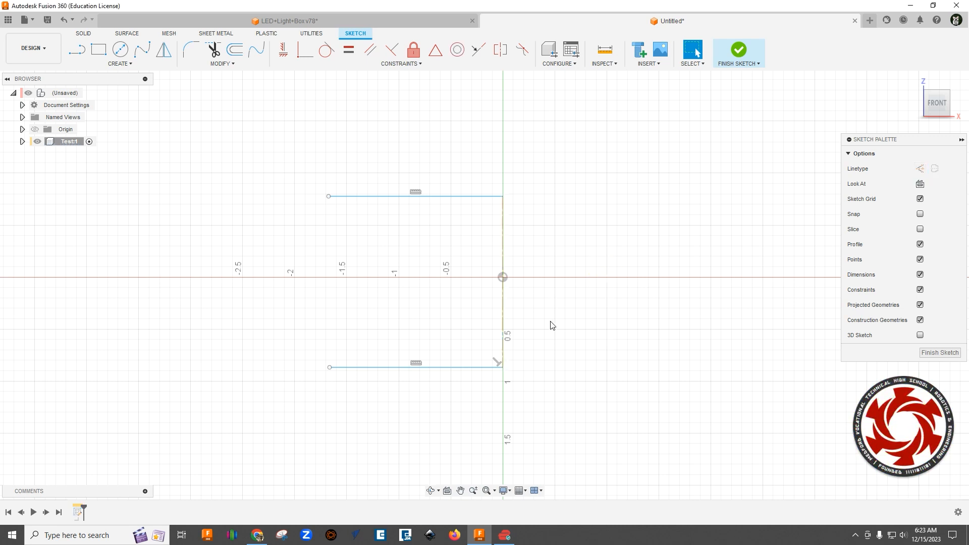
mouse_move(535, 319)
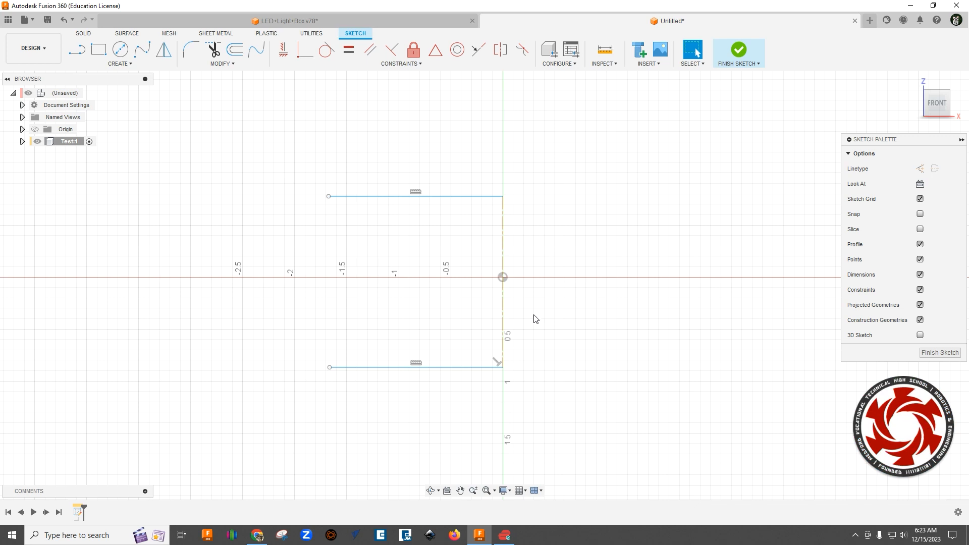
Make the vertical line construction geometry and constrain both horizontal lines equal
left_click(503, 294)
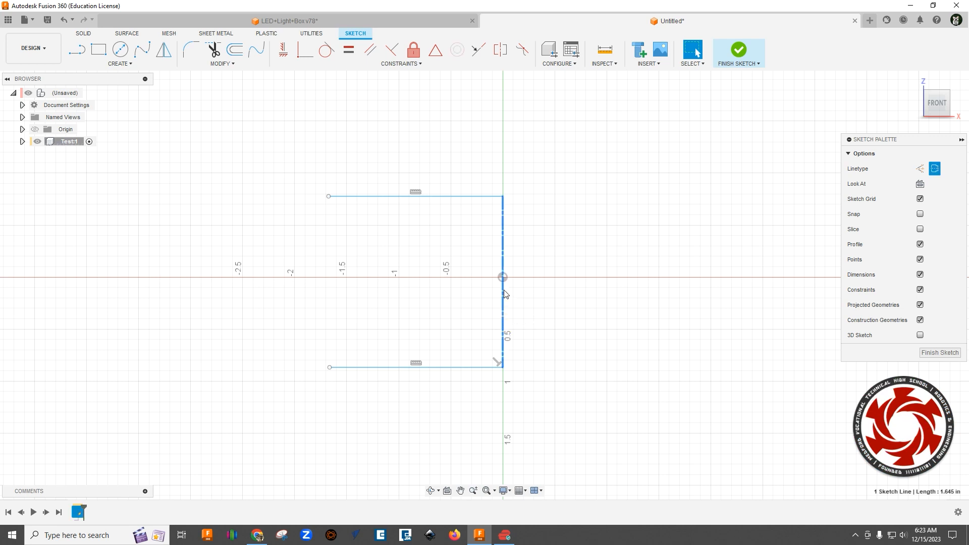
left_click(503, 278)
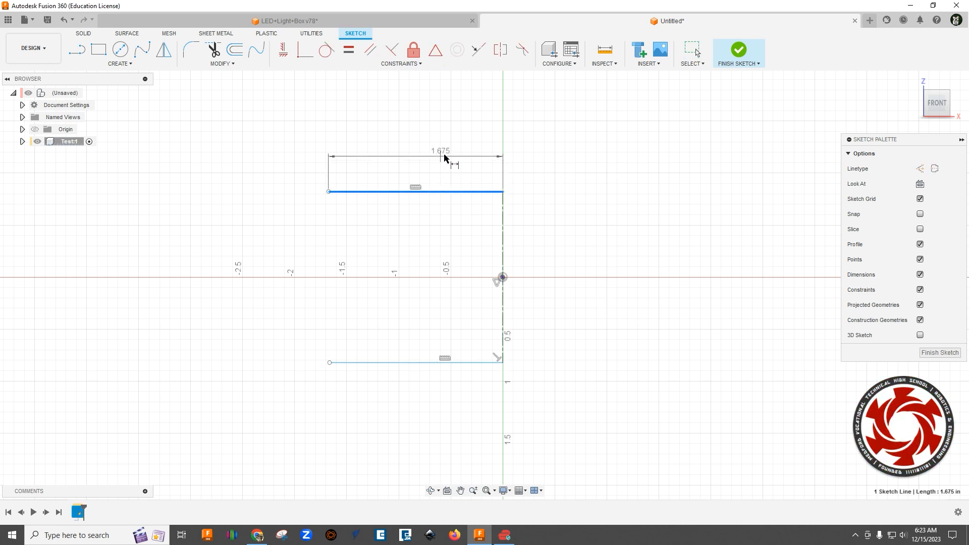
mouse_move(471, 141)
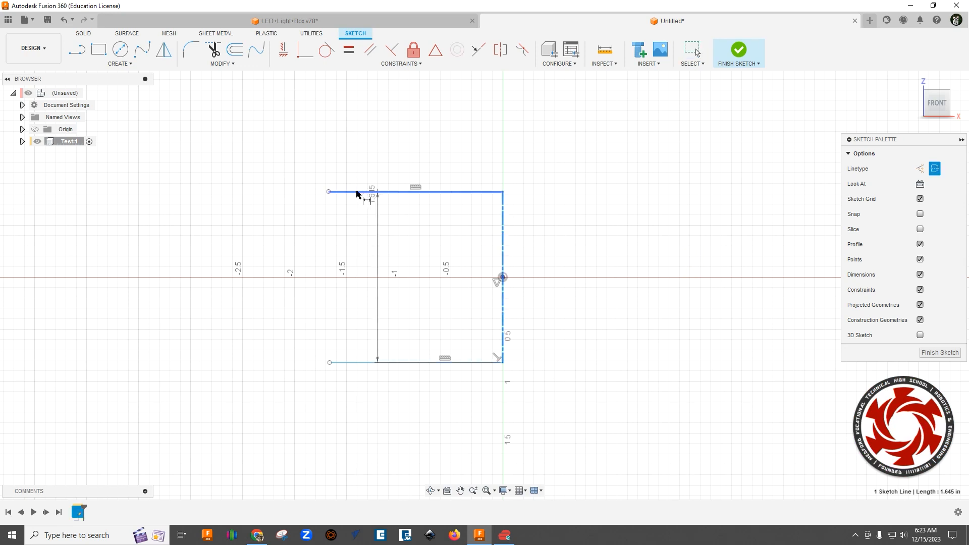
left_click(329, 191)
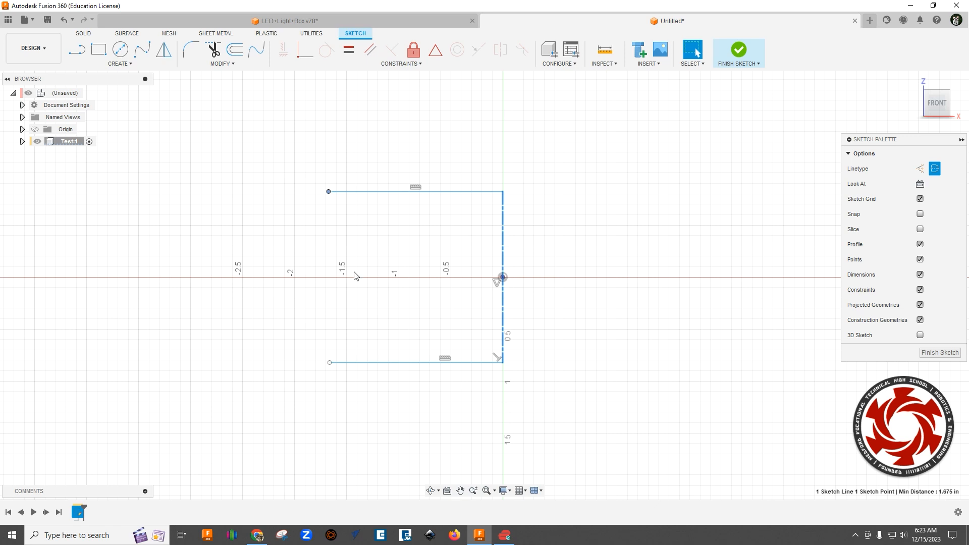
mouse_move(369, 153)
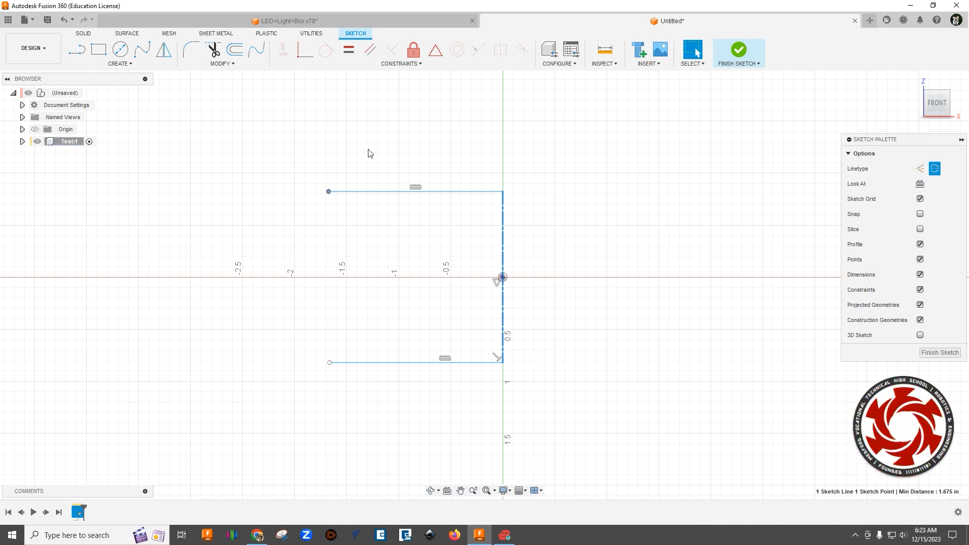
left_click(414, 191)
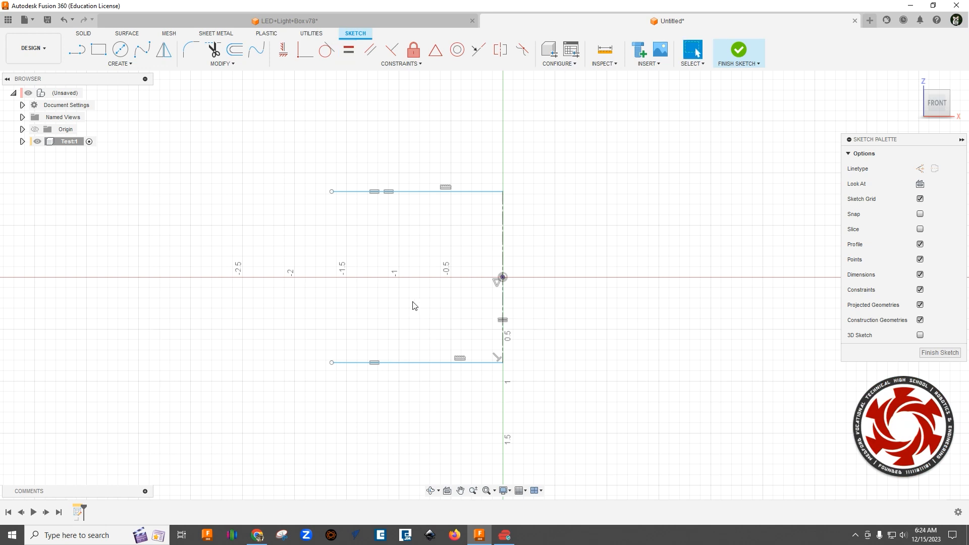
Close the left line ends with a 3-point arc dimensioned to radius 2
type("arc")
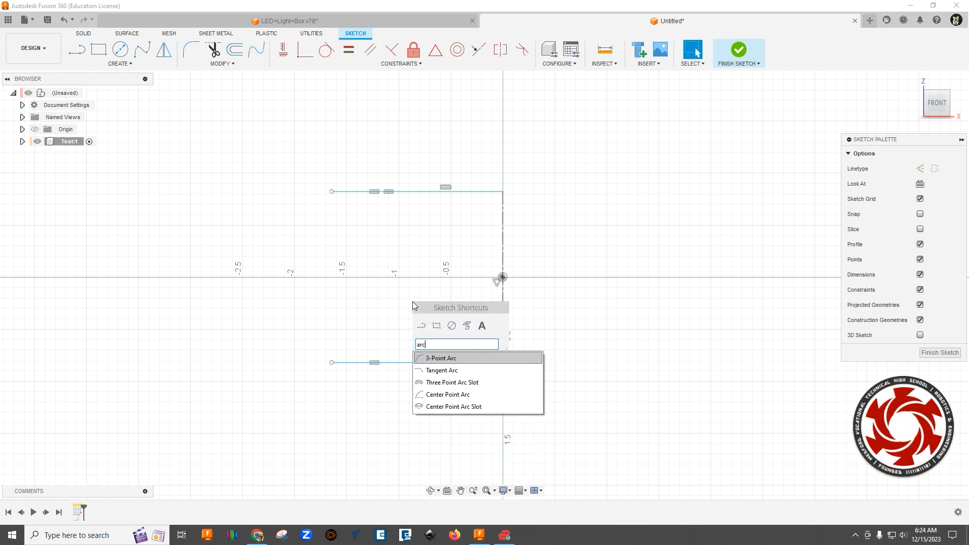
left_click(441, 358)
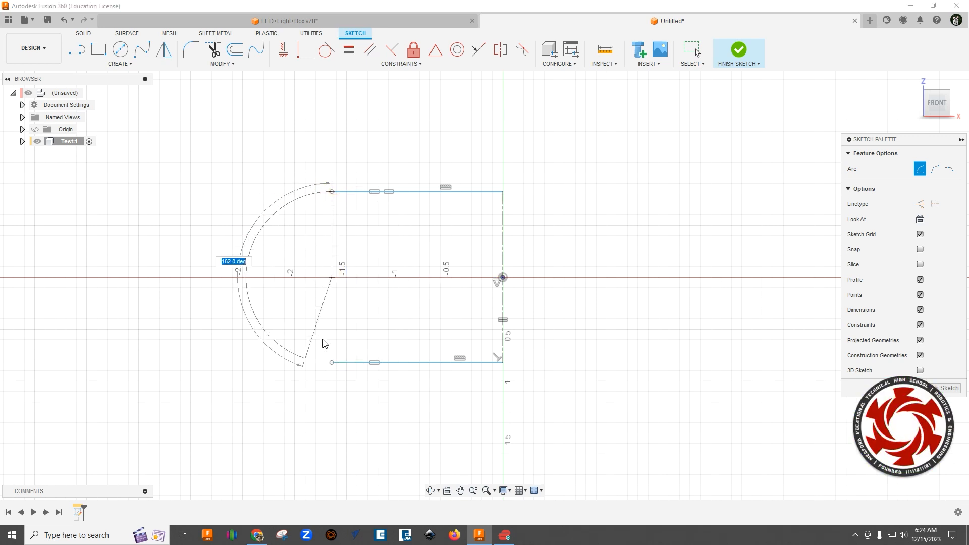
left_click(331, 363)
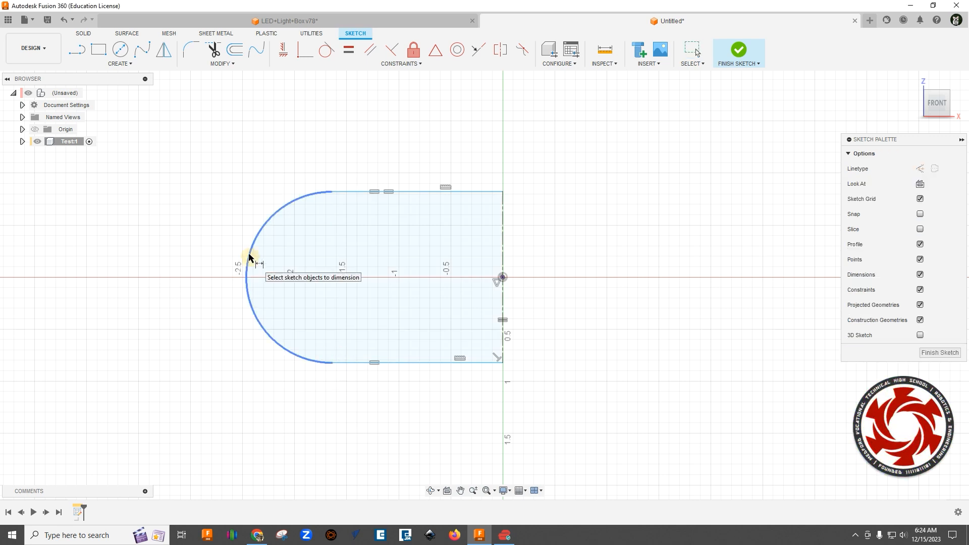
left_click(248, 251)
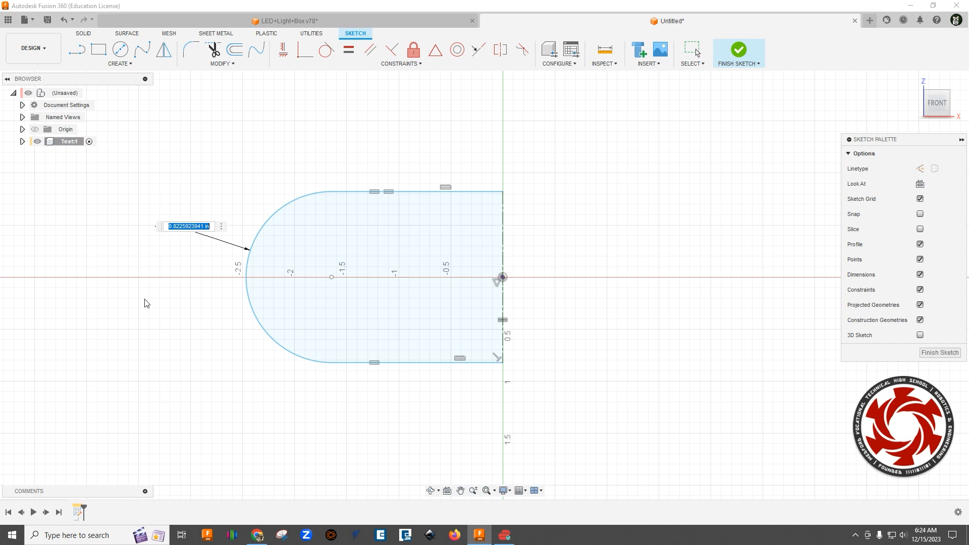
type("2")
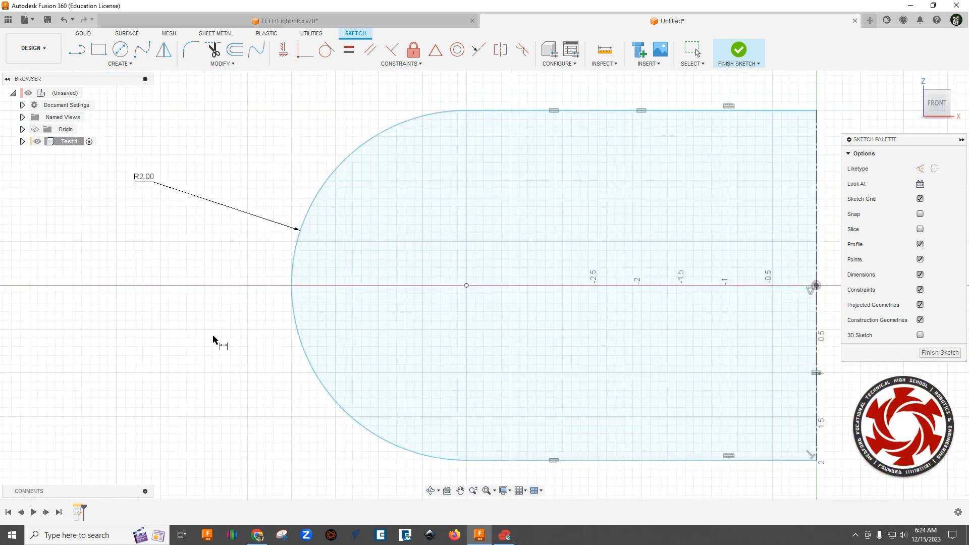
scroll("down", 3)
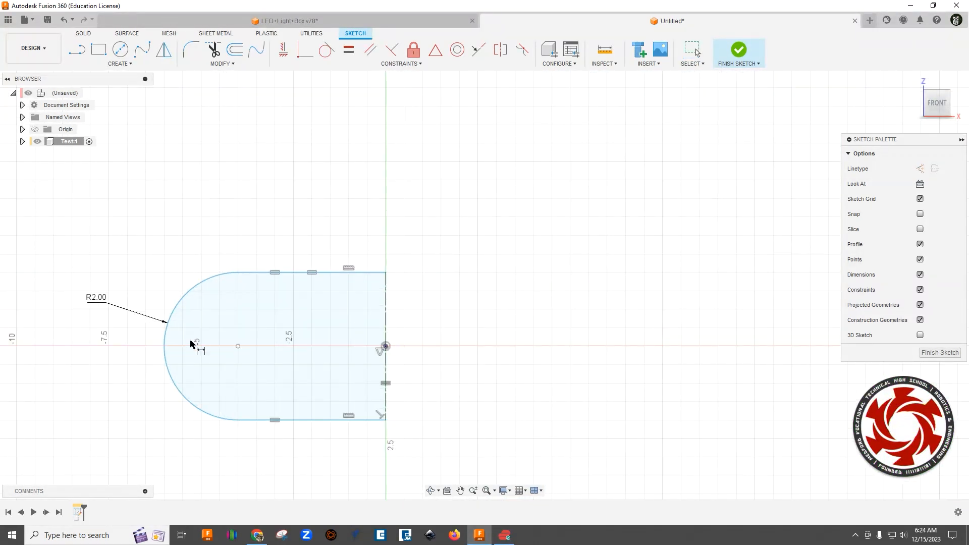
Dimension the profile's overall width and change it from 12.00 to 10, then 8.00
left_click(76, 49)
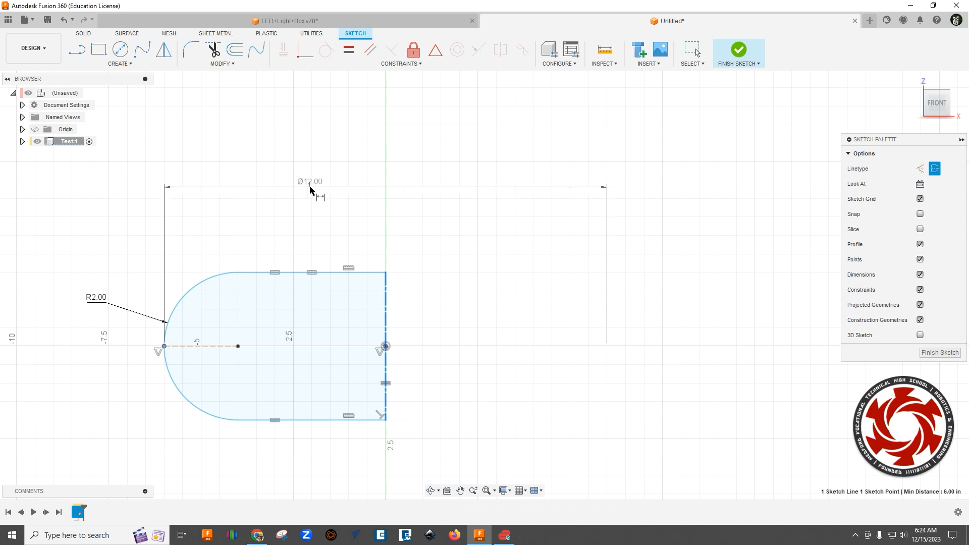
double_click(309, 181)
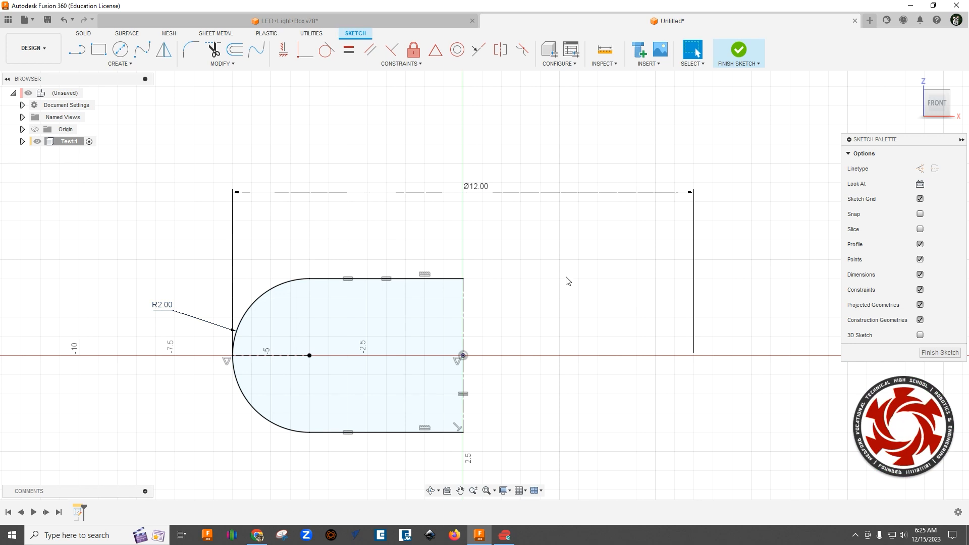
double_click(476, 186)
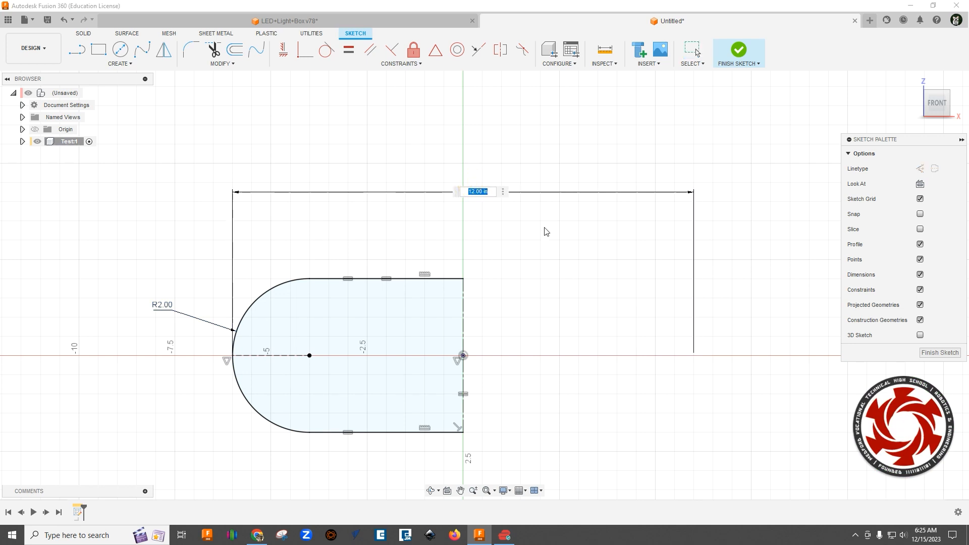
type("10")
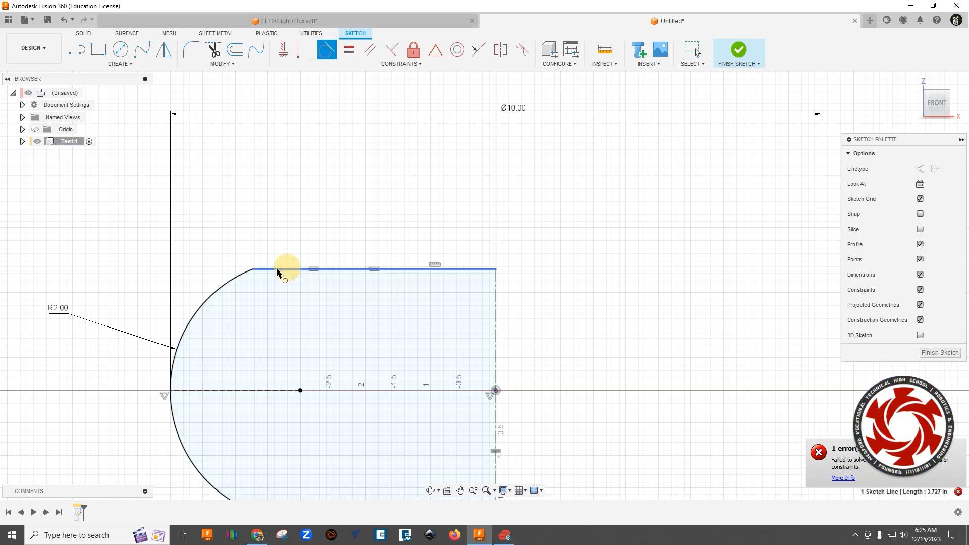
mouse_move(256, 274)
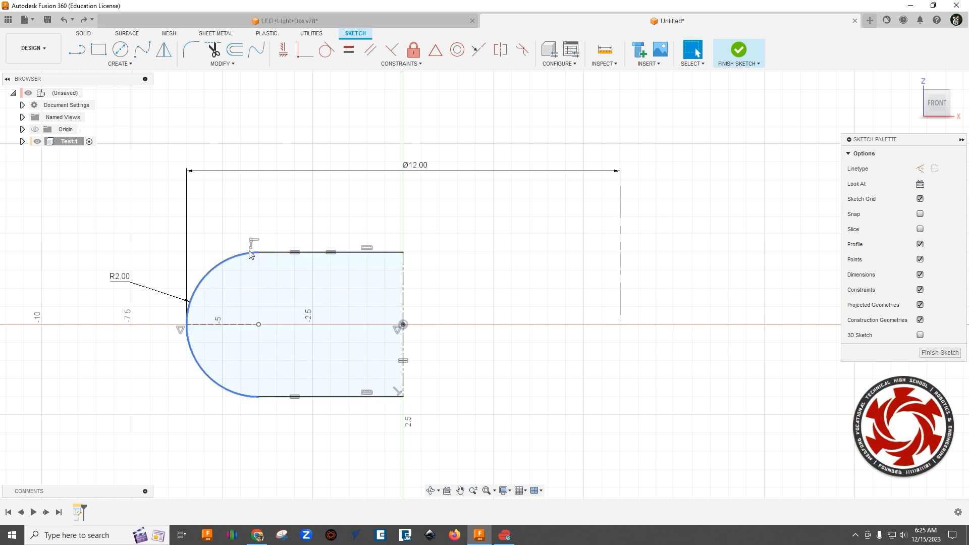
mouse_move(251, 257)
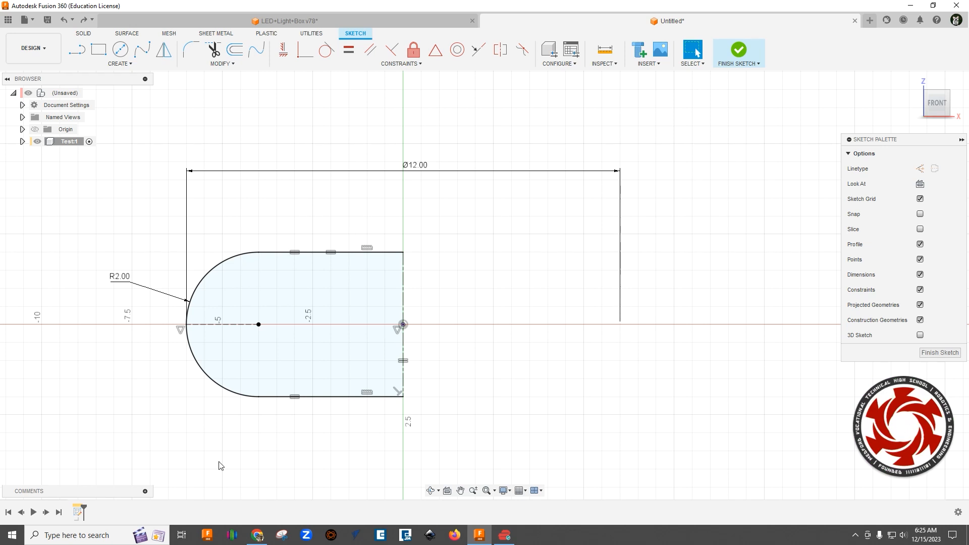
mouse_move(29, 455)
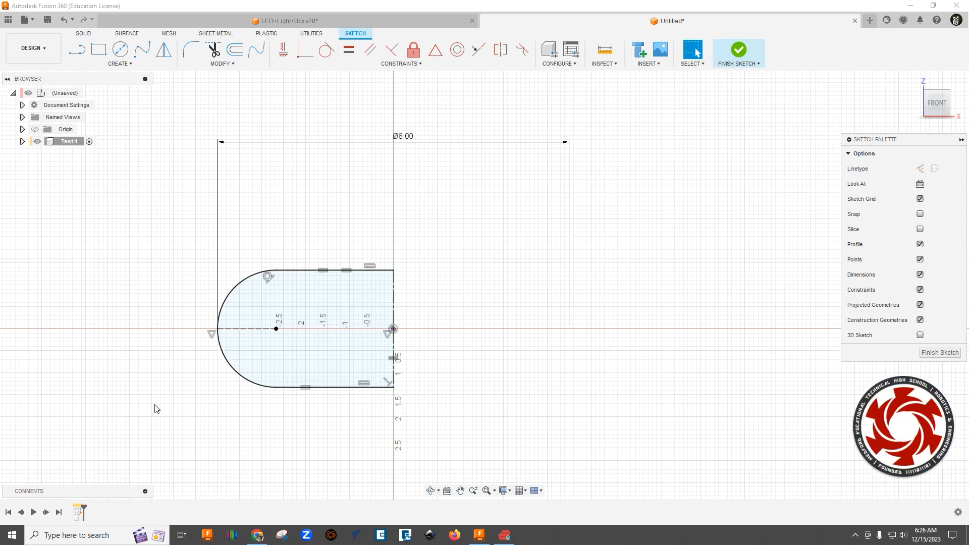
mouse_move(226, 377)
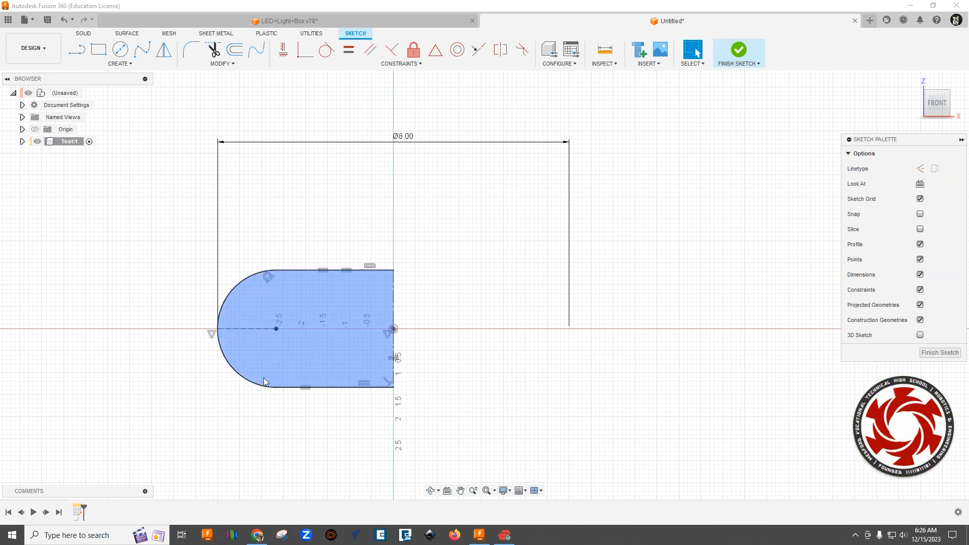
left_click(449, 233)
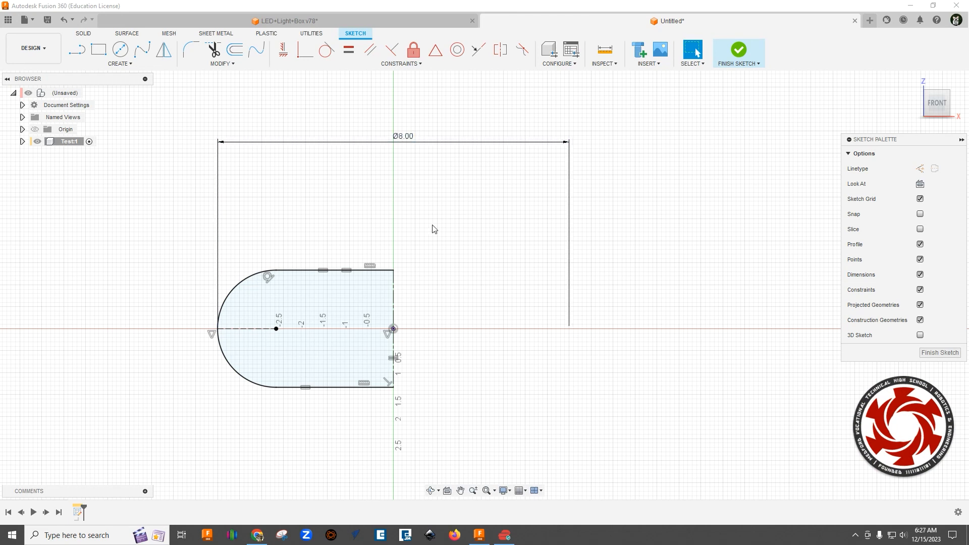
mouse_move(422, 304)
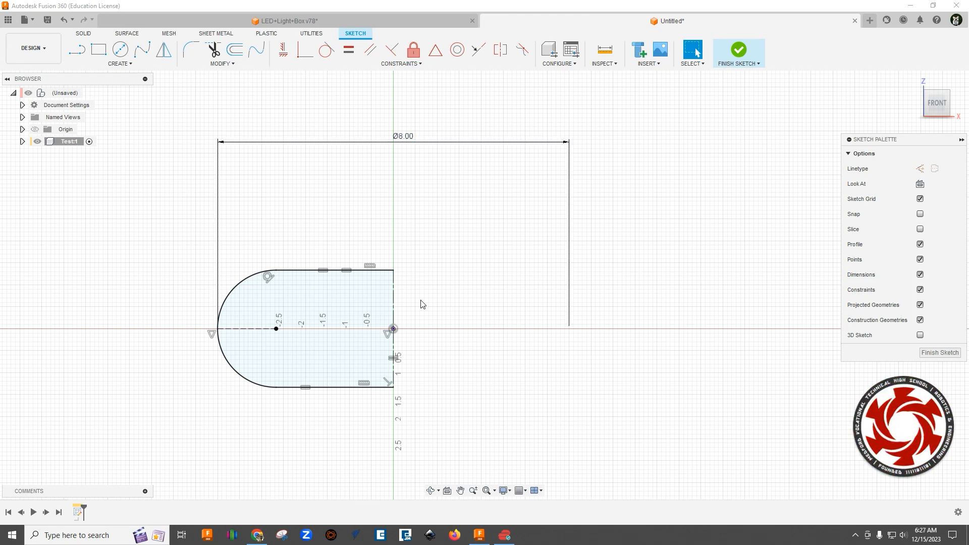
mouse_move(400, 312)
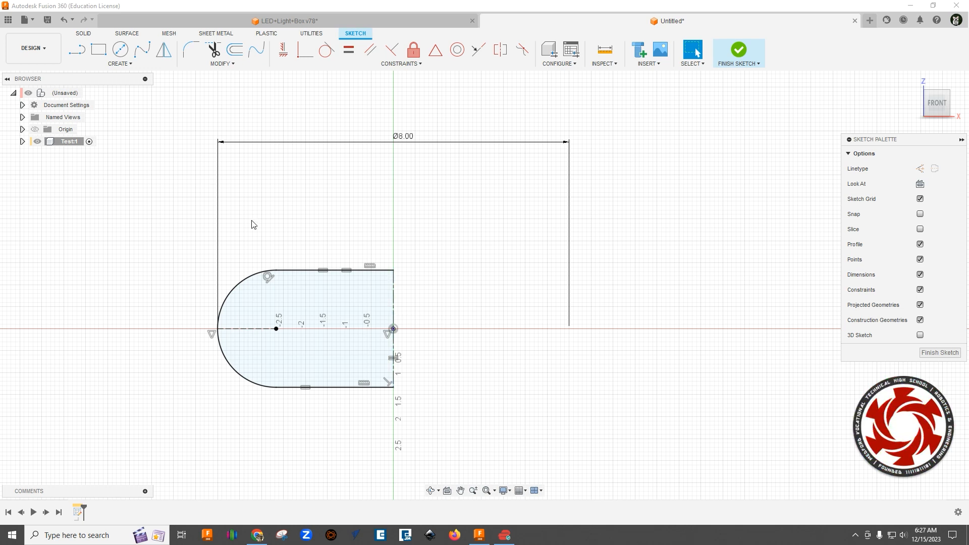
mouse_move(517, 349)
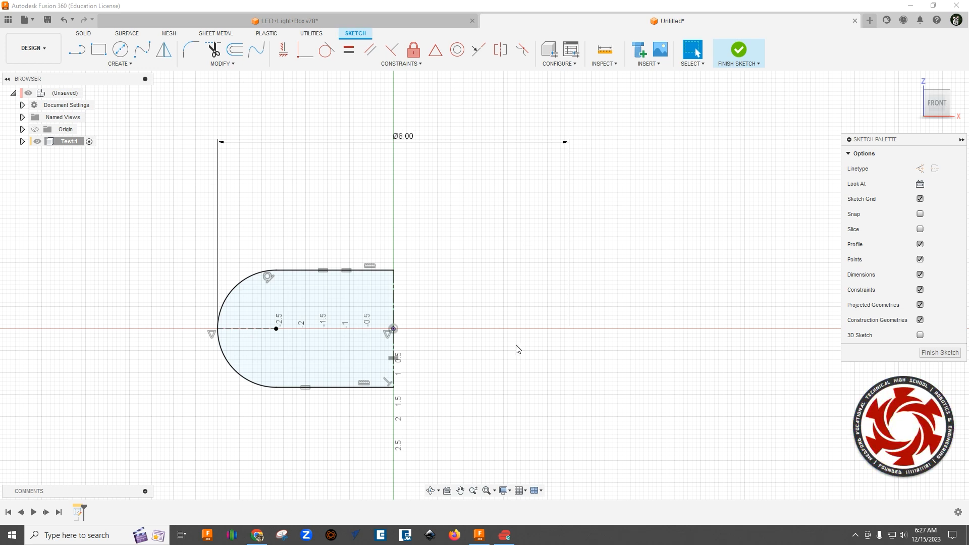
mouse_move(501, 395)
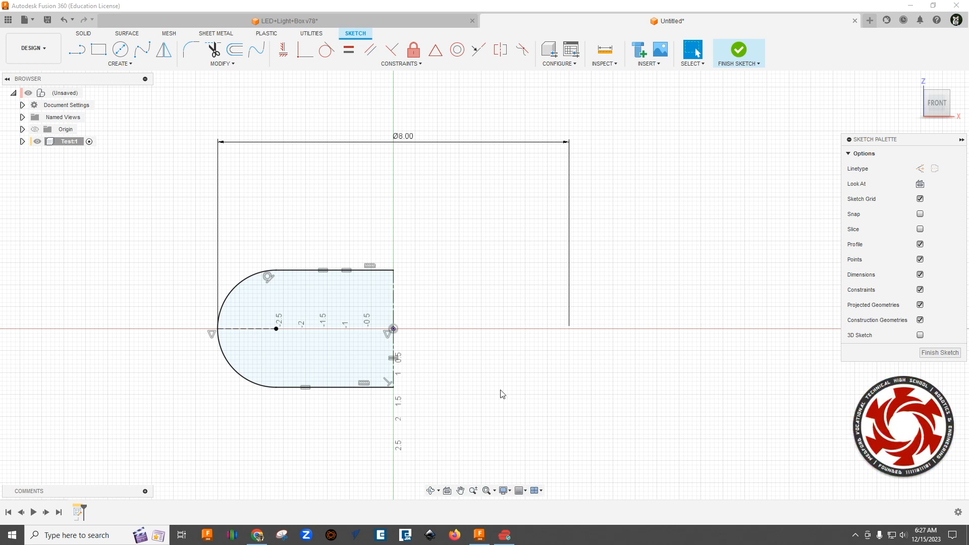
mouse_move(505, 366)
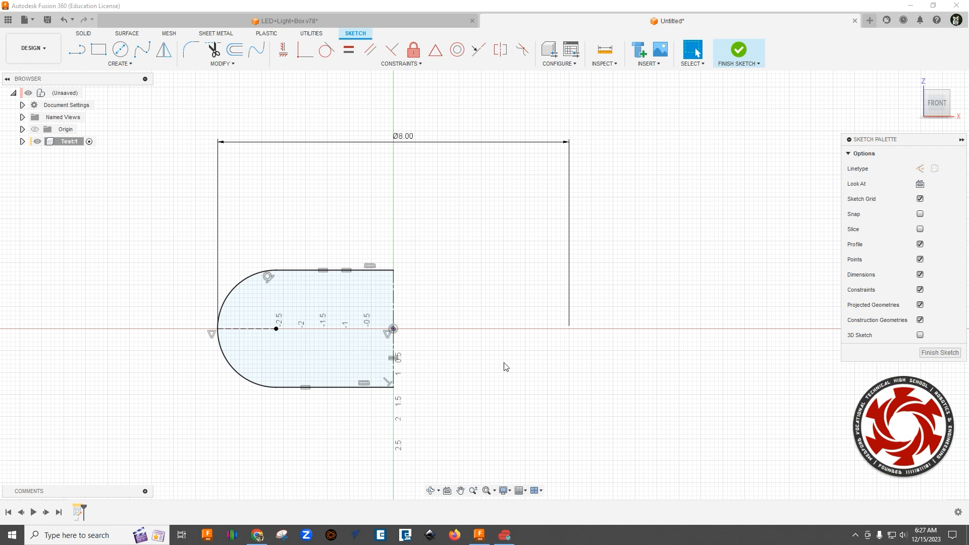
mouse_move(433, 383)
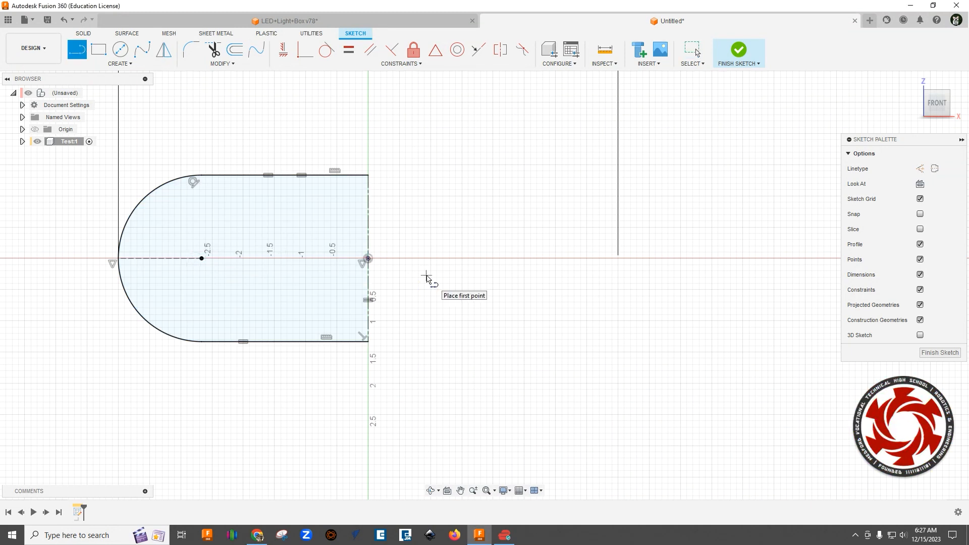
mouse_move(367, 258)
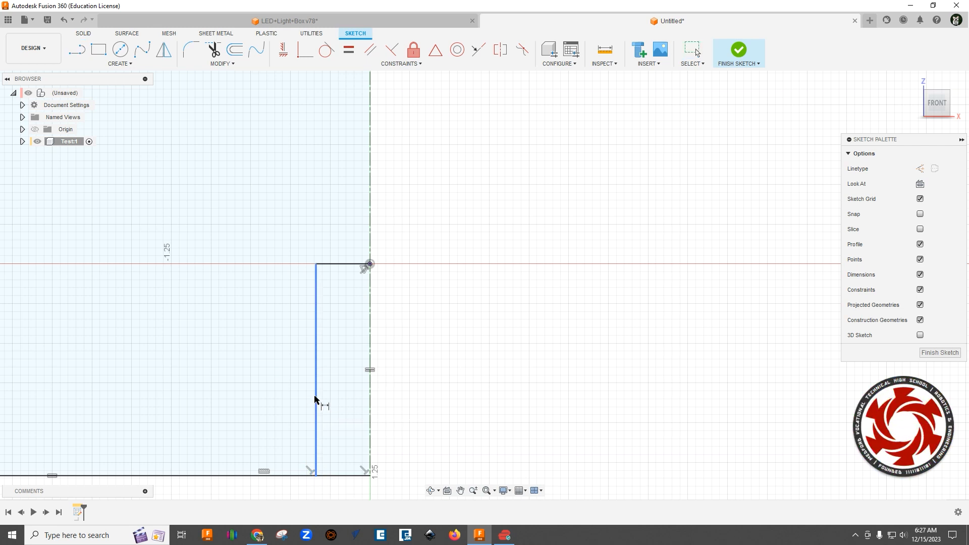
Dimension the new line 0.01 from the centre line, dismissing the over-constrained warning
left_click(315, 400)
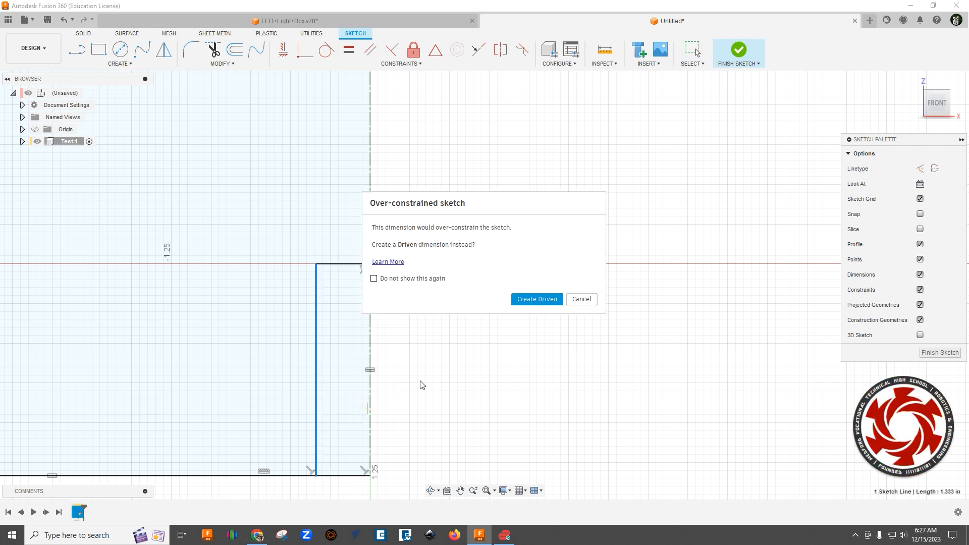
left_click(580, 299)
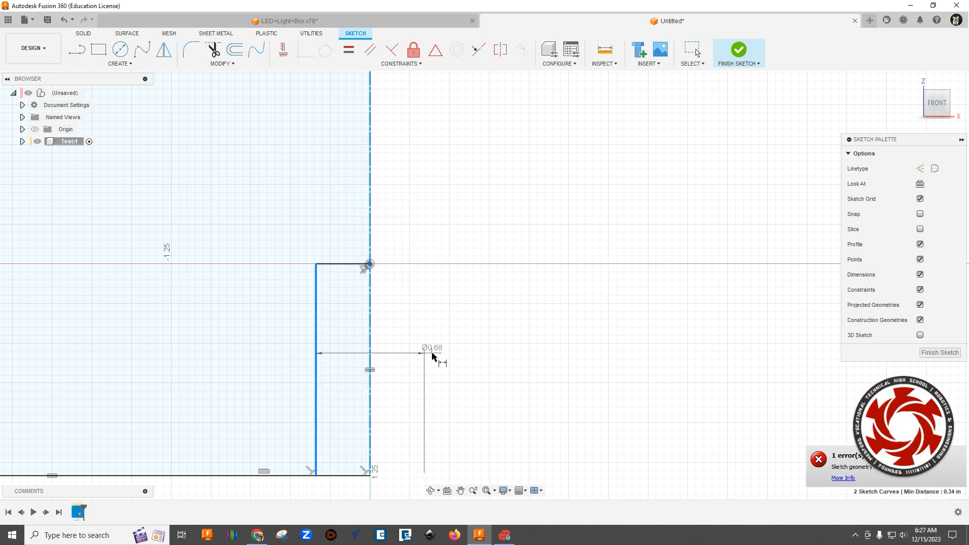
left_click(432, 348)
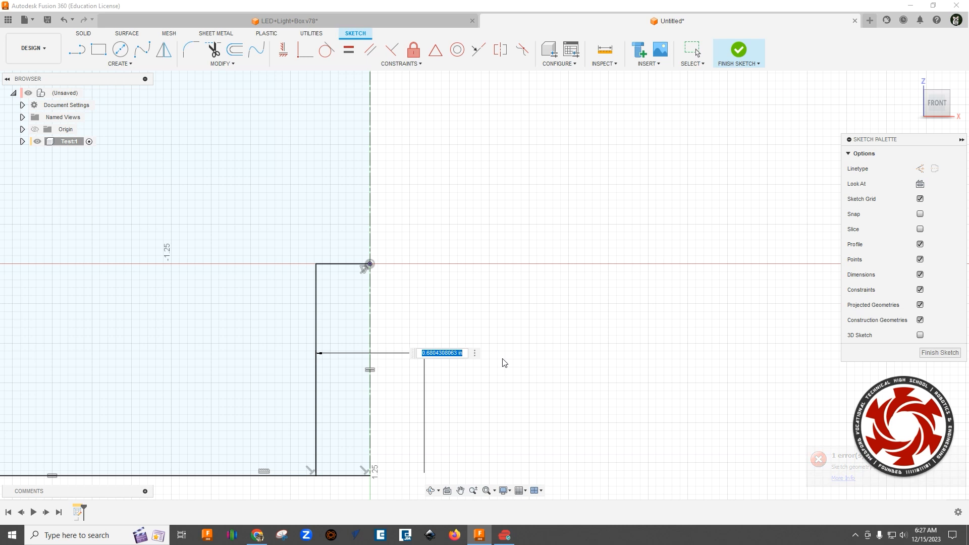
type(".01")
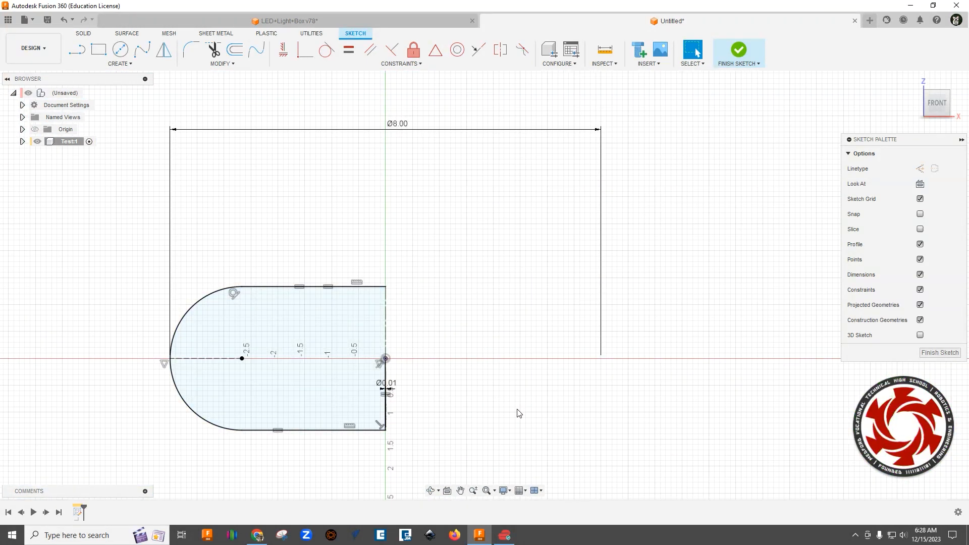
Finish the profile sketch
left_click(263, 376)
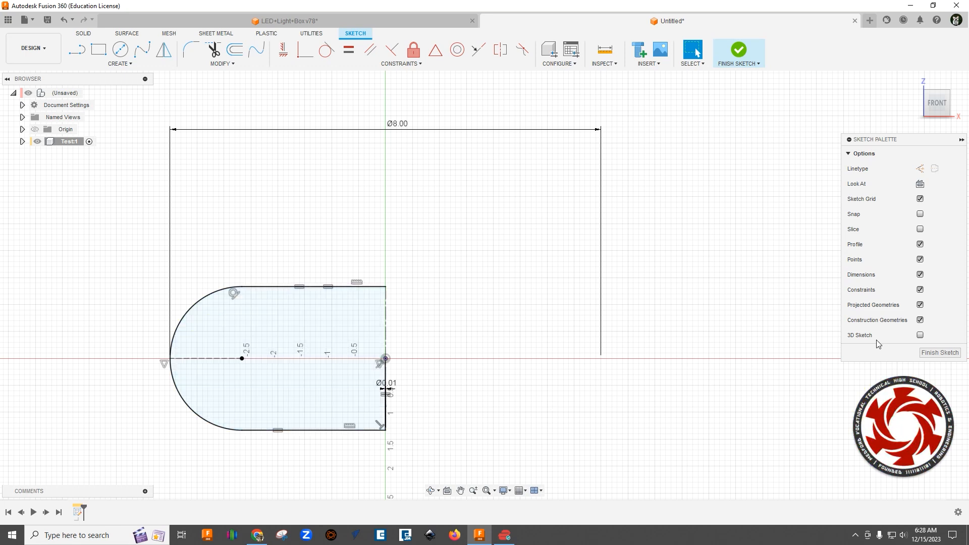
left_click(939, 352)
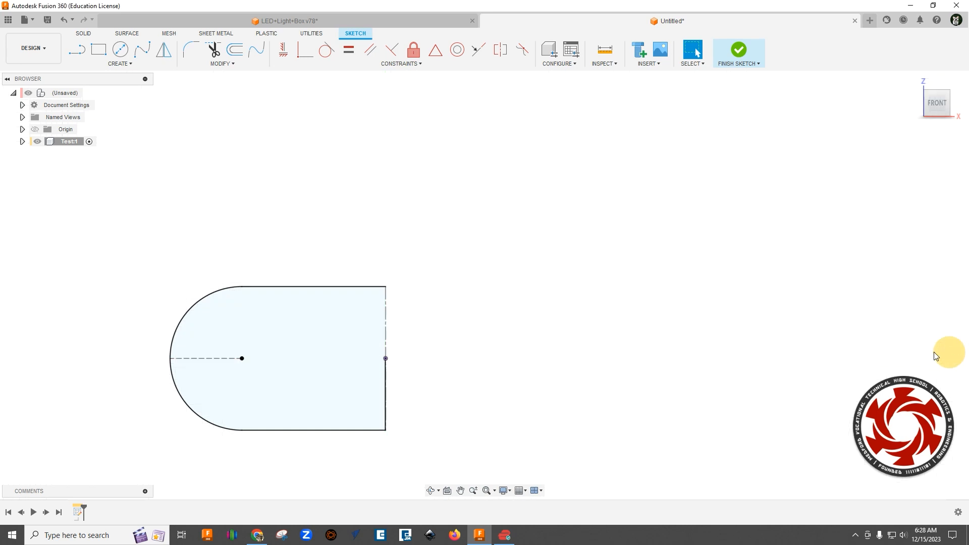
left_click(737, 50)
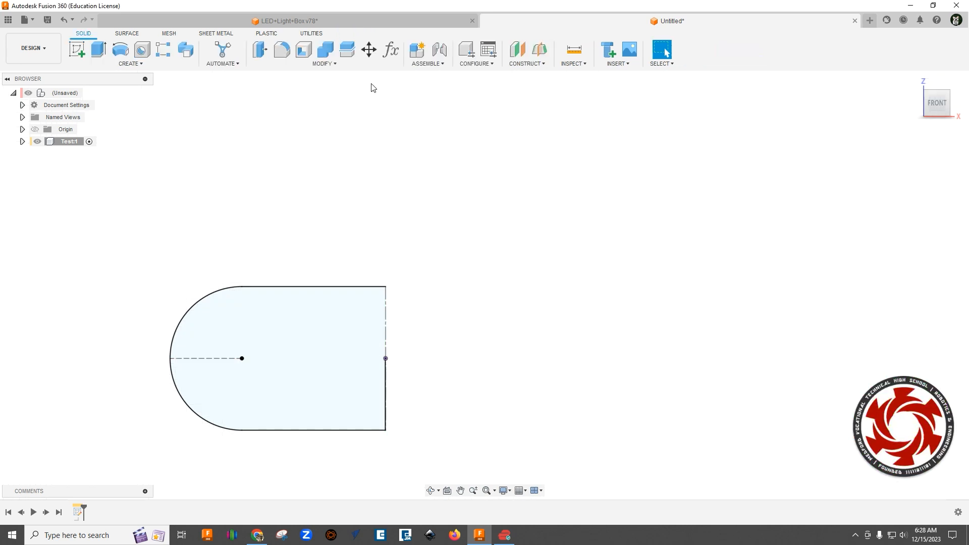
Switch to the Sheet Metal tools and show the Modify command list
left_click(216, 33)
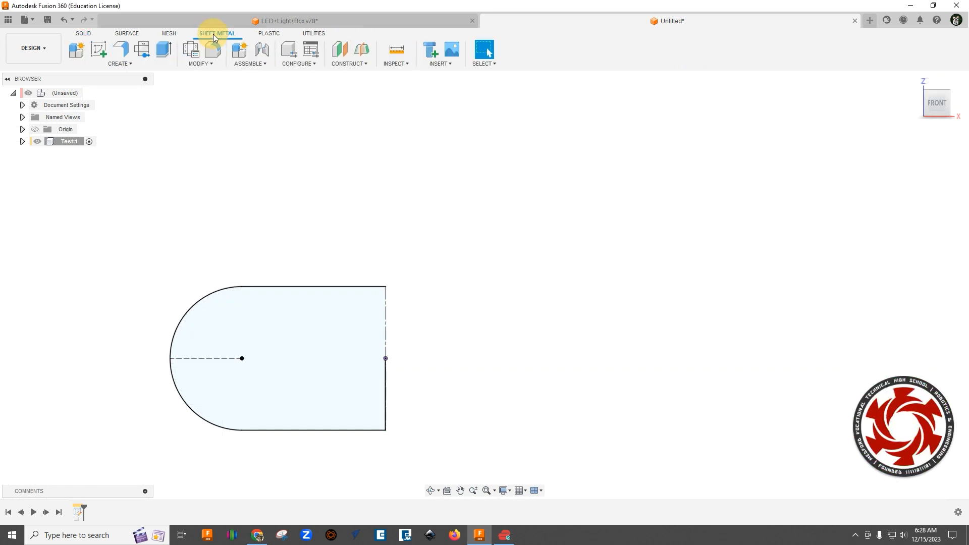
left_click(217, 34)
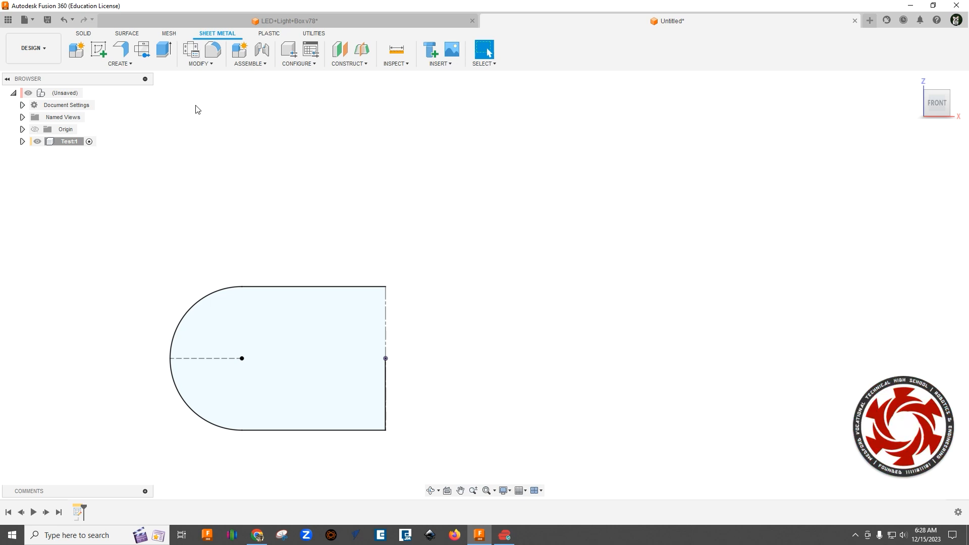
mouse_move(286, 79)
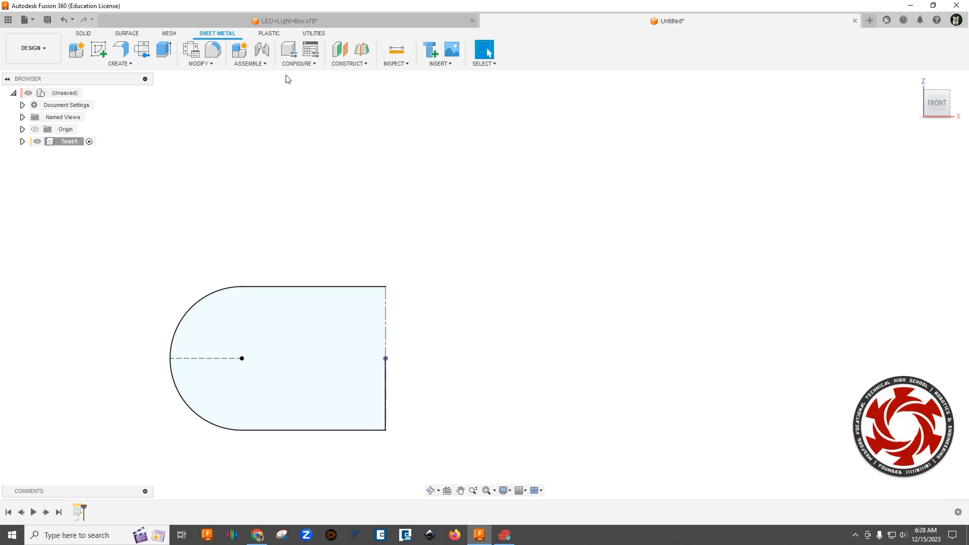
mouse_move(243, 118)
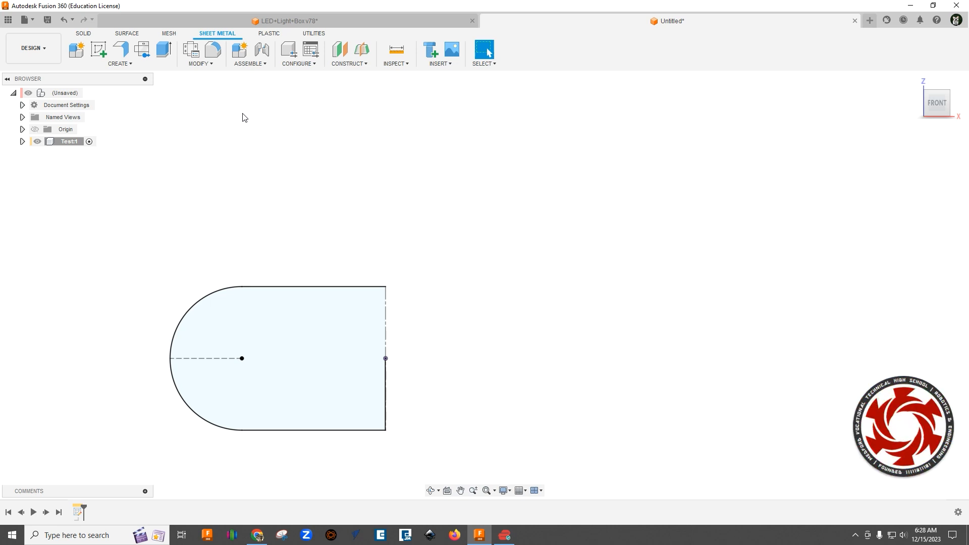
left_click(249, 52)
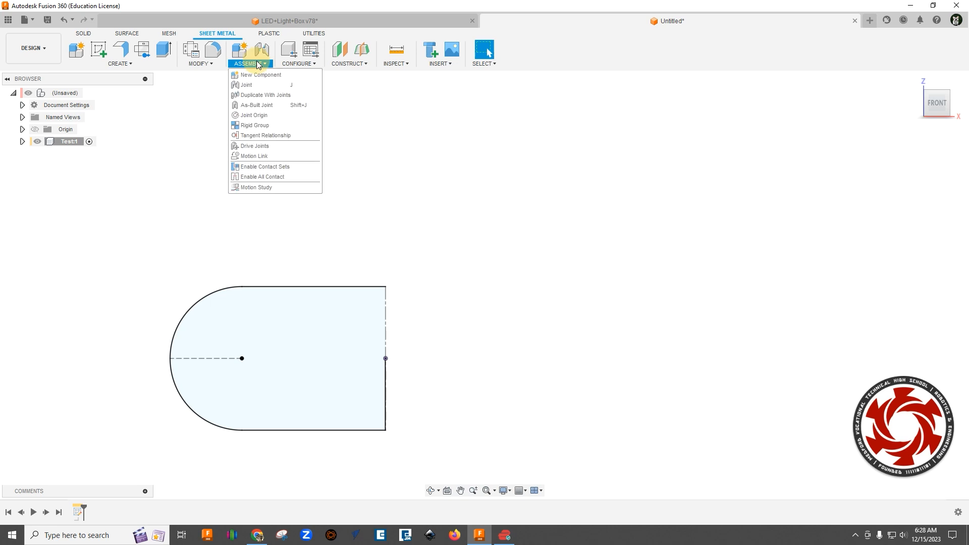
left_click(198, 54)
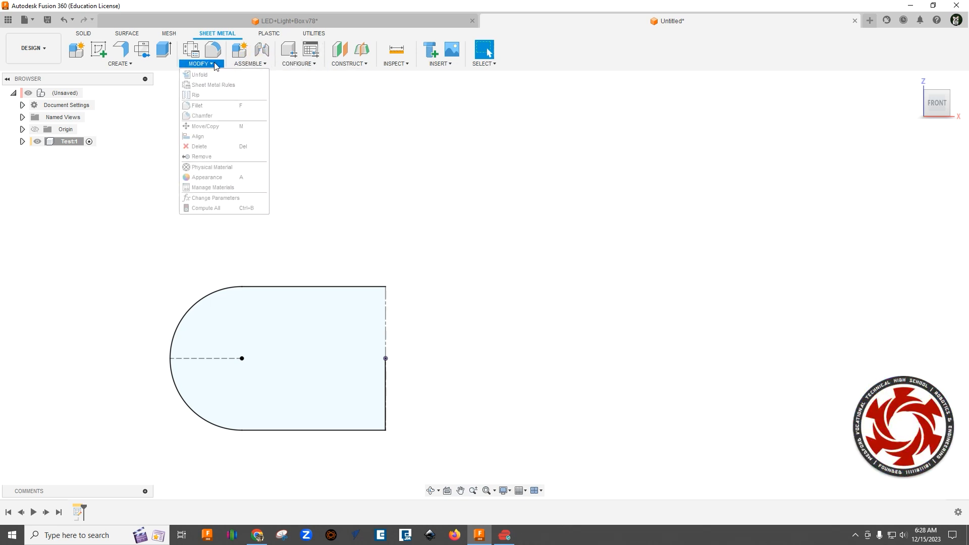
Edit the 1/8" Wood rule to 0.125 thickness and 0.44 K factor, and save it
left_click(215, 85)
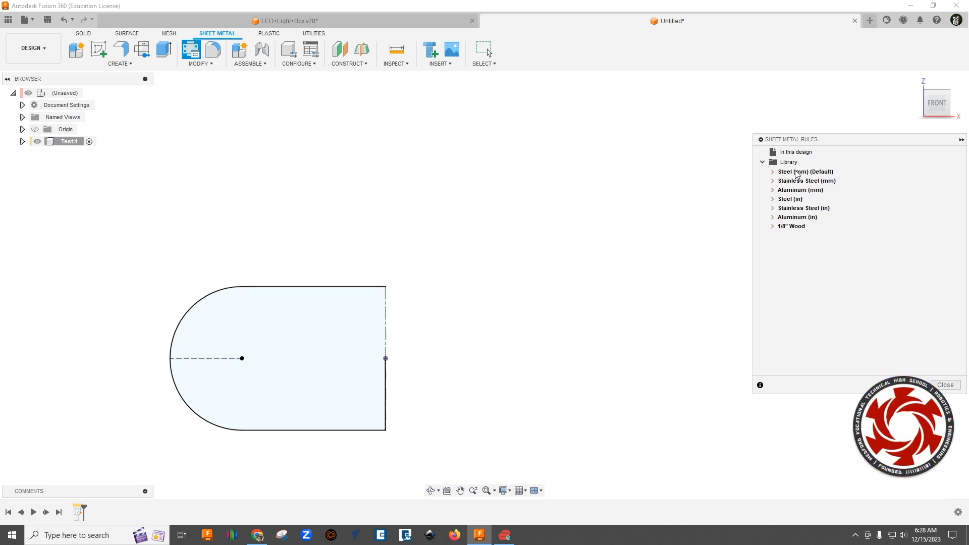
mouse_move(801, 226)
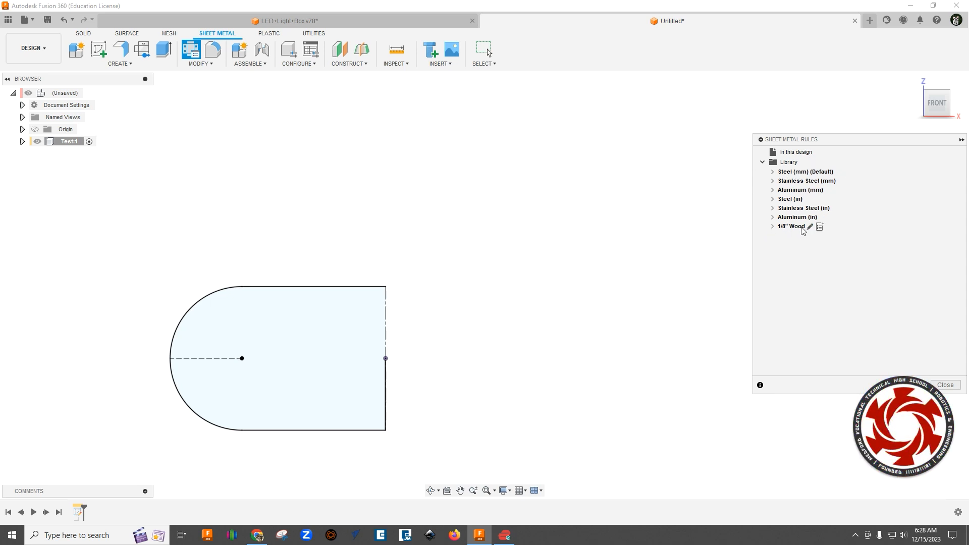
left_click(792, 227)
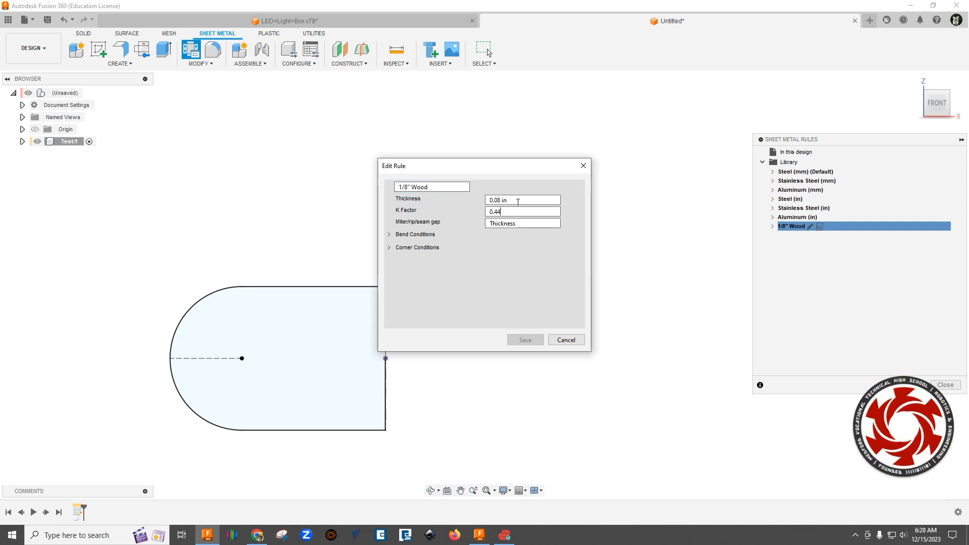
double_click(522, 200)
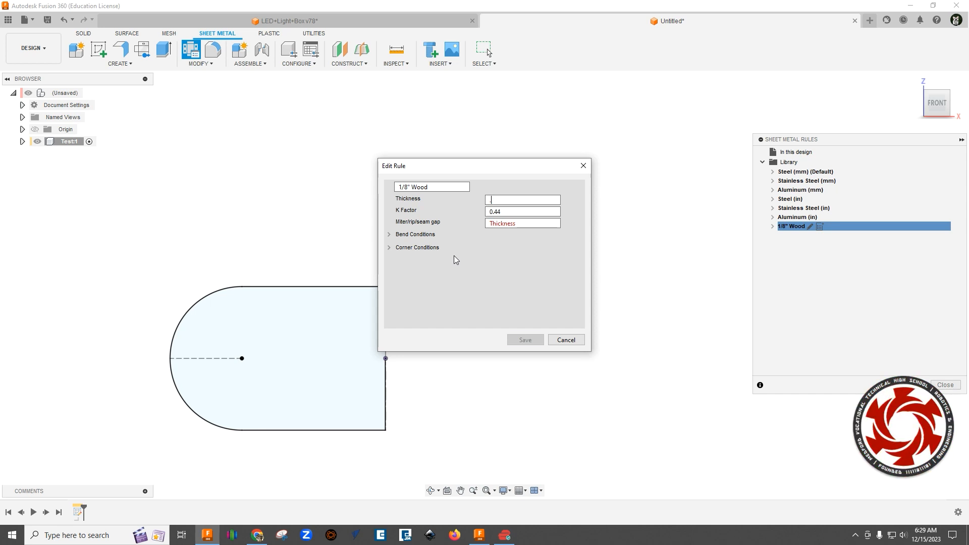
type(".125")
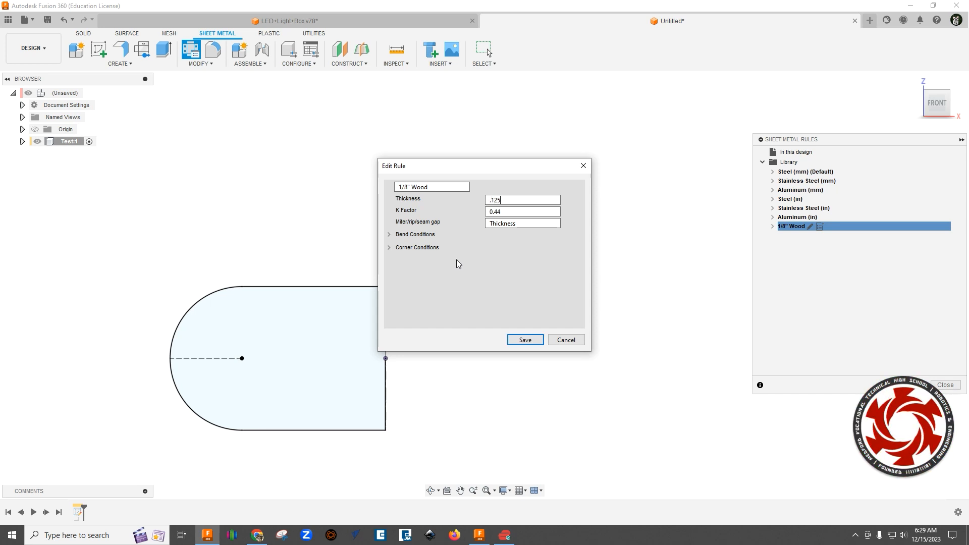
mouse_move(465, 322)
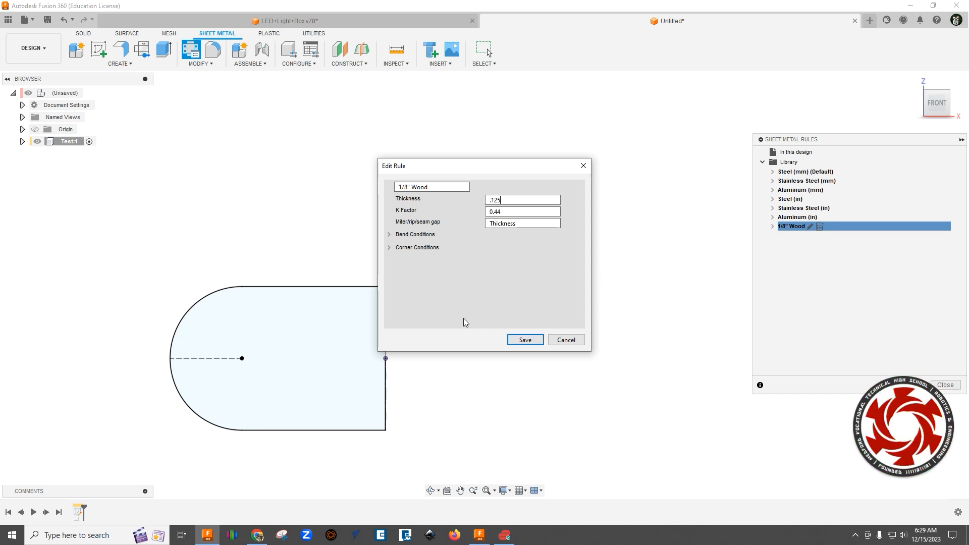
left_click(522, 211)
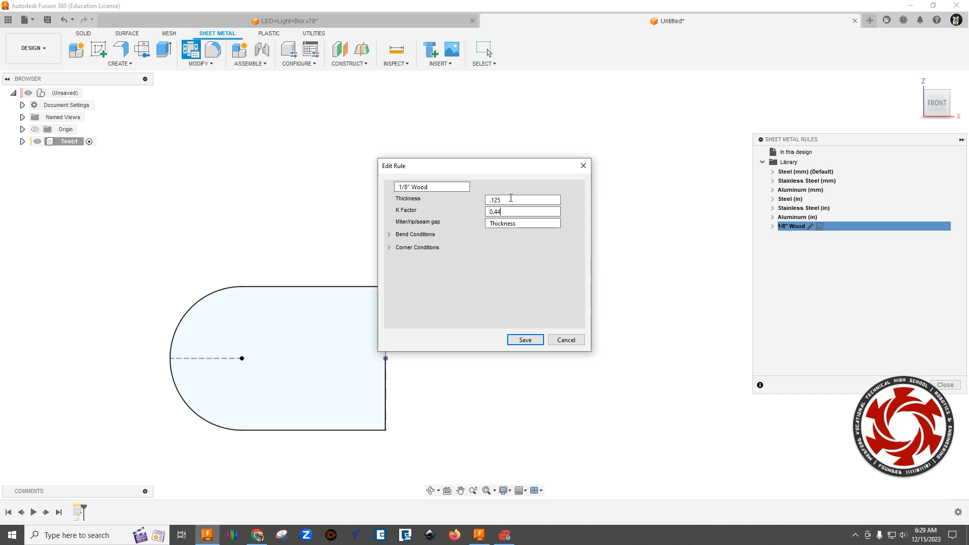
mouse_move(476, 322)
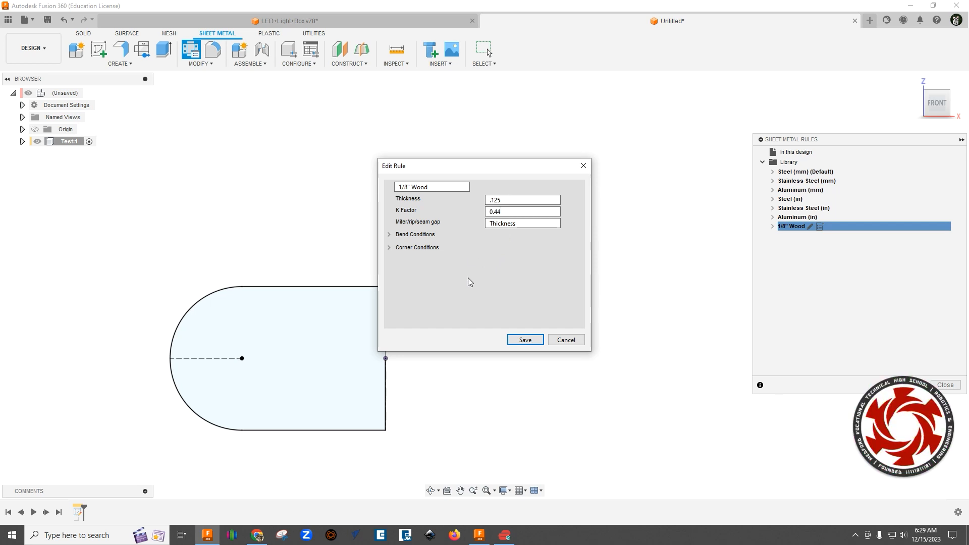
mouse_move(222, 446)
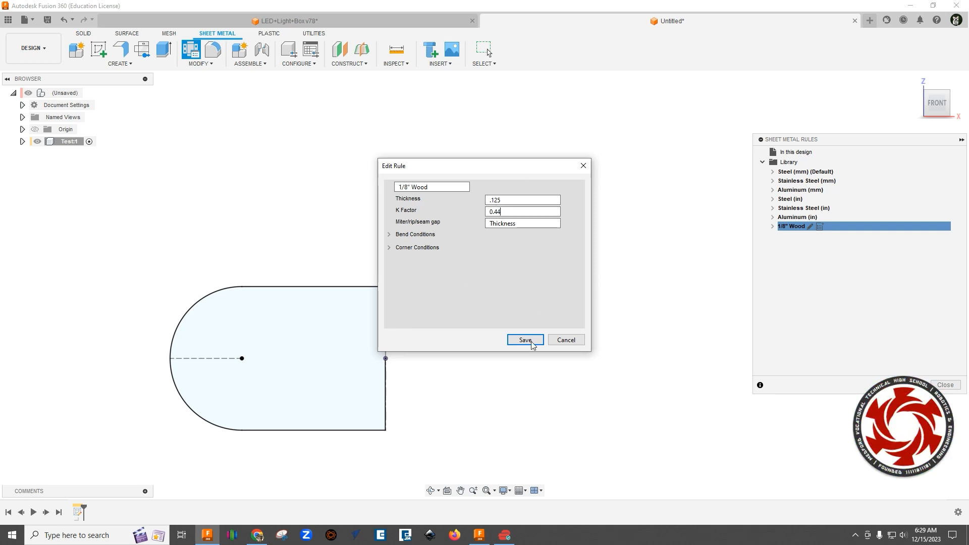
left_click(525, 340)
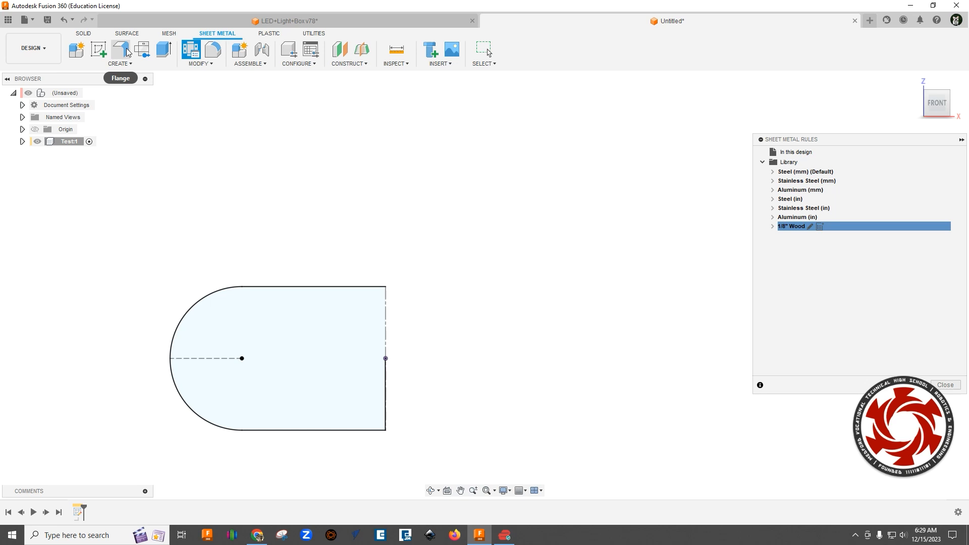
Start a flange on the profile's top edge, then cancel it
left_click(121, 49)
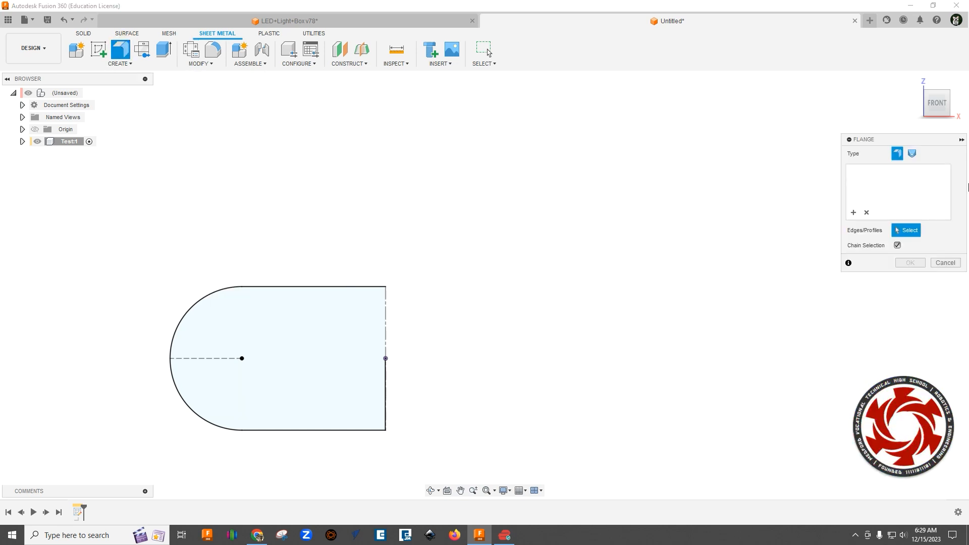
mouse_move(241, 279)
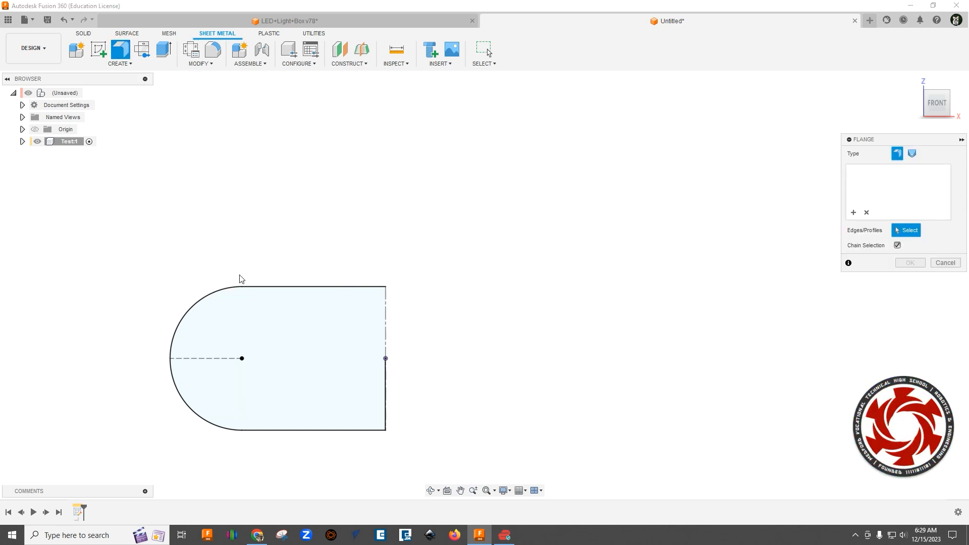
mouse_move(292, 288)
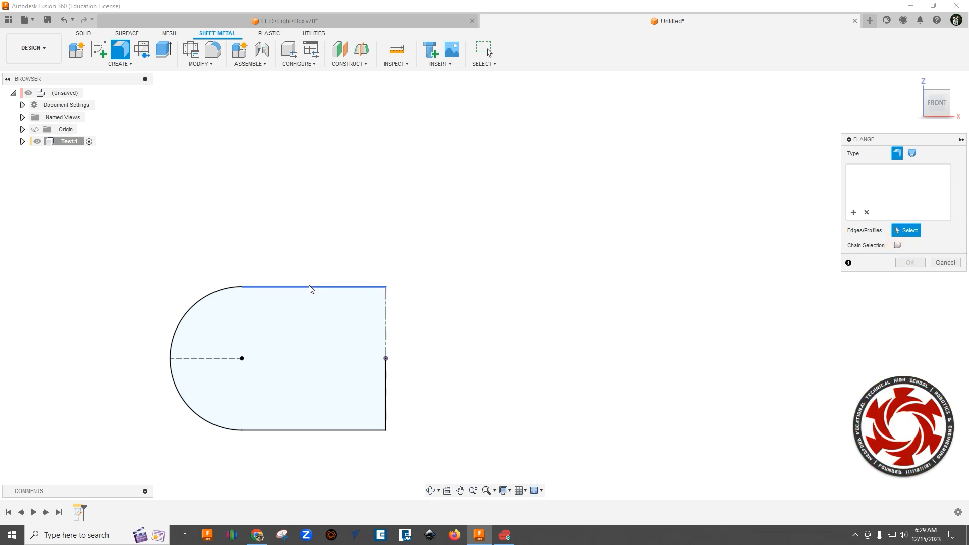
left_click(309, 288)
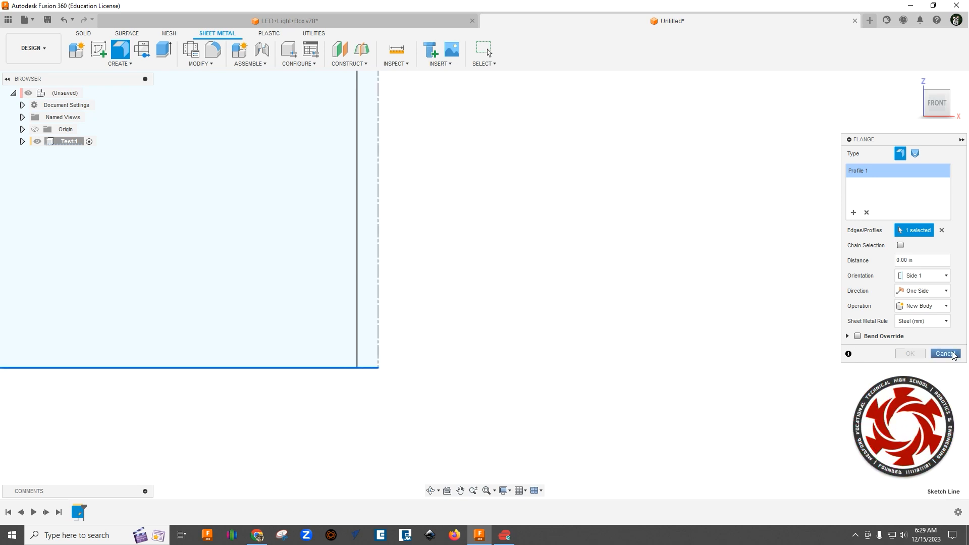
left_click(945, 353)
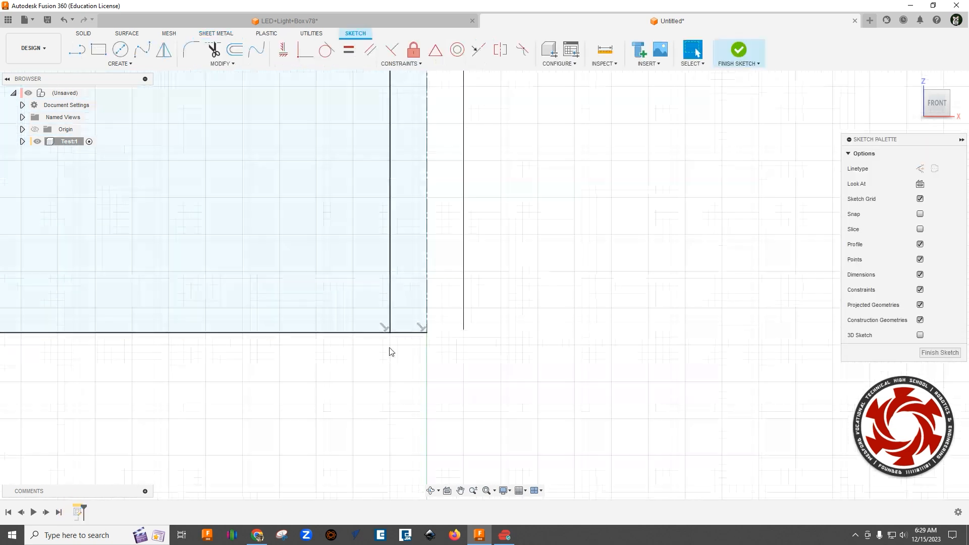
Find Break in the sketch shortcuts search and use it to split a profile line
right_click(389, 352)
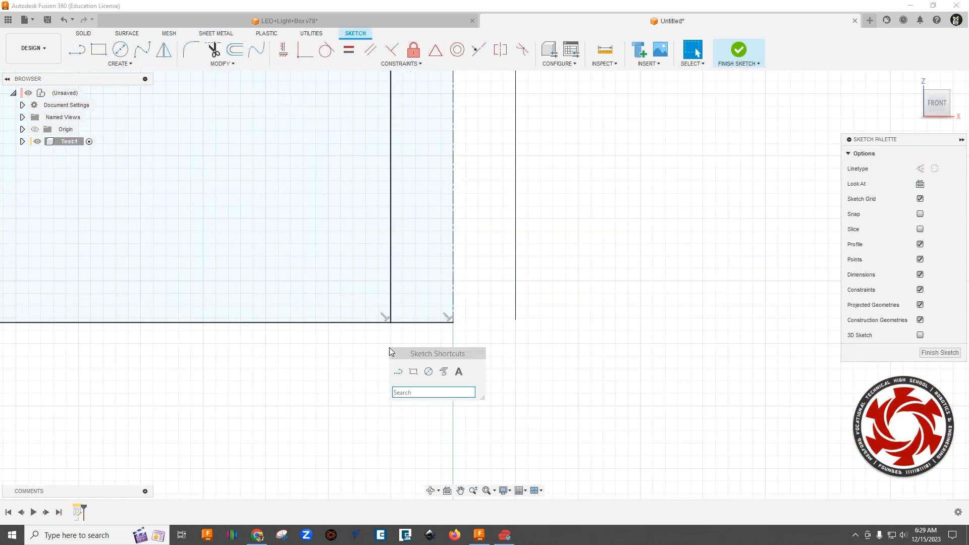
type("brea")
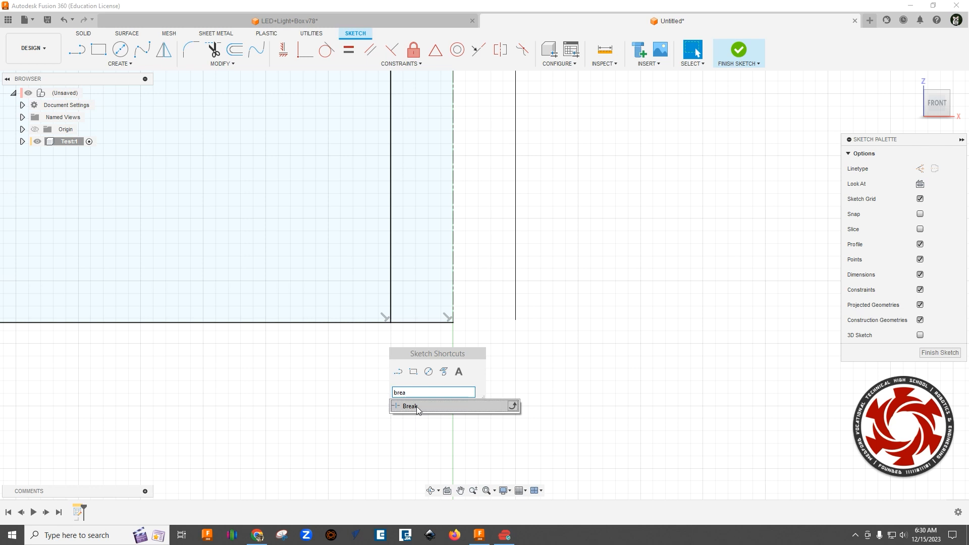
left_click(410, 406)
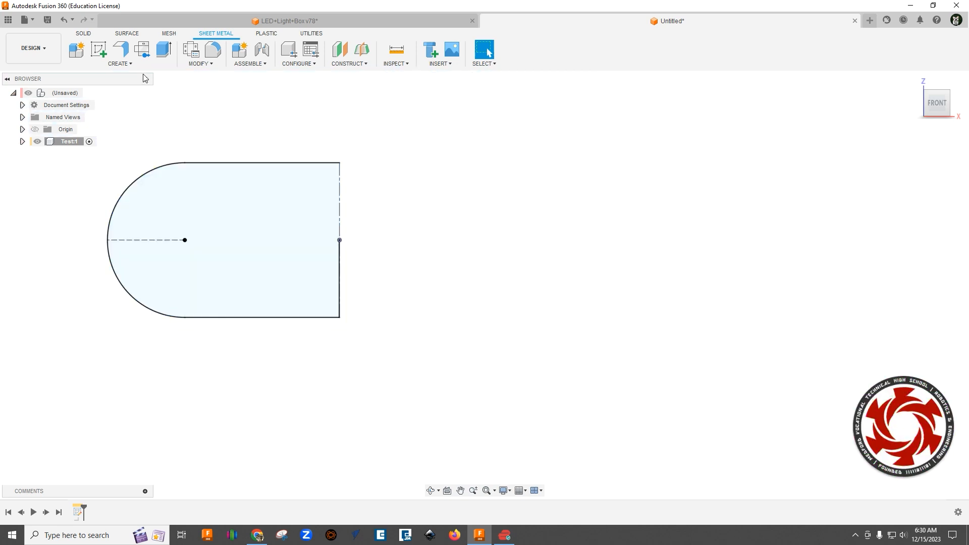
Create a 4 in flange with Side 2 orientation, One Side direction, and the 1/8" Wood rule
left_click(120, 49)
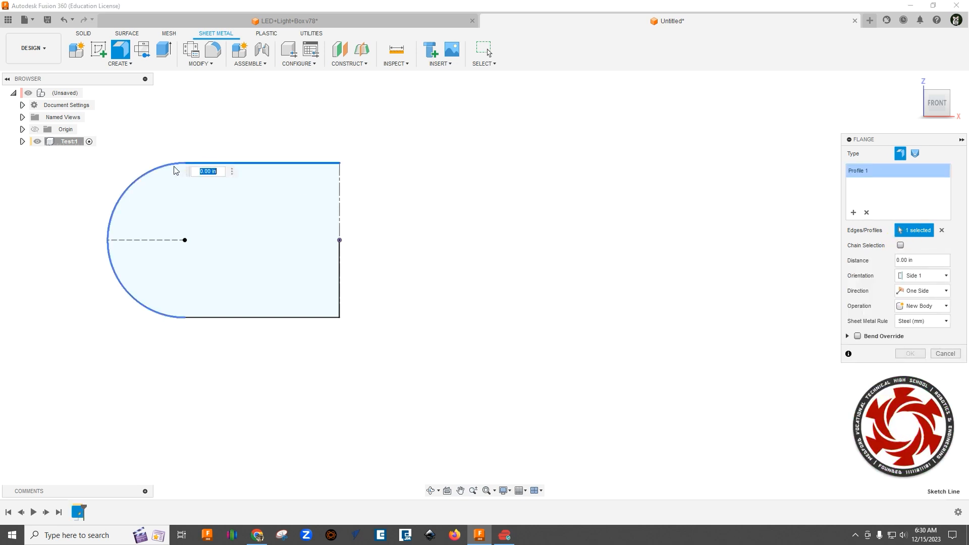
mouse_move(223, 319)
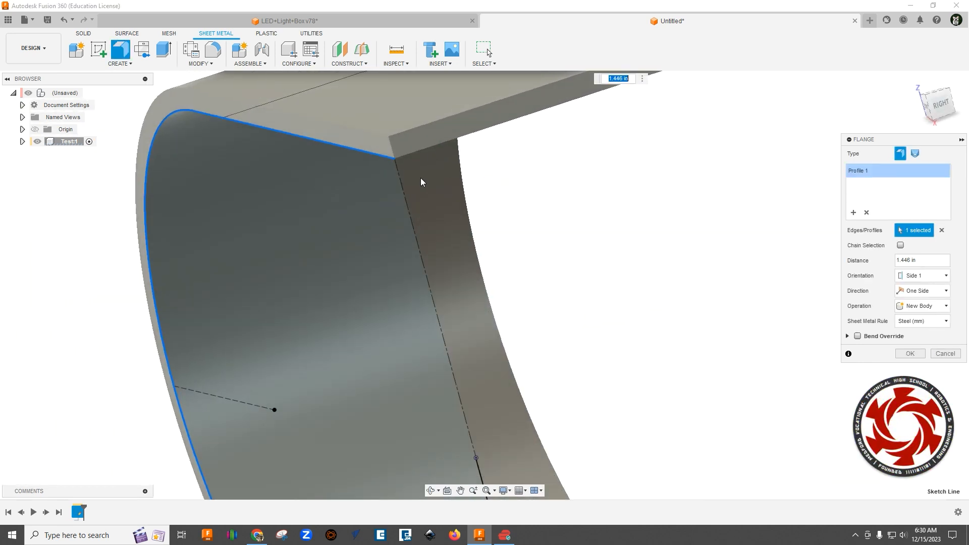
mouse_move(716, 334)
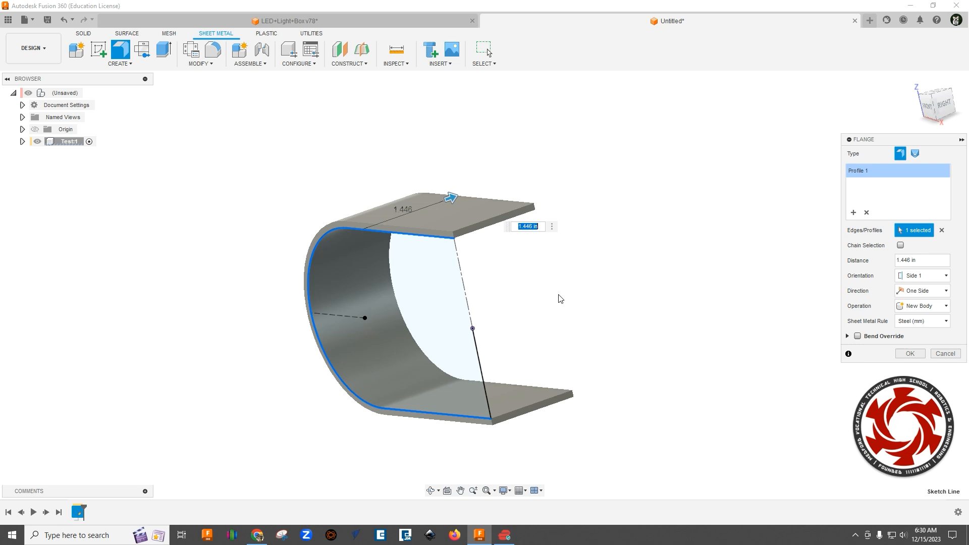
mouse_move(938, 331)
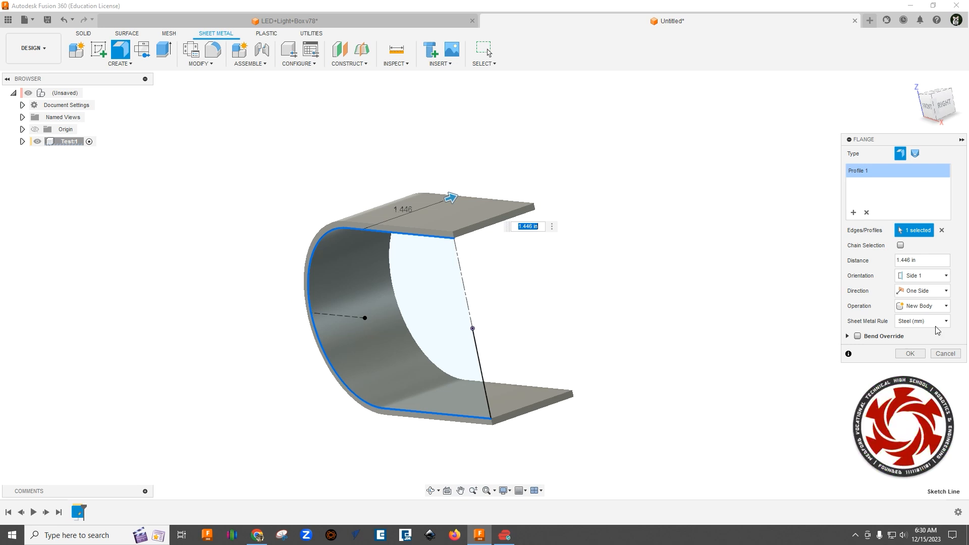
left_click(921, 275)
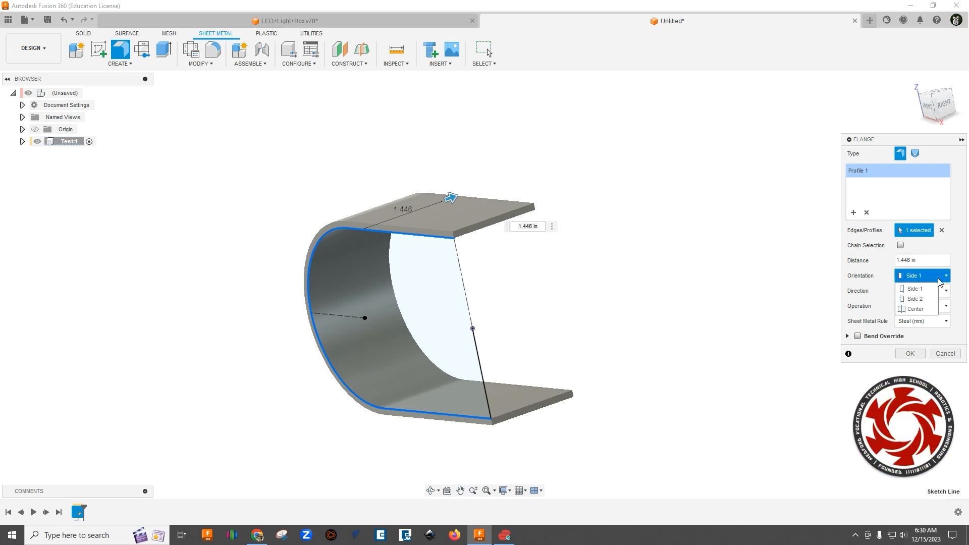
left_click(915, 299)
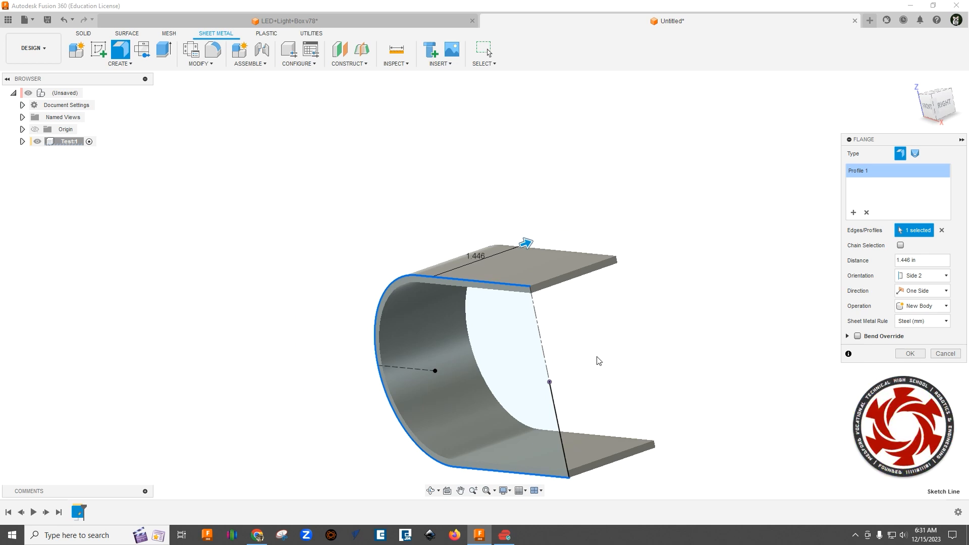
mouse_move(675, 344)
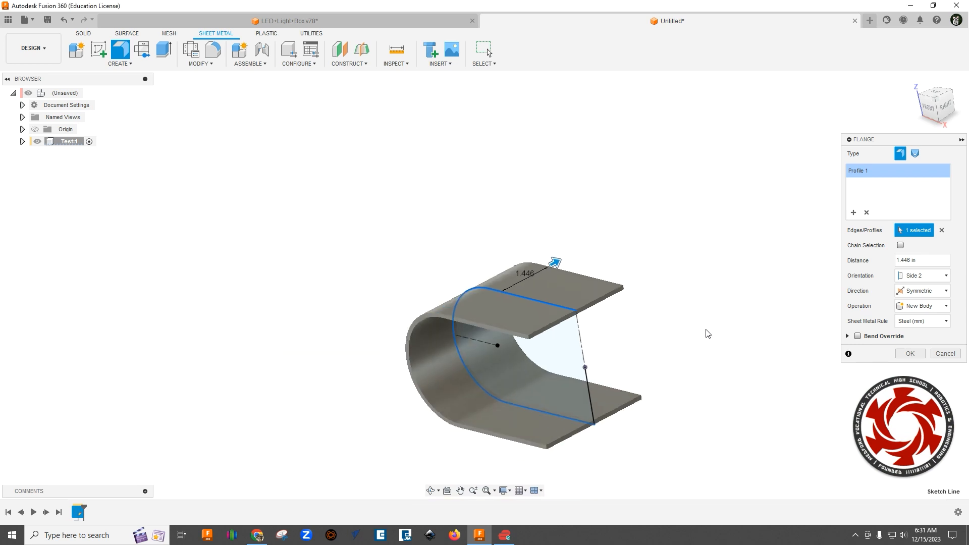
mouse_move(831, 319)
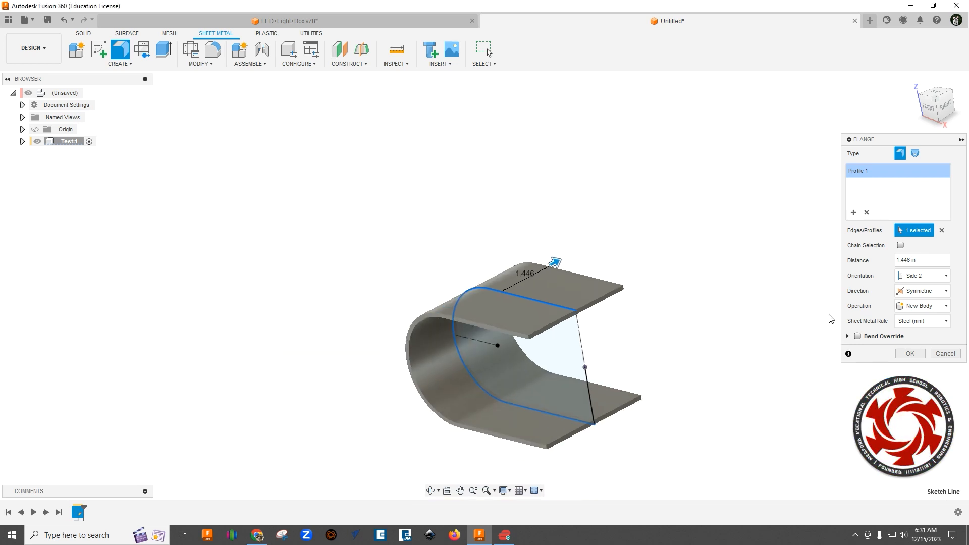
left_click(920, 291)
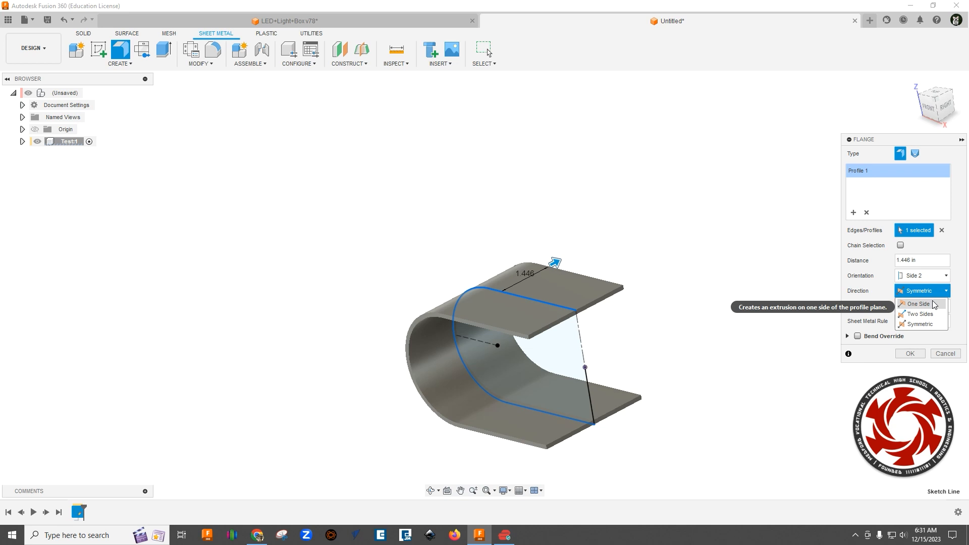
left_click(918, 303)
type("4")
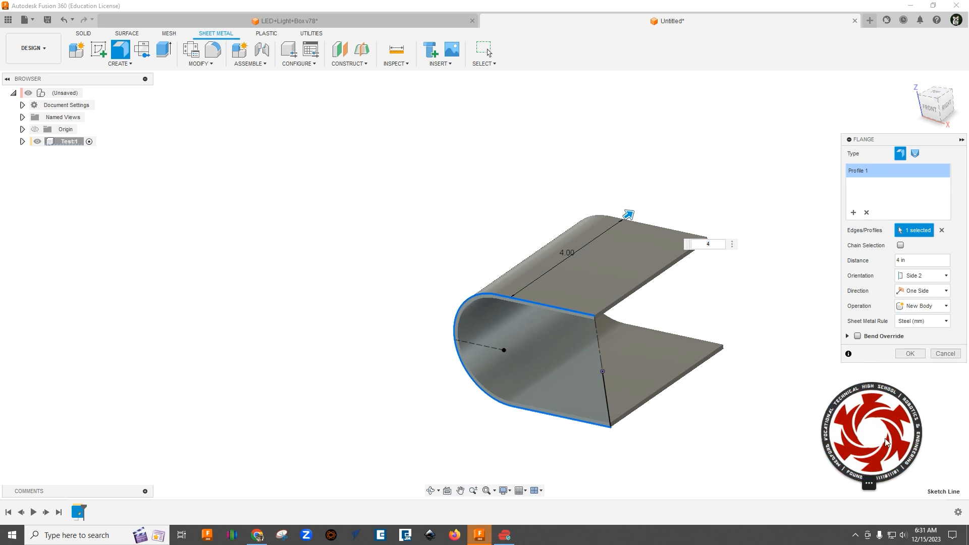
left_click(921, 321)
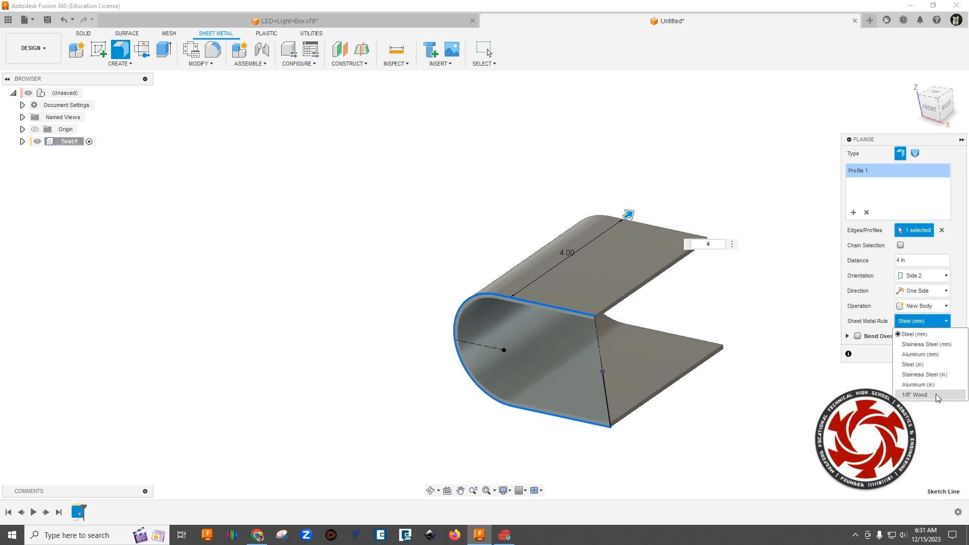
left_click(916, 394)
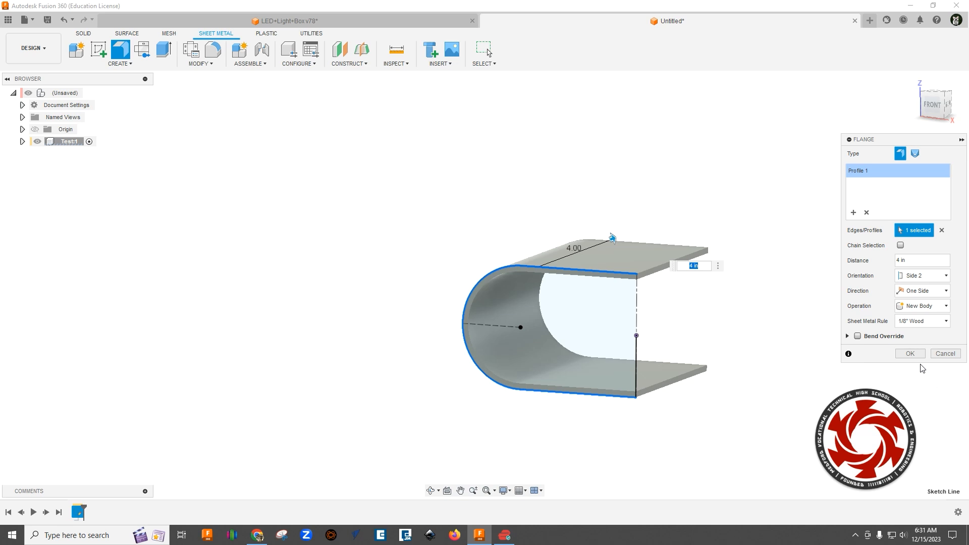
left_click(910, 353)
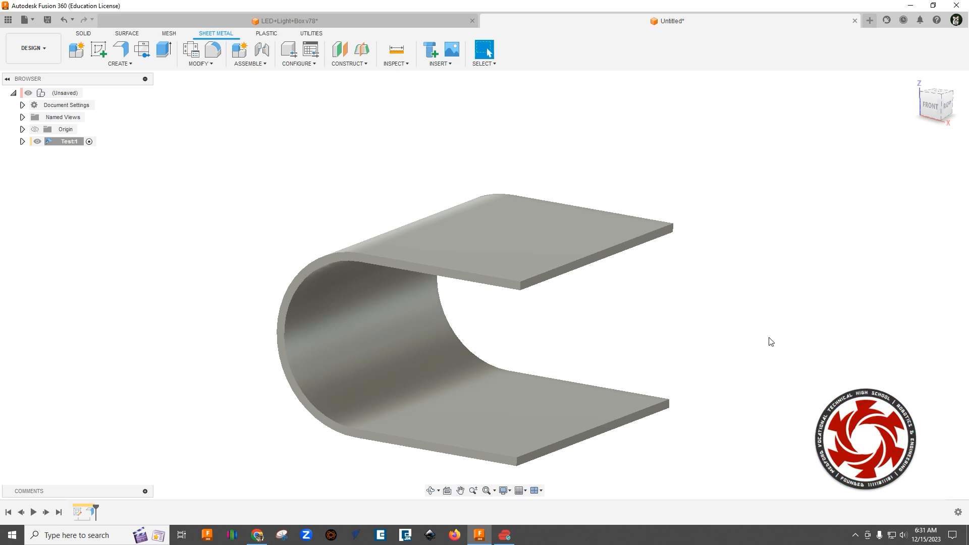
mouse_move(379, 320)
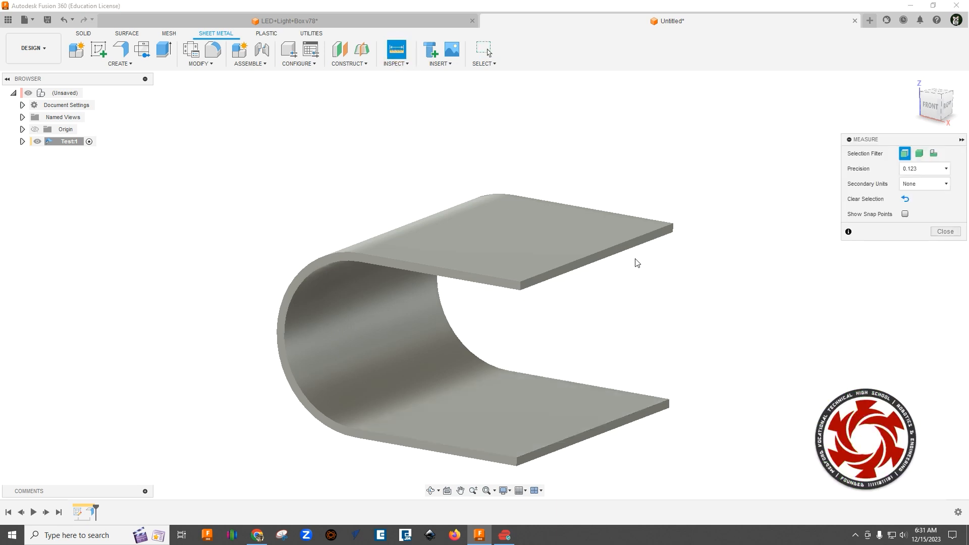
left_click(597, 258)
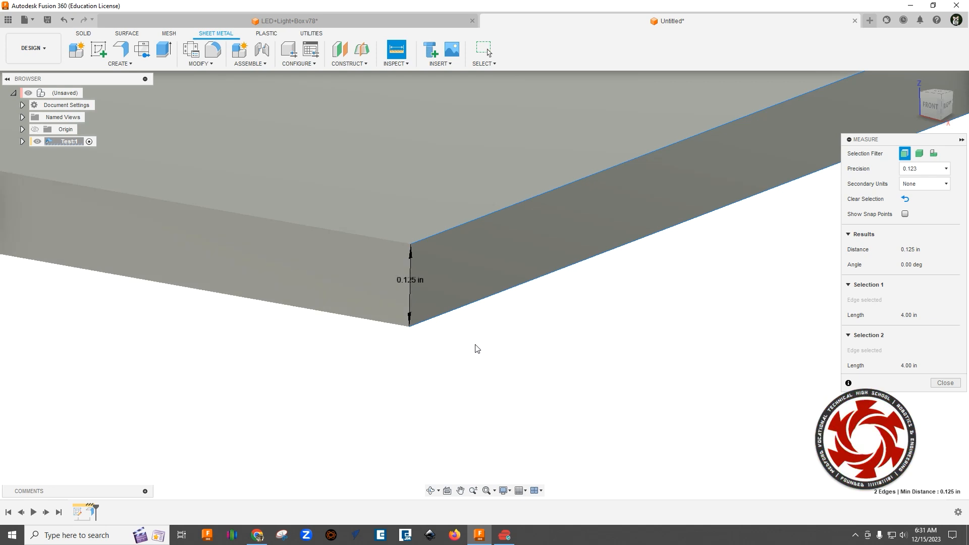
left_click(944, 382)
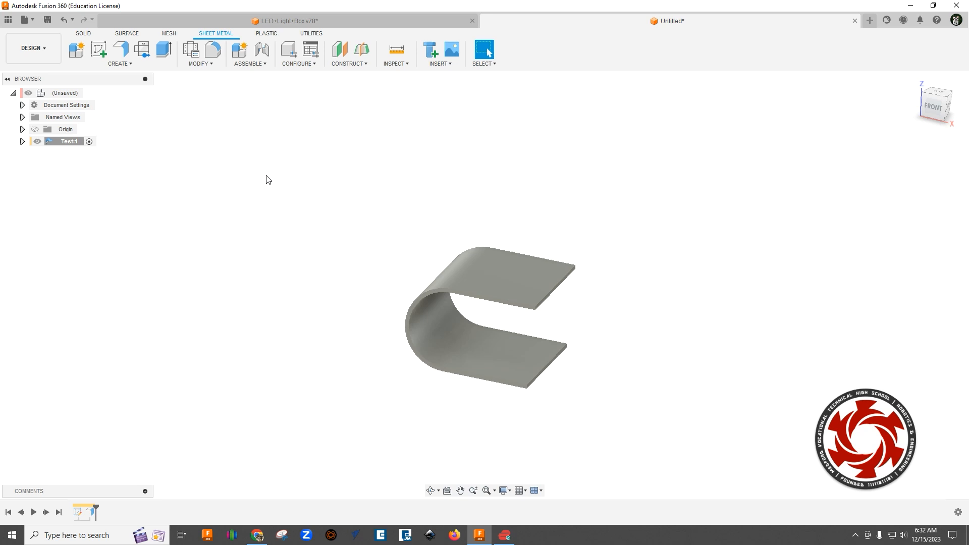
mouse_move(260, 176)
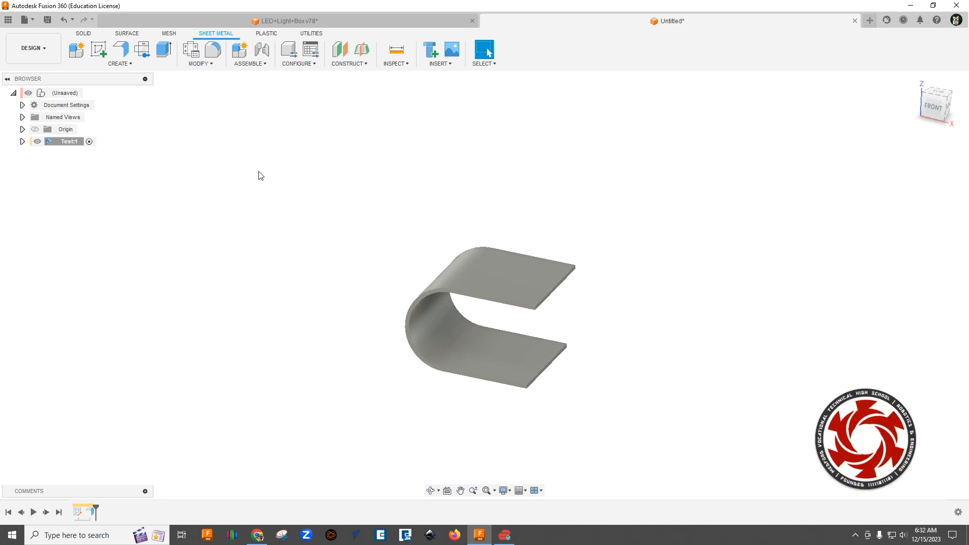
mouse_move(266, 220)
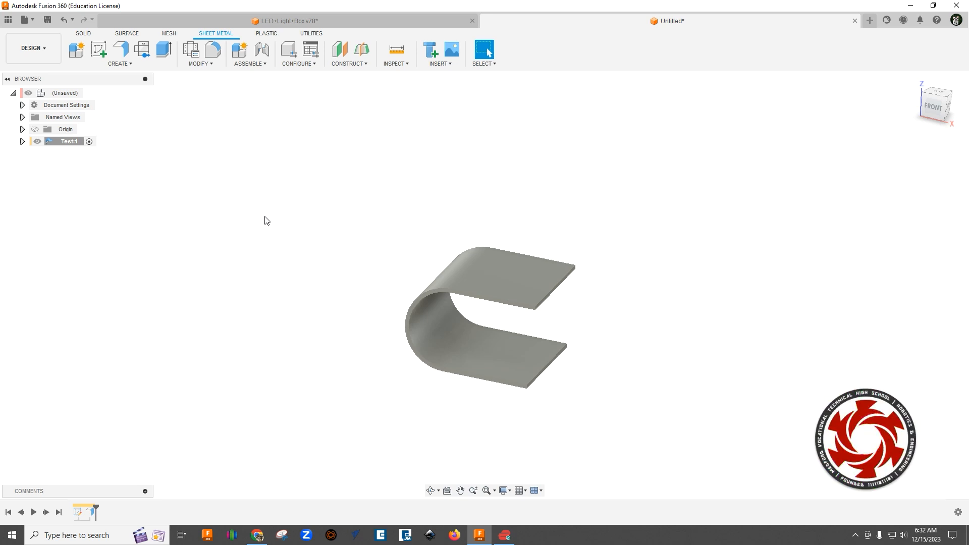
Mirror the U-shaped flange body with the 'mir' shortcut, joining the copy to the original
type("mir")
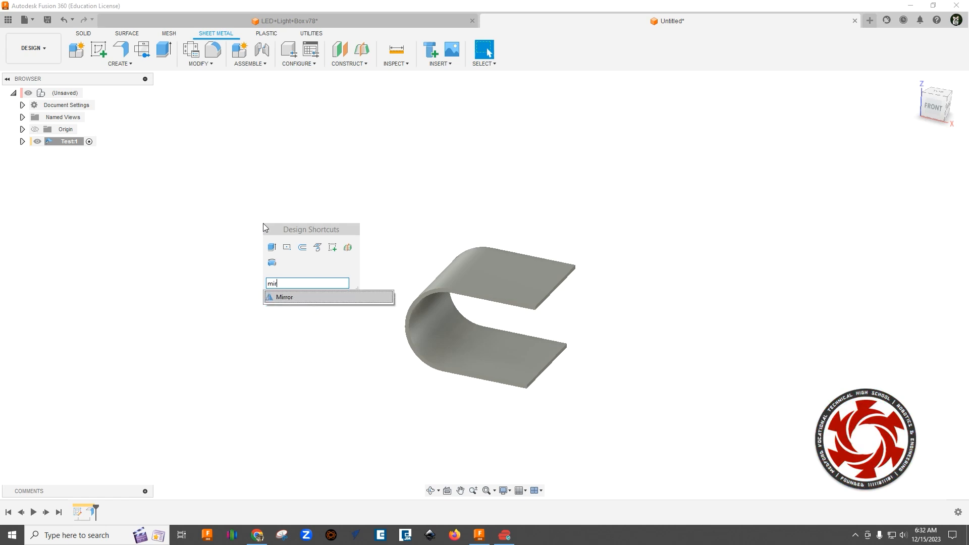
left_click(284, 298)
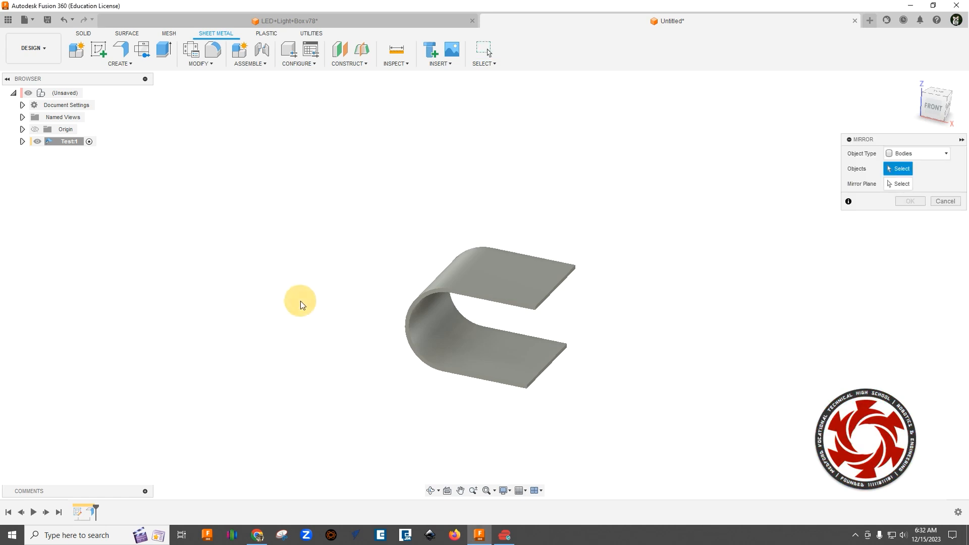
mouse_move(533, 288)
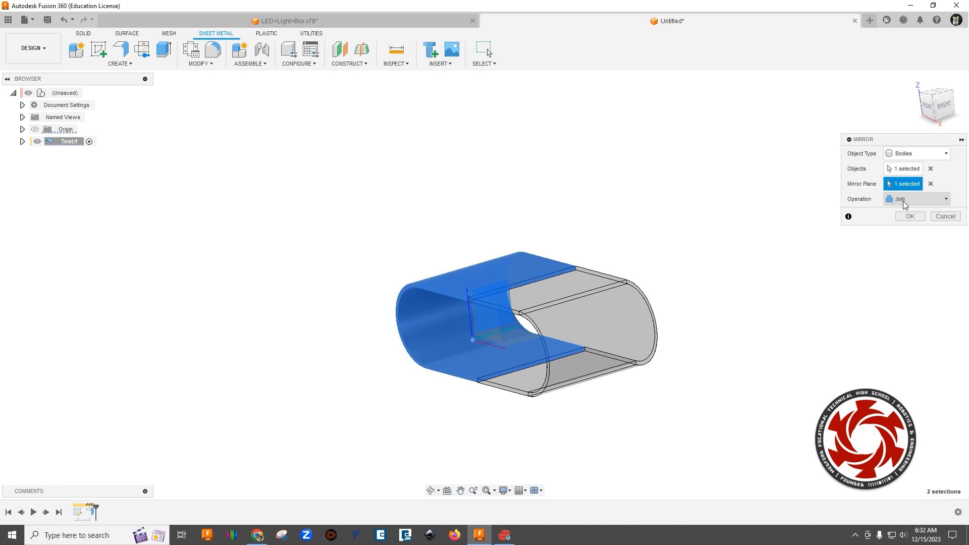
left_click(910, 216)
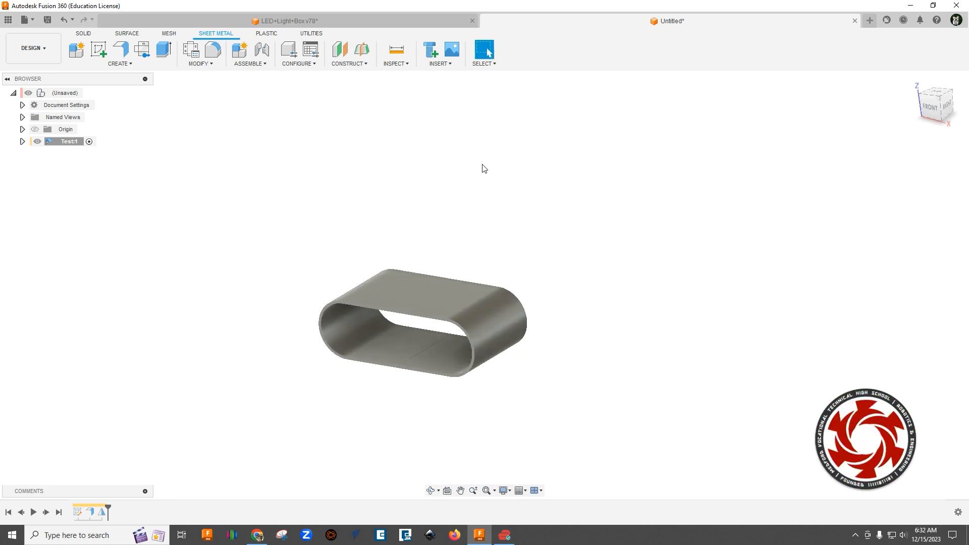
Unfold all bends of the band, using the top face as the stationary entity
left_click(198, 53)
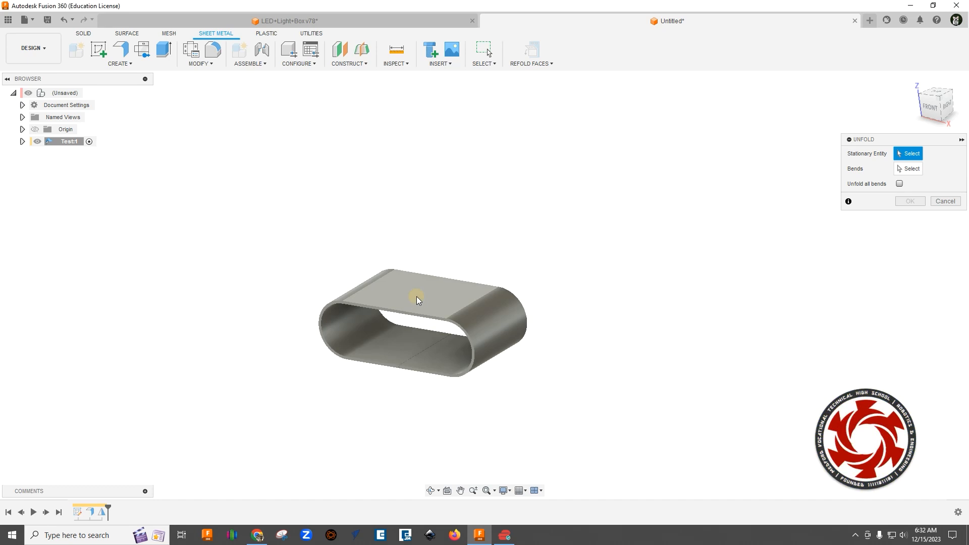
left_click(418, 299)
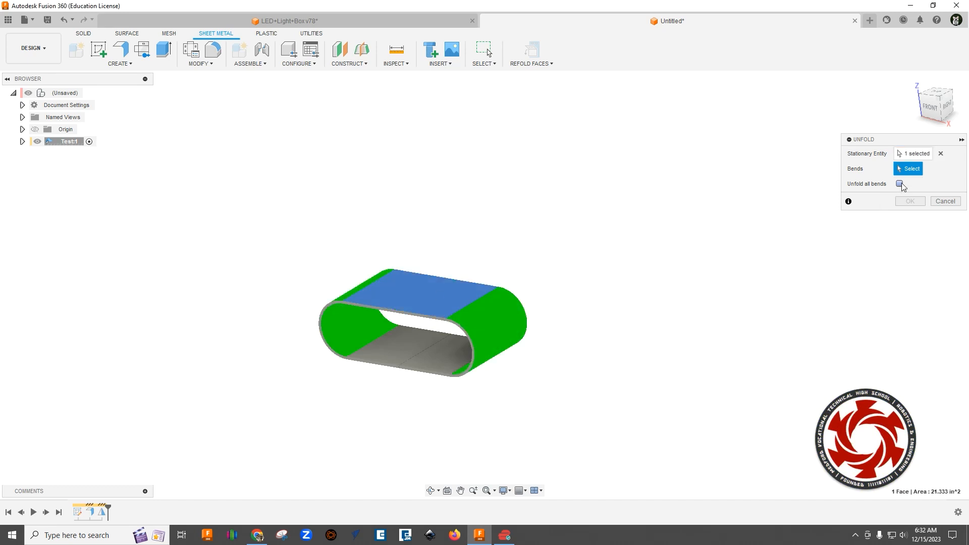
left_click(900, 183)
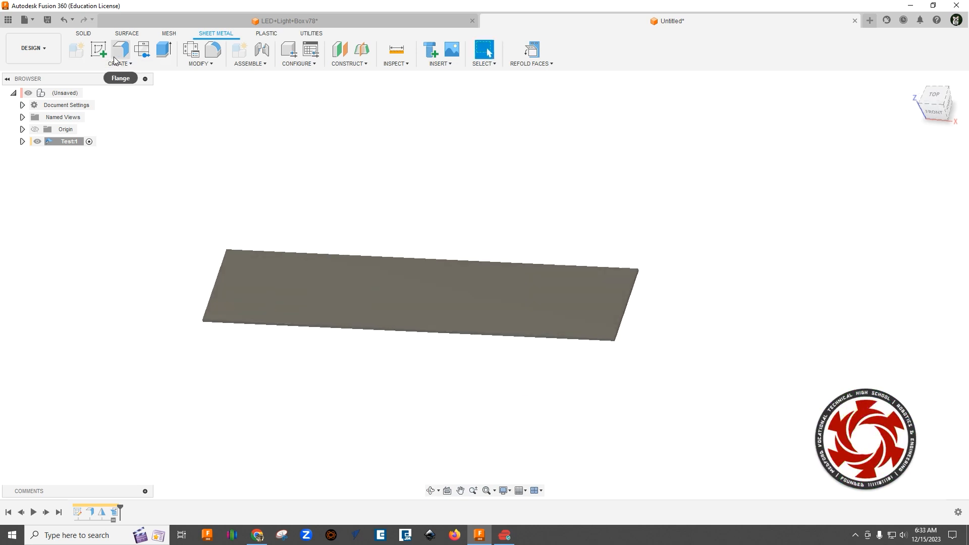
Sketch on the flat sheet a construction line along the bend edge and a midline across the bend zone
left_click(98, 49)
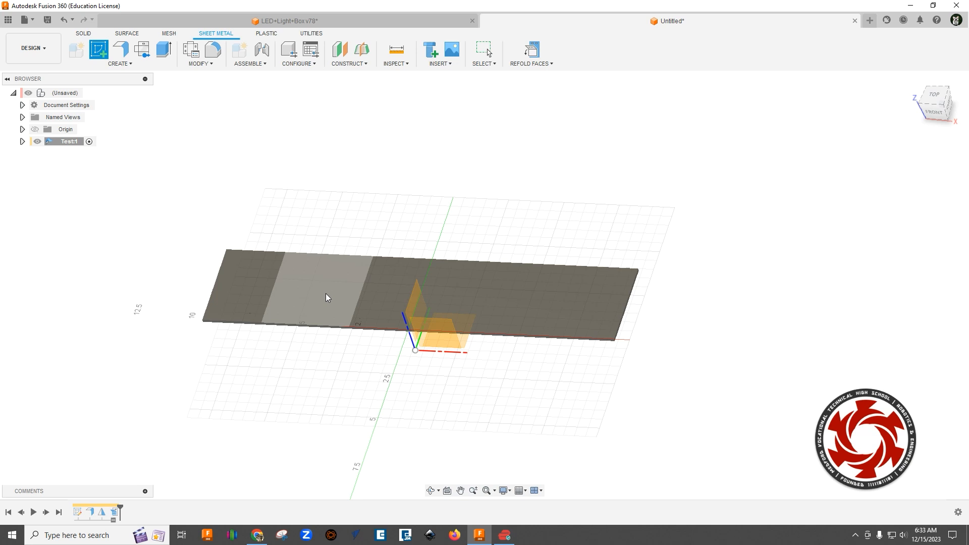
mouse_move(308, 293)
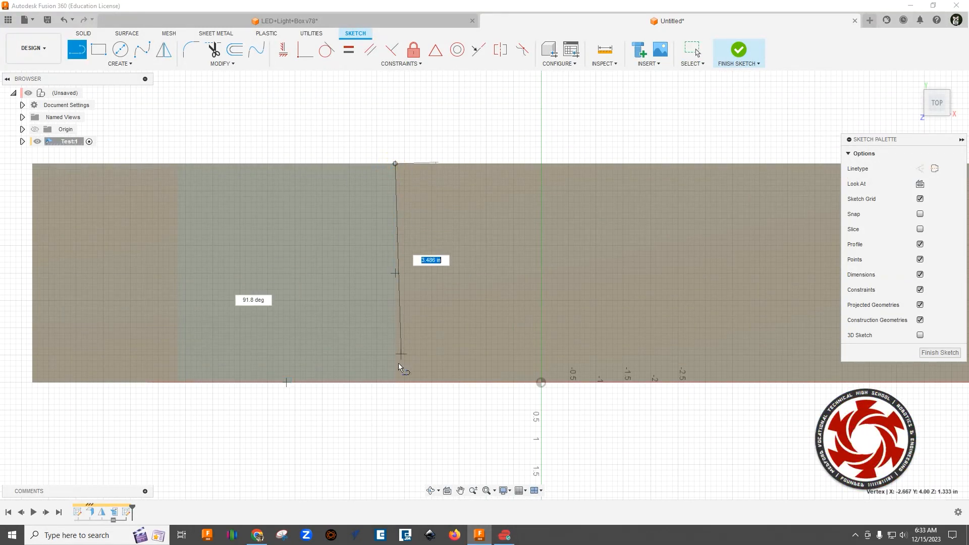
left_click(395, 382)
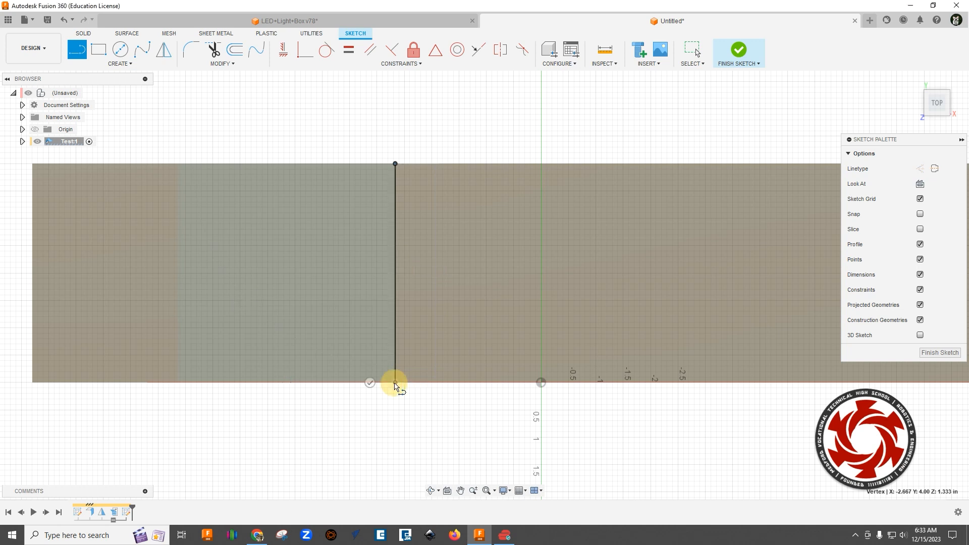
left_click(395, 273)
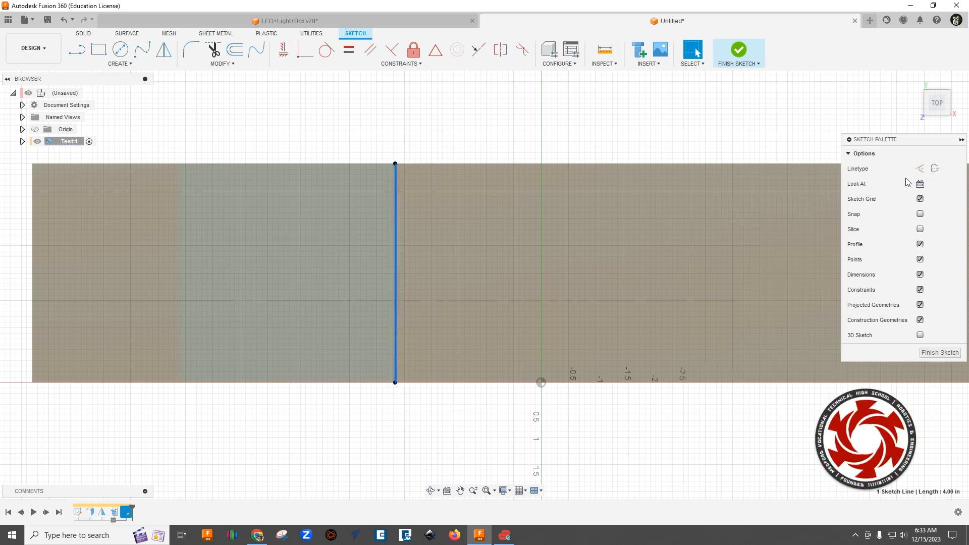
left_click(919, 169)
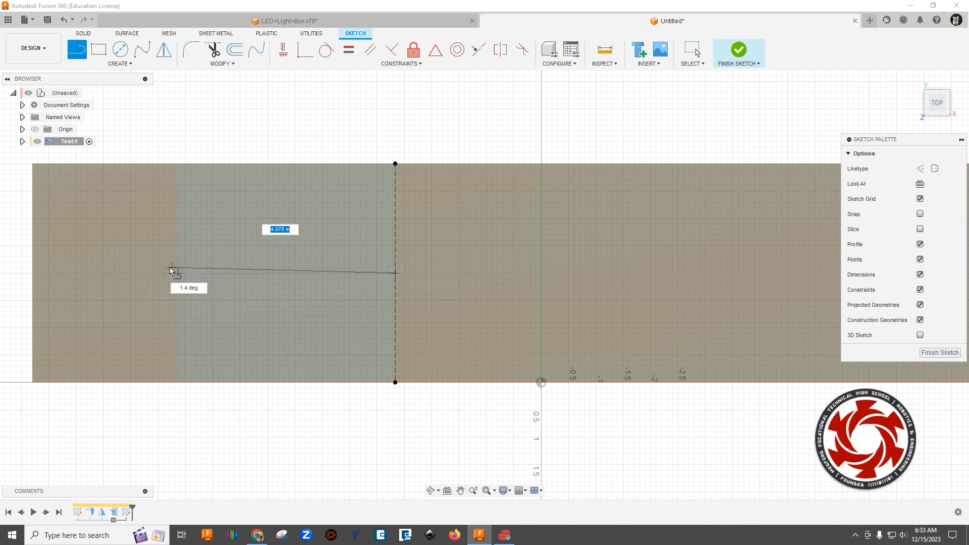
left_click(176, 274)
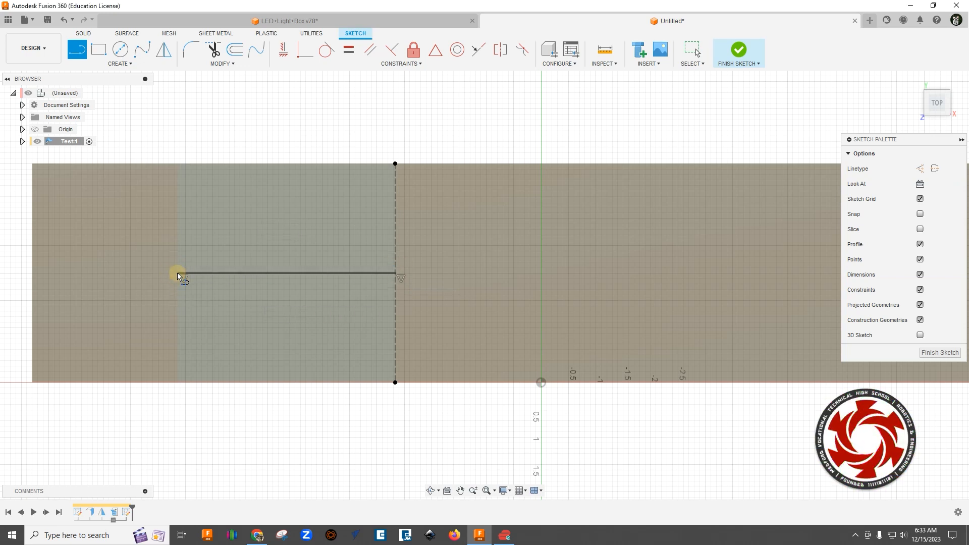
left_click(278, 273)
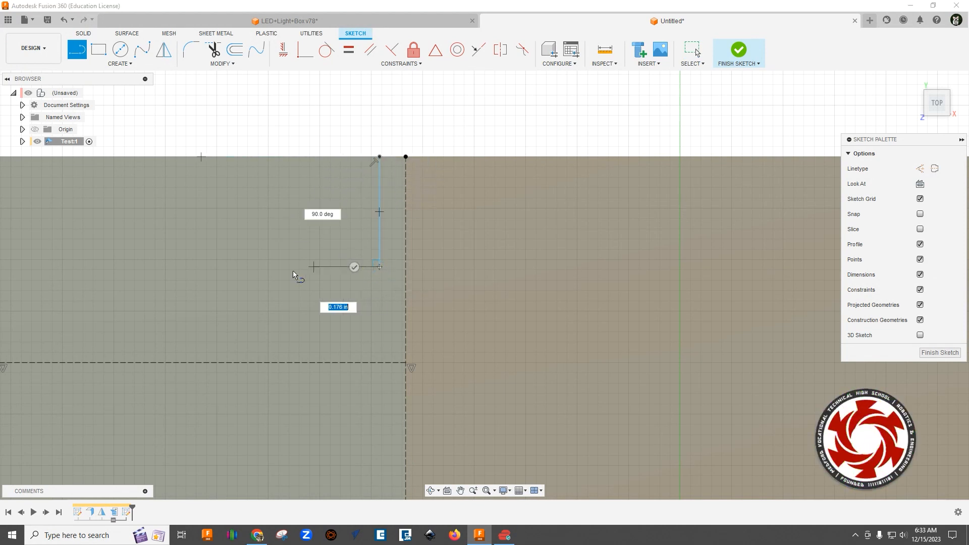
Draw a short slot line from the top edge and a longer one crossing the midline
left_click(293, 270)
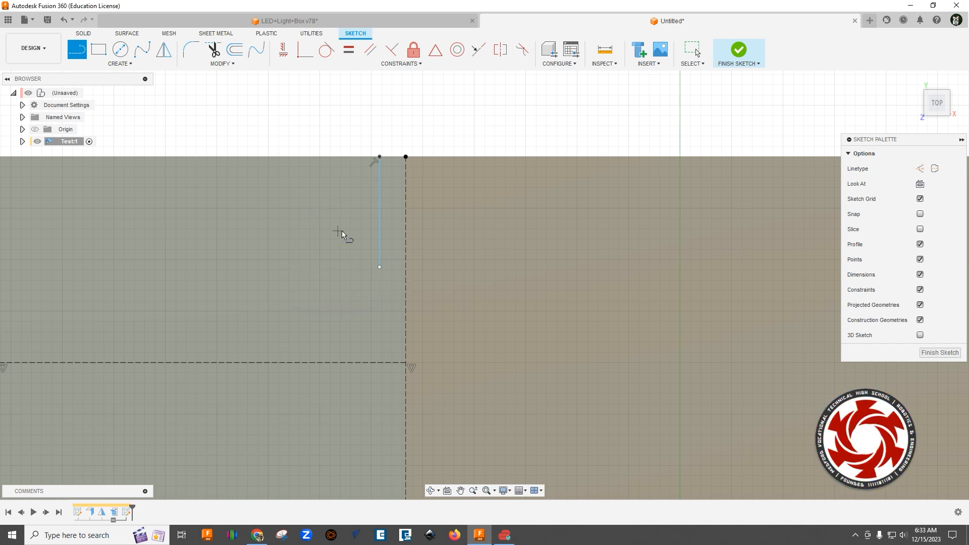
mouse_move(342, 239)
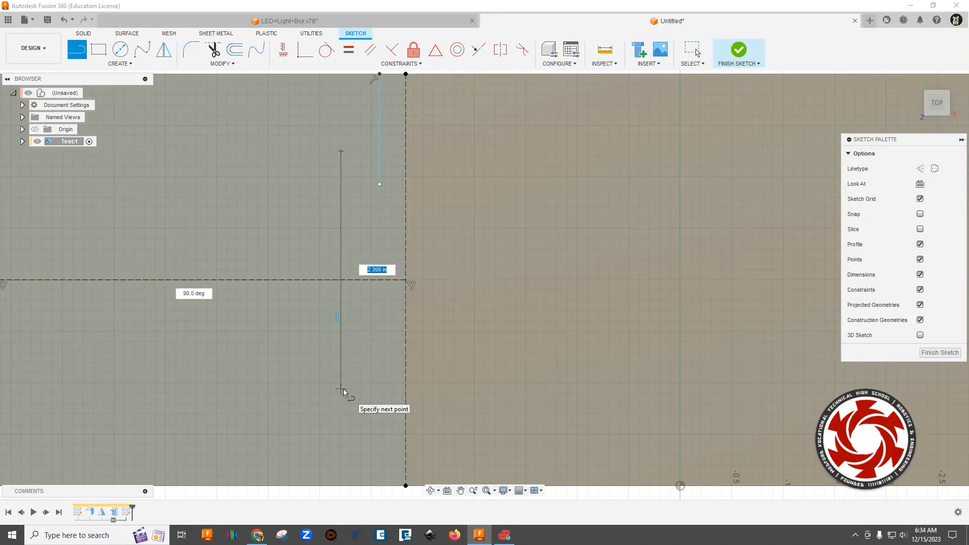
left_click(344, 393)
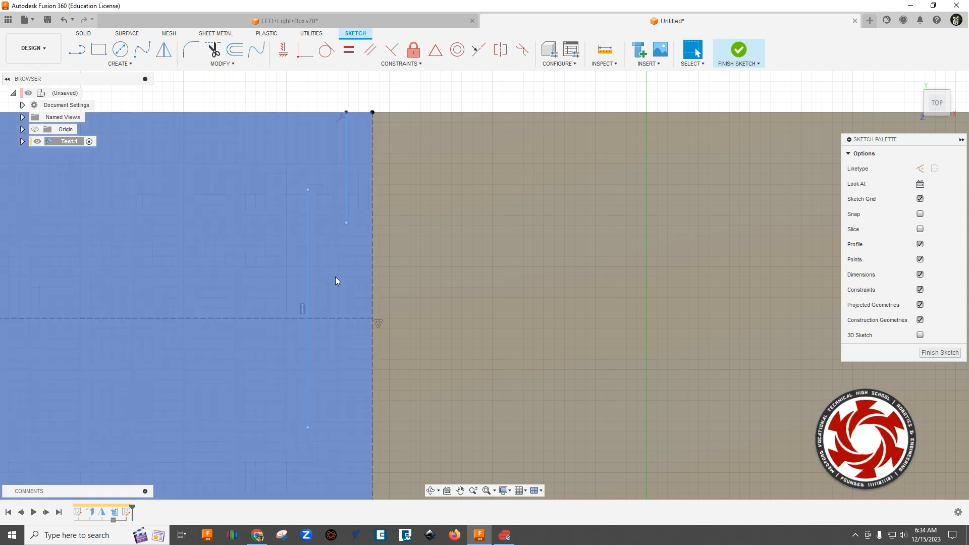
type("point")
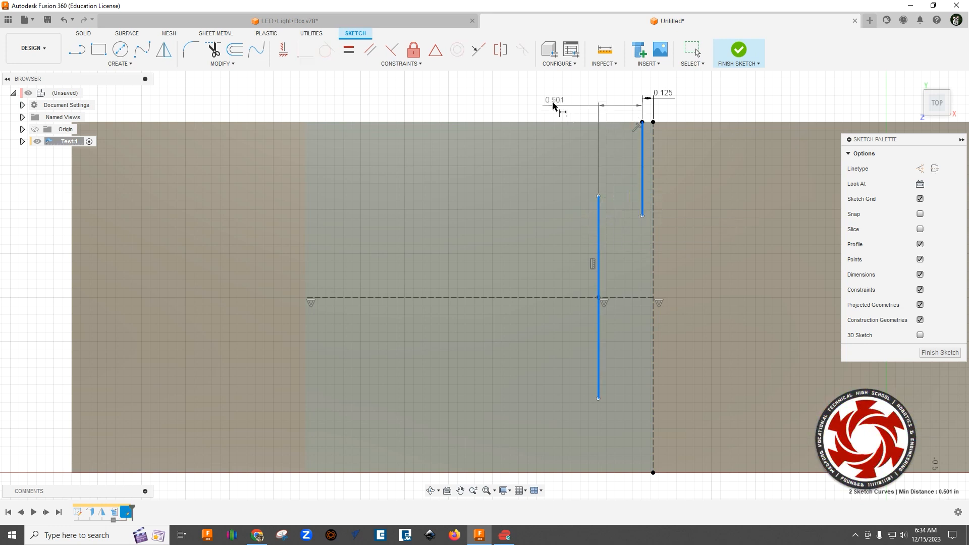
Dimension the slot spacing to 0.125 in, the short slot 1.50 and the long slot 3.00
double_click(553, 99)
type("0.125")
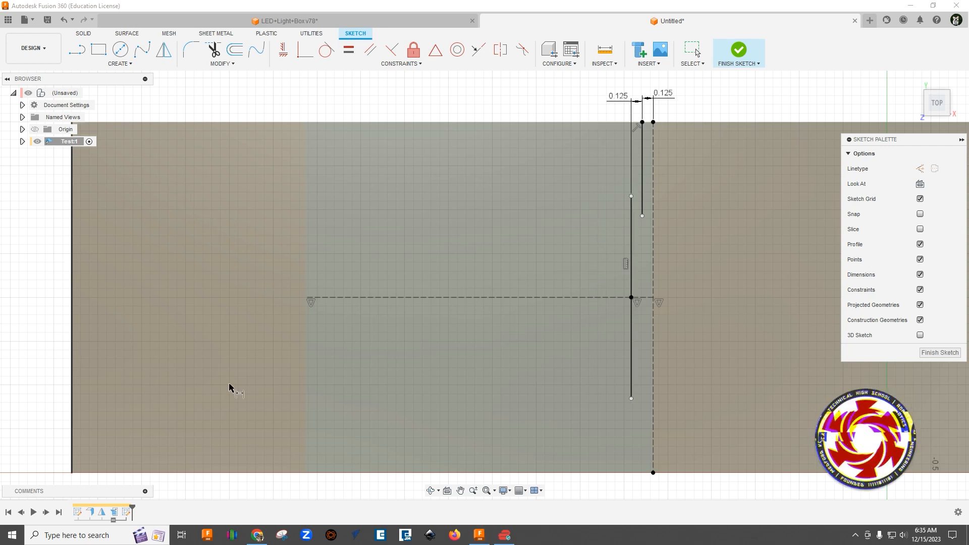
left_click(641, 167)
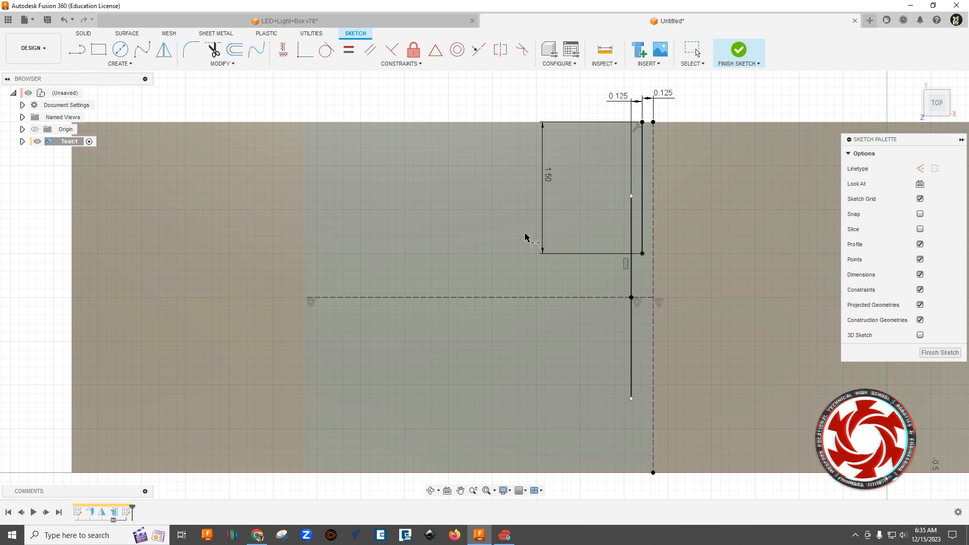
left_click(631, 296)
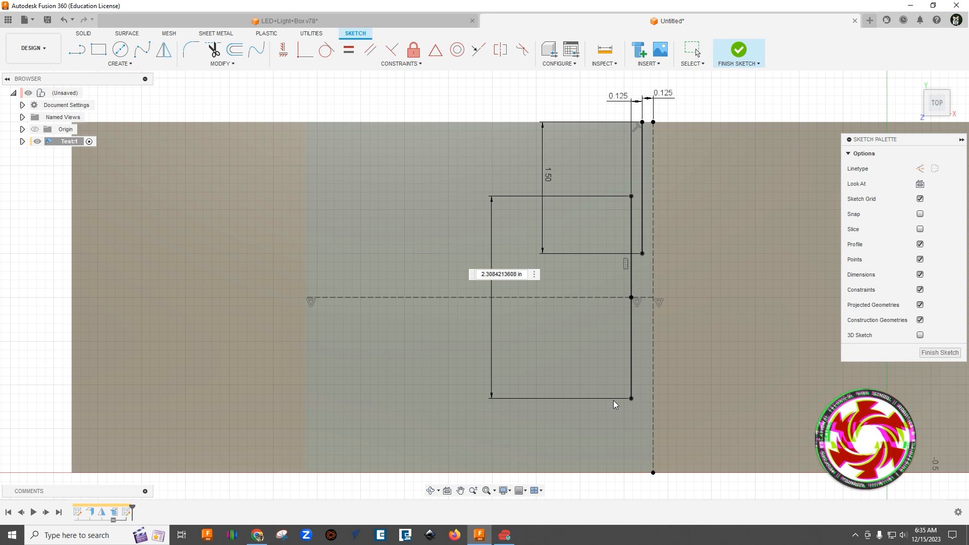
mouse_move(614, 404)
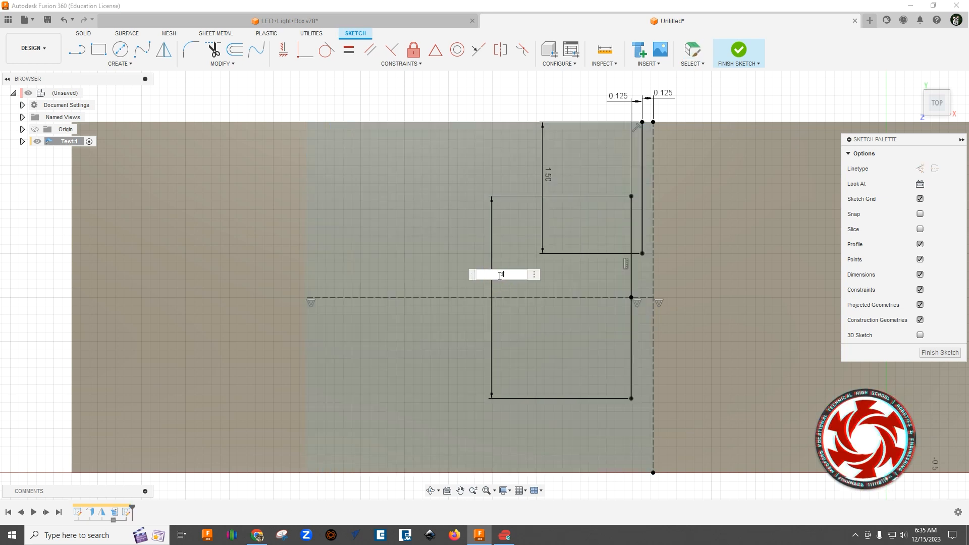
type("3.00")
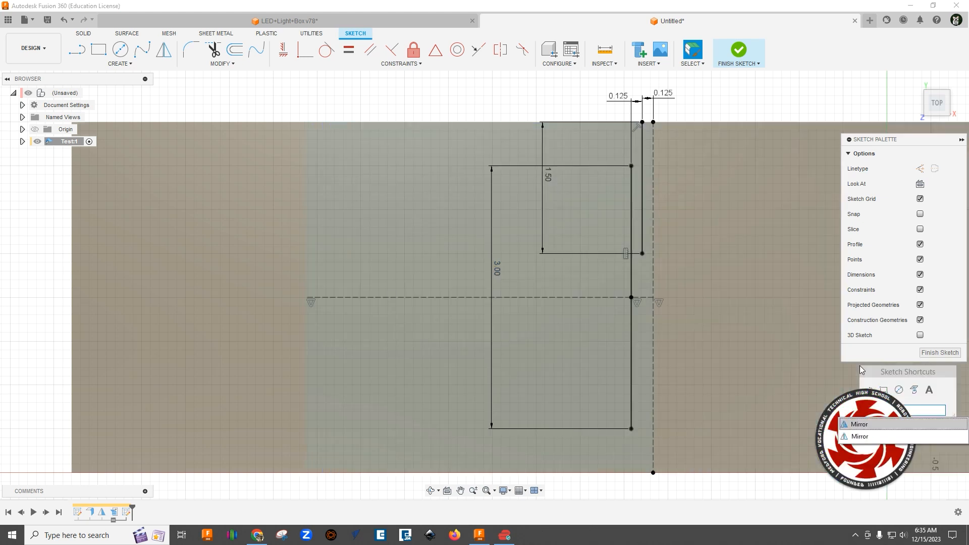
mouse_move(869, 436)
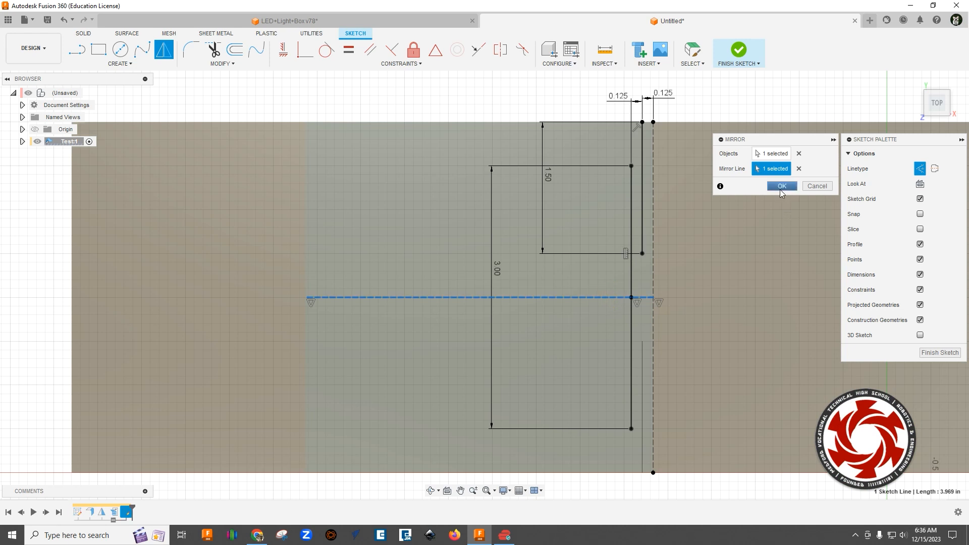
Mirror the short slot line about the construction midline in the sketch
left_click(781, 187)
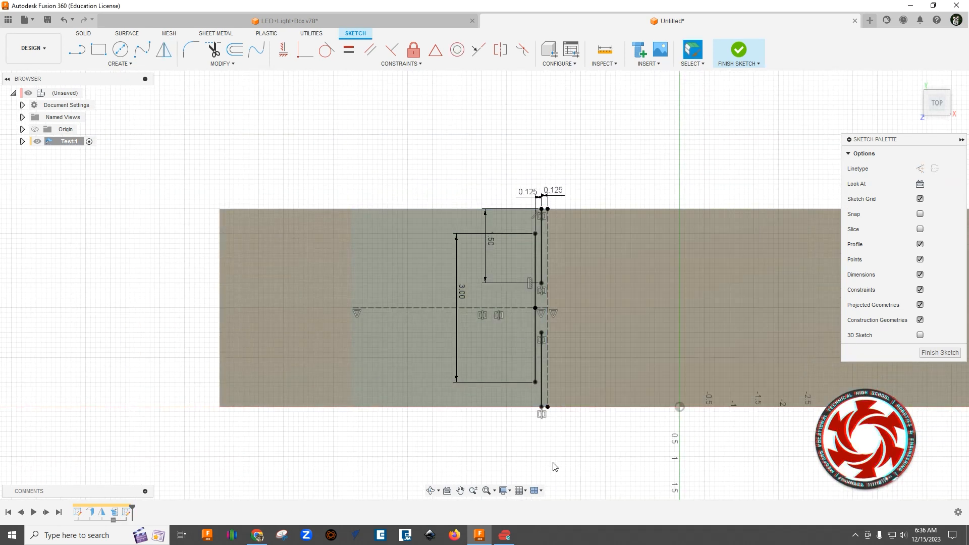
mouse_move(586, 435)
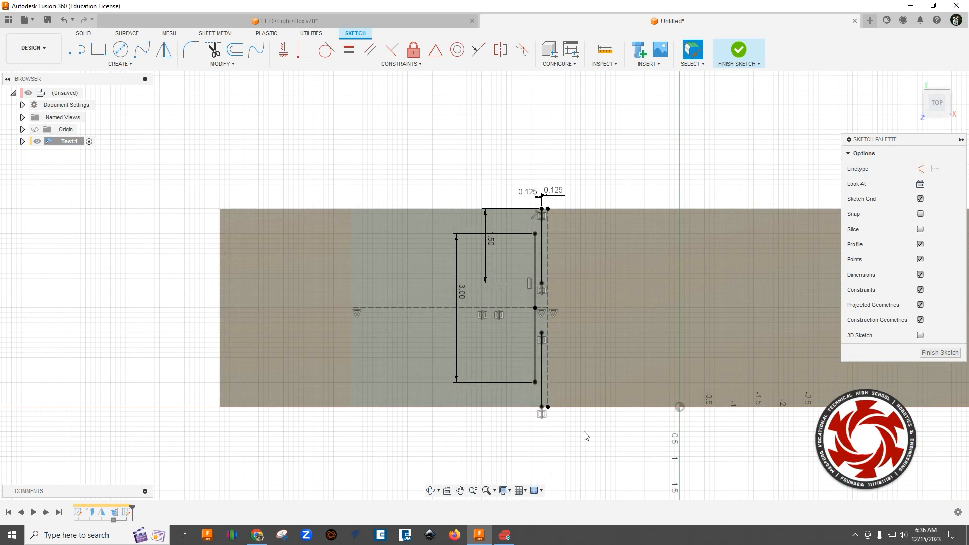
mouse_move(598, 474)
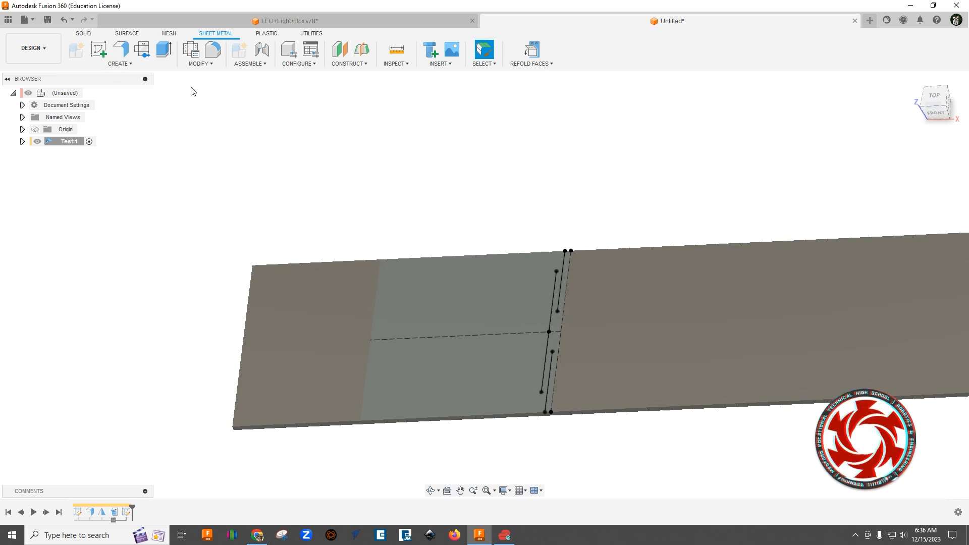
Cut the slot lines through the sheet as a centered 0.01 in thin extrude to an object
left_click(163, 49)
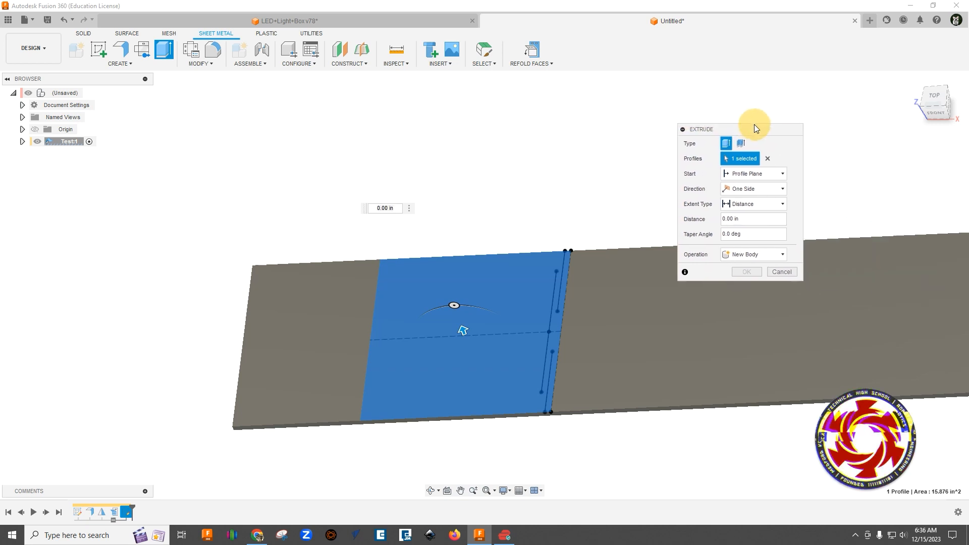
mouse_move(740, 143)
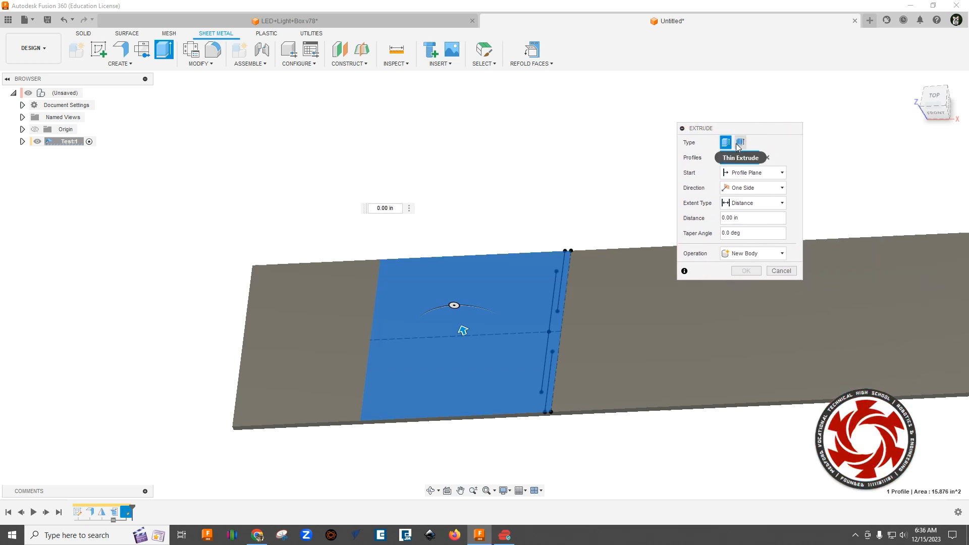
mouse_move(740, 143)
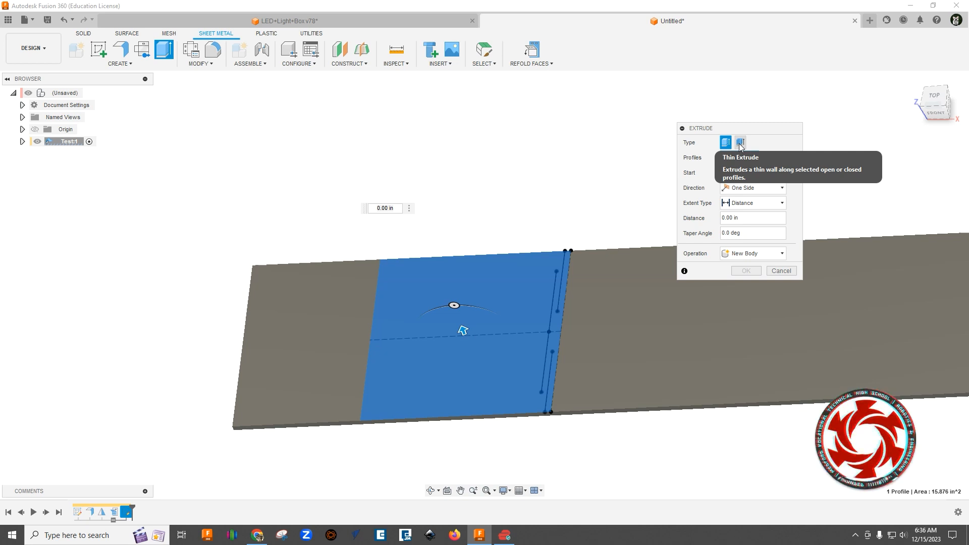
left_click(740, 142)
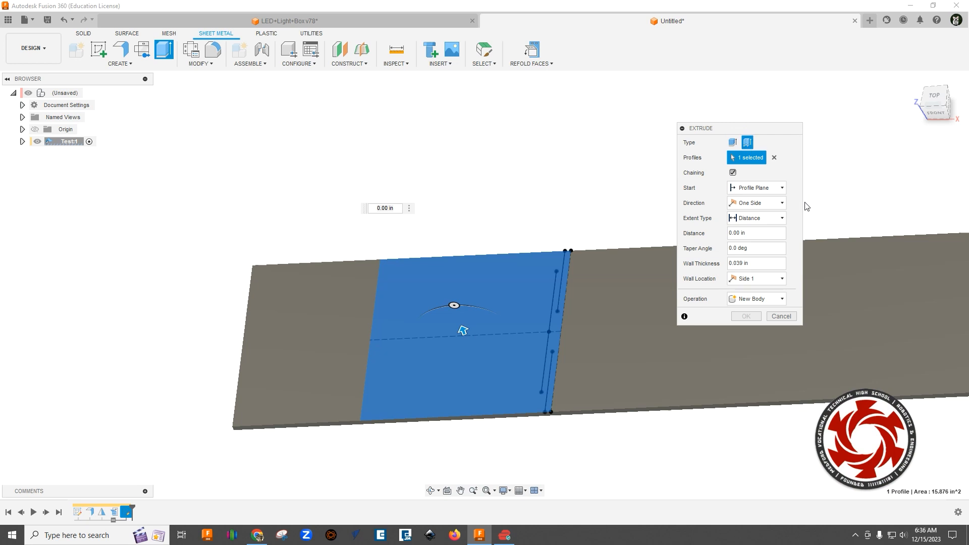
left_click(755, 218)
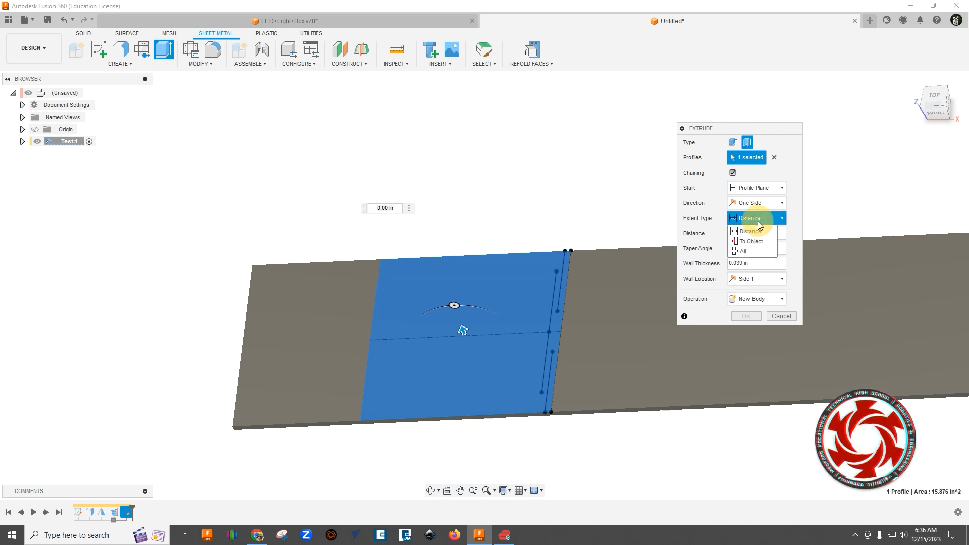
left_click(751, 241)
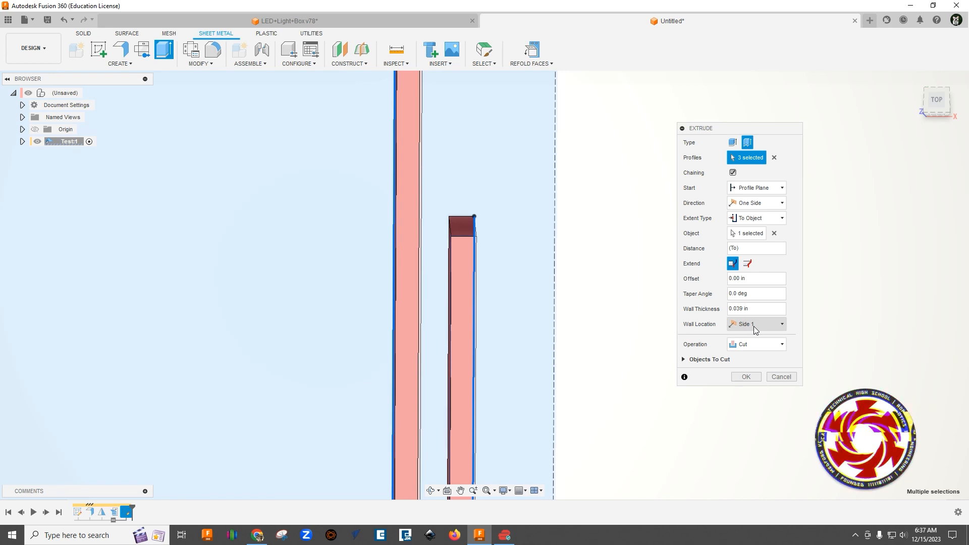
left_click(755, 324)
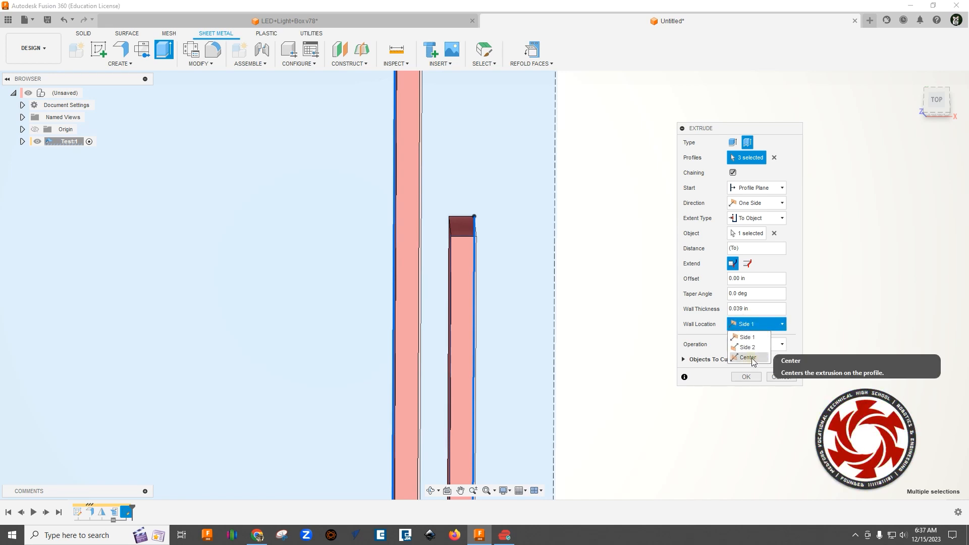
left_click(748, 357)
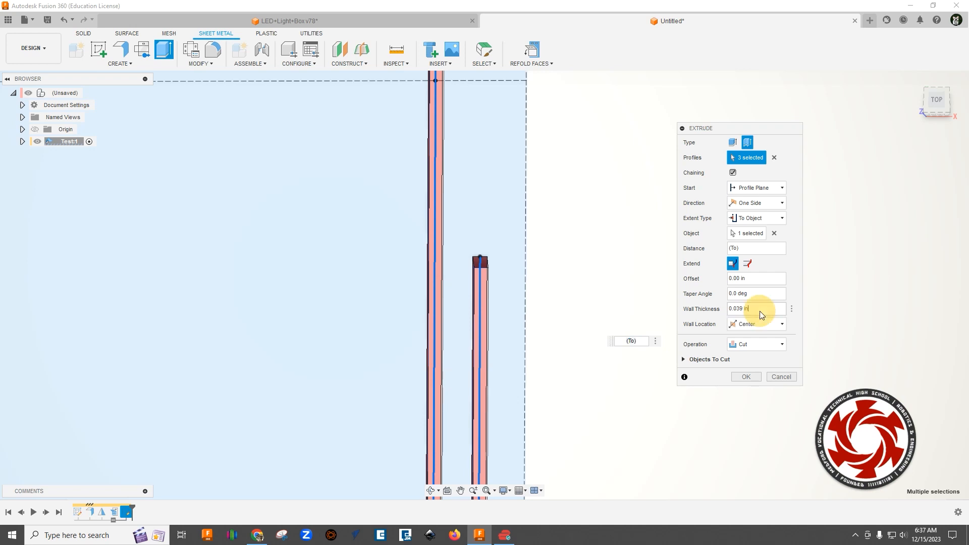
left_click(755, 308)
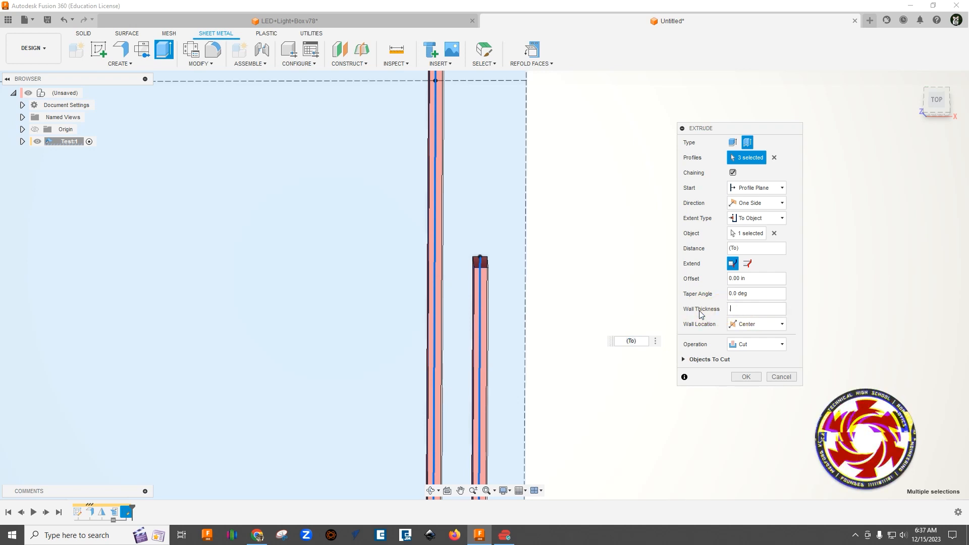
type(".01")
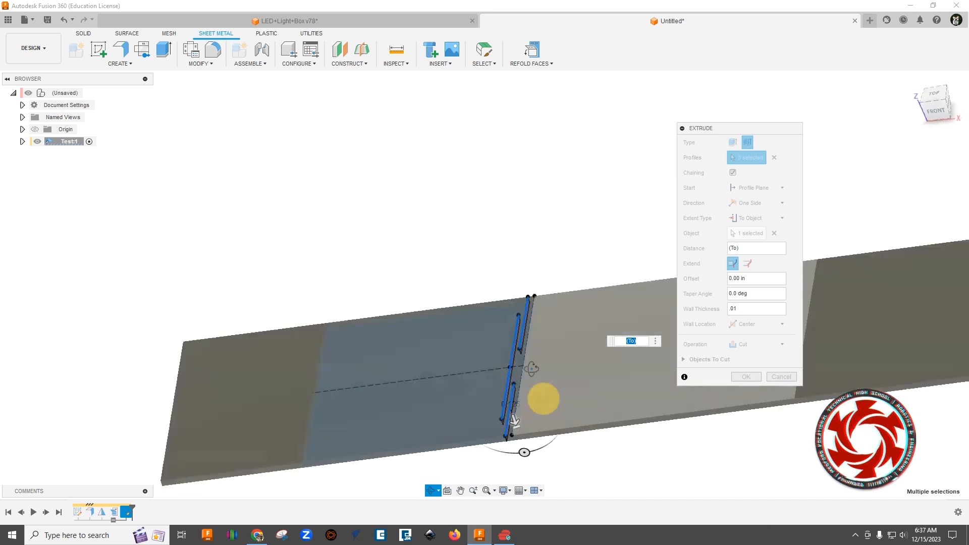
left_click(745, 377)
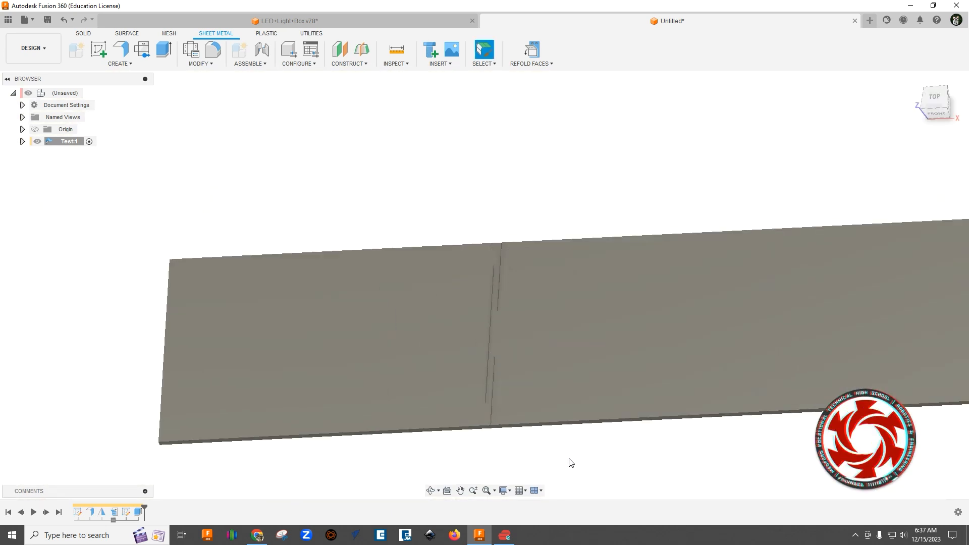
Start a rectangular feature pattern of the slot cut, directed leftward across the sheet
left_click(382, 295)
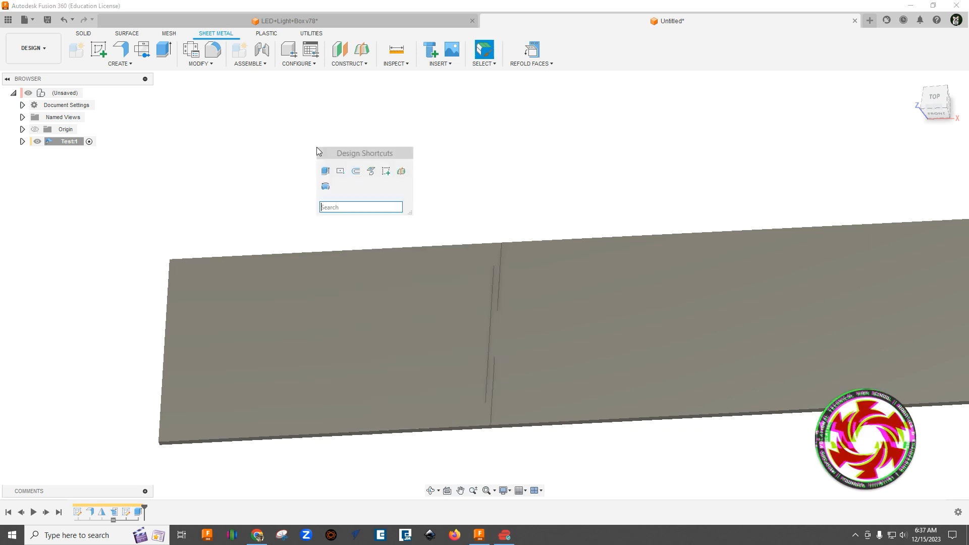
type("rec")
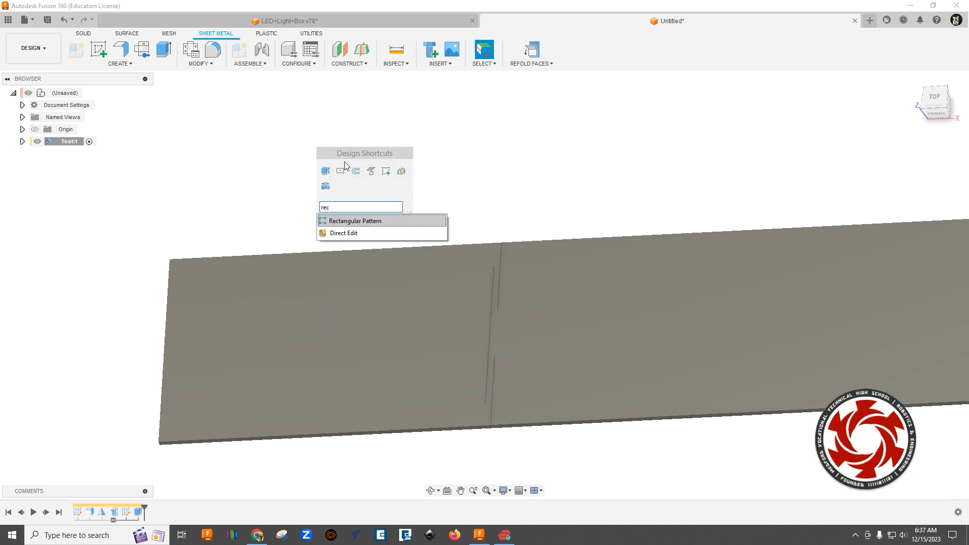
left_click(355, 221)
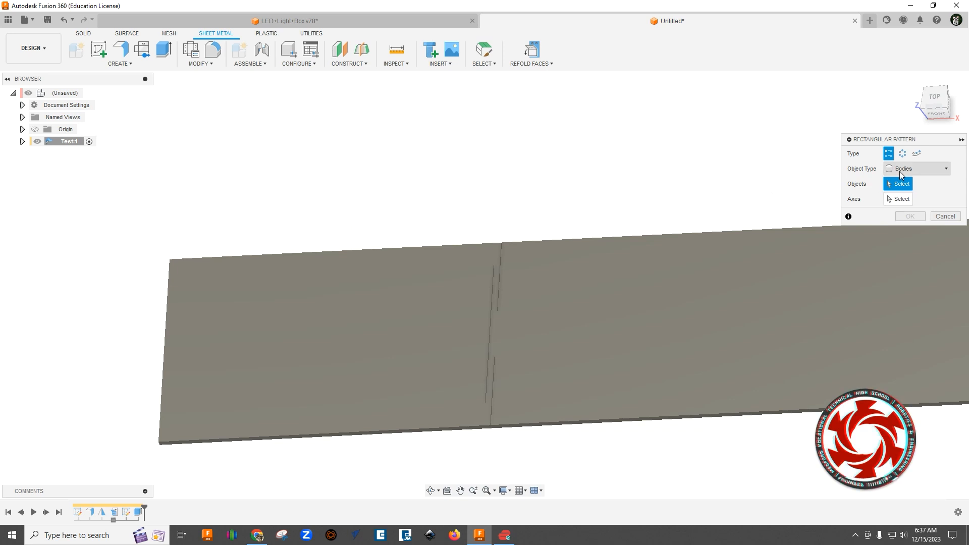
left_click(915, 168)
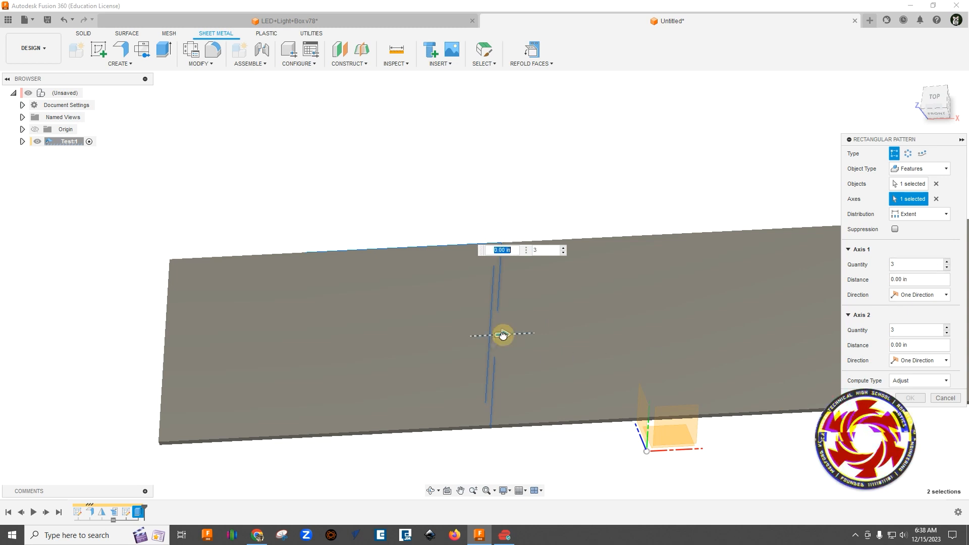
left_click_drag(503, 336, 423, 339)
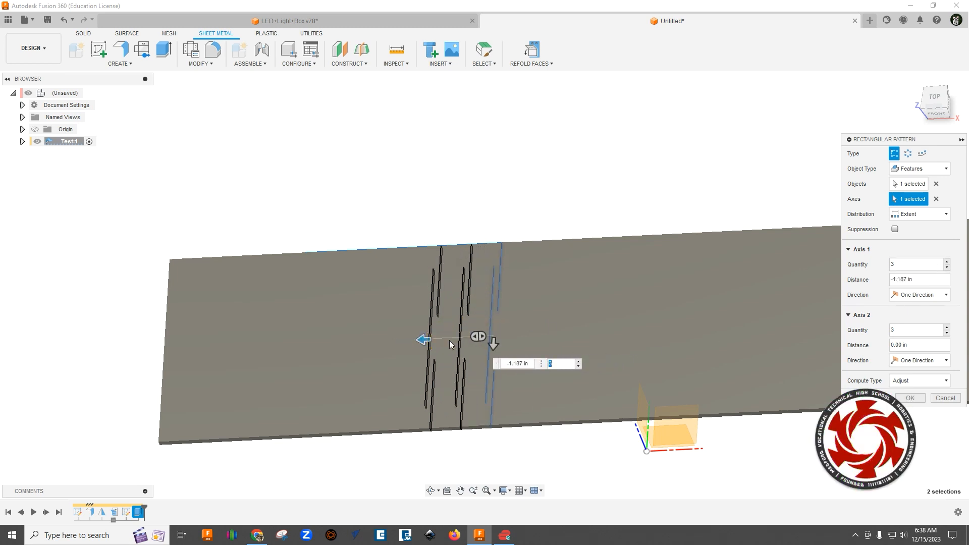
mouse_move(918, 264)
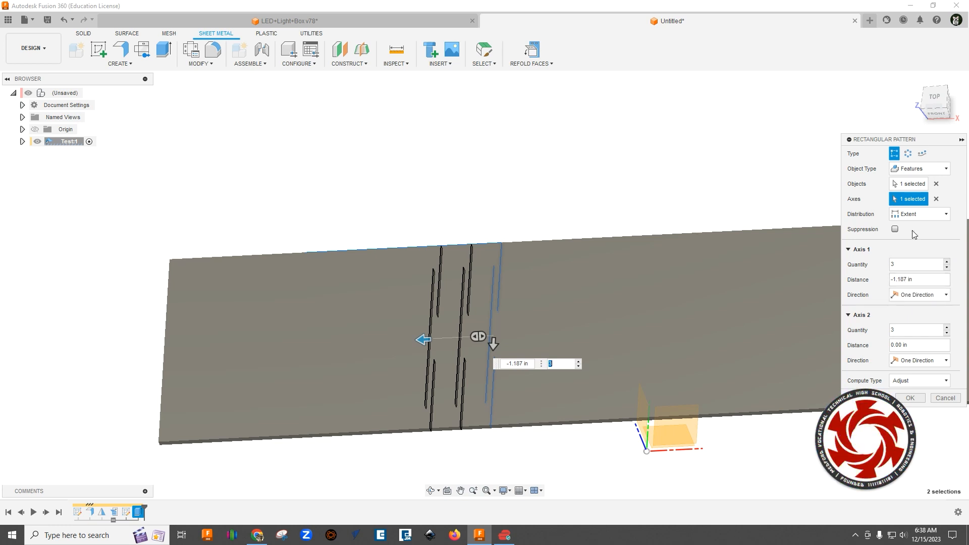
Set the pattern to 0.25 in spacing with 15 copies and confirm it
left_click(945, 214)
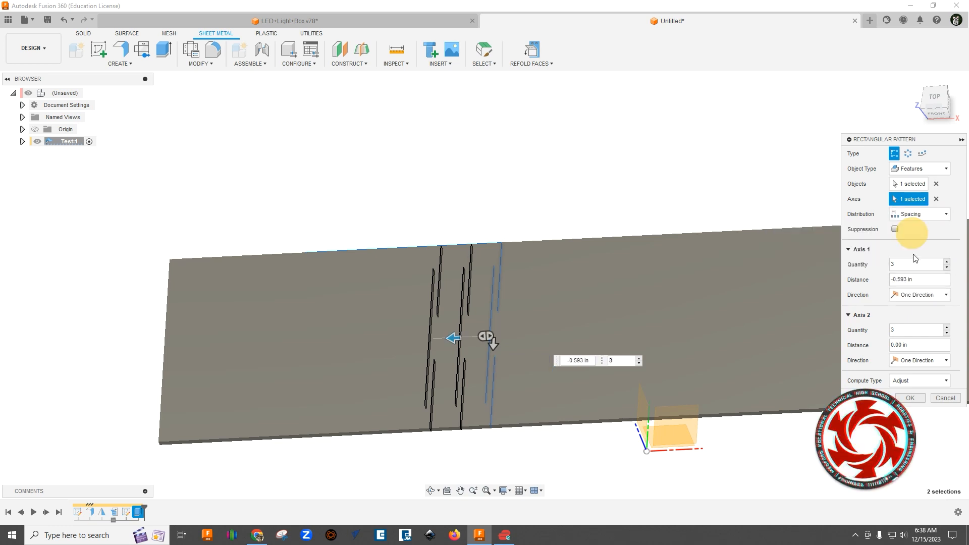
mouse_move(917, 279)
type("-")
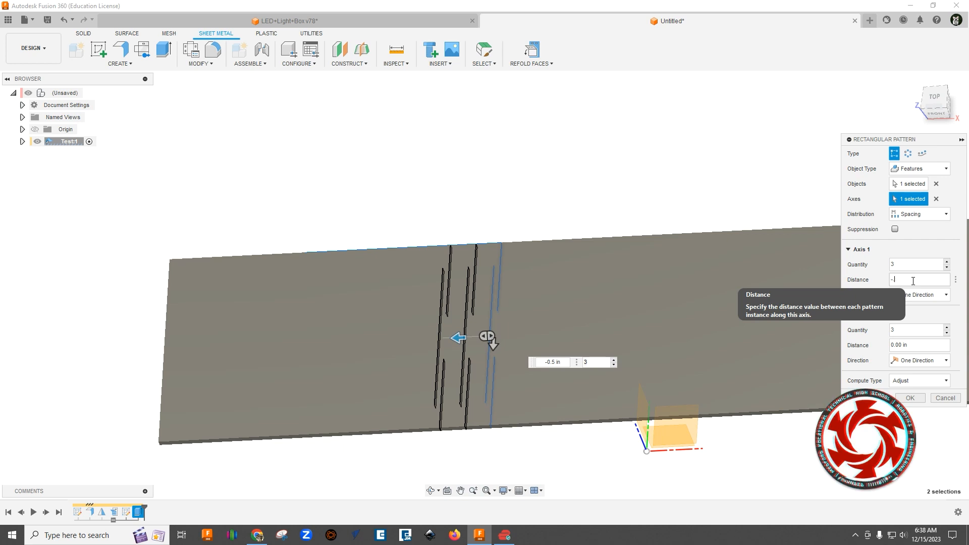
type(".25")
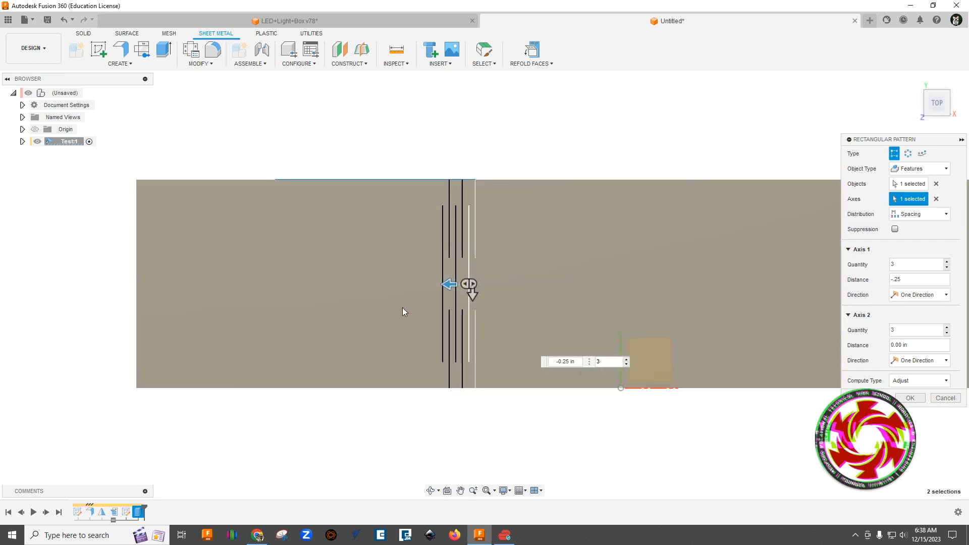
left_click(626, 359)
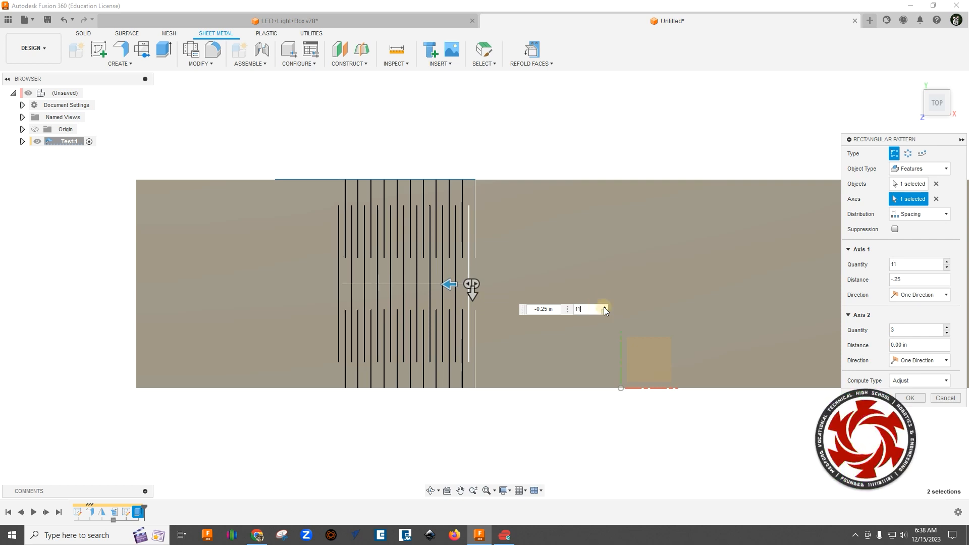
left_click(503, 490)
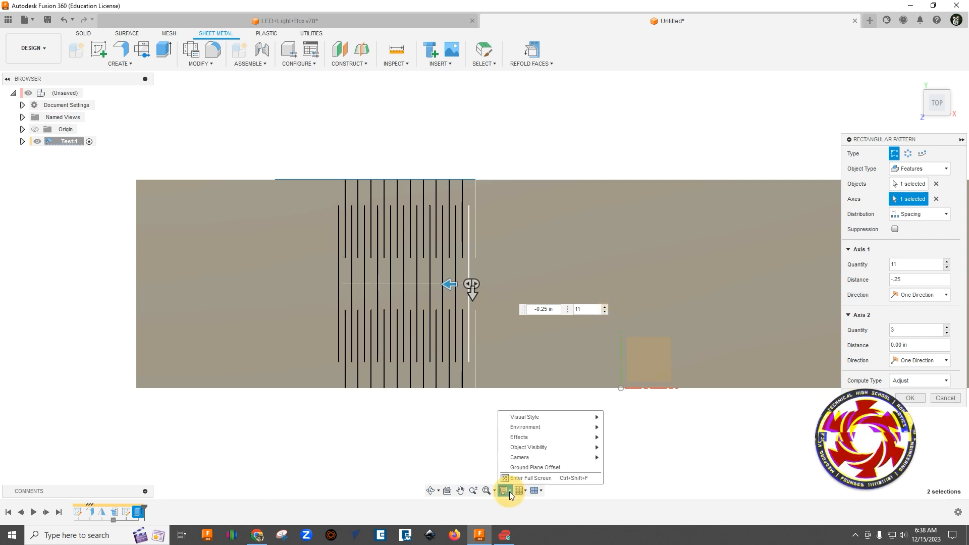
mouse_move(523, 417)
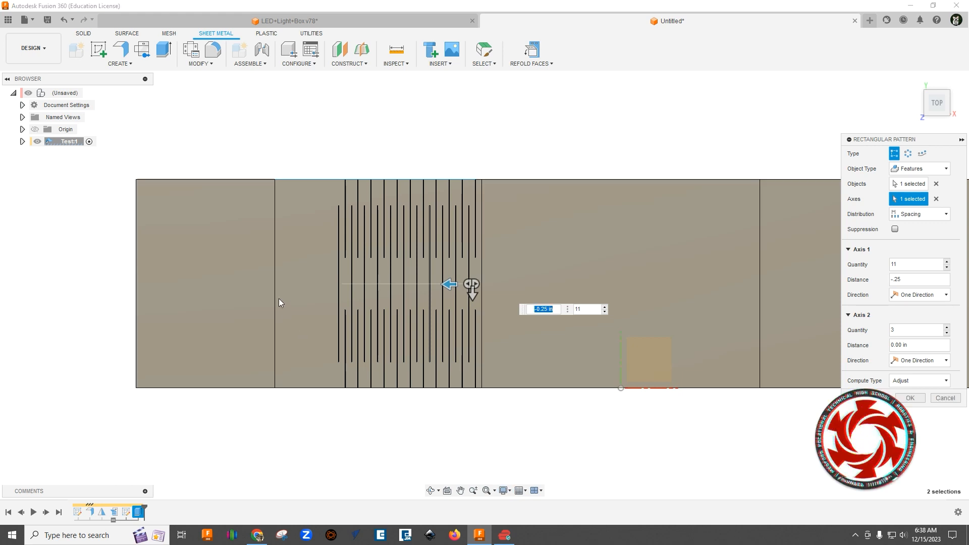
mouse_move(492, 440)
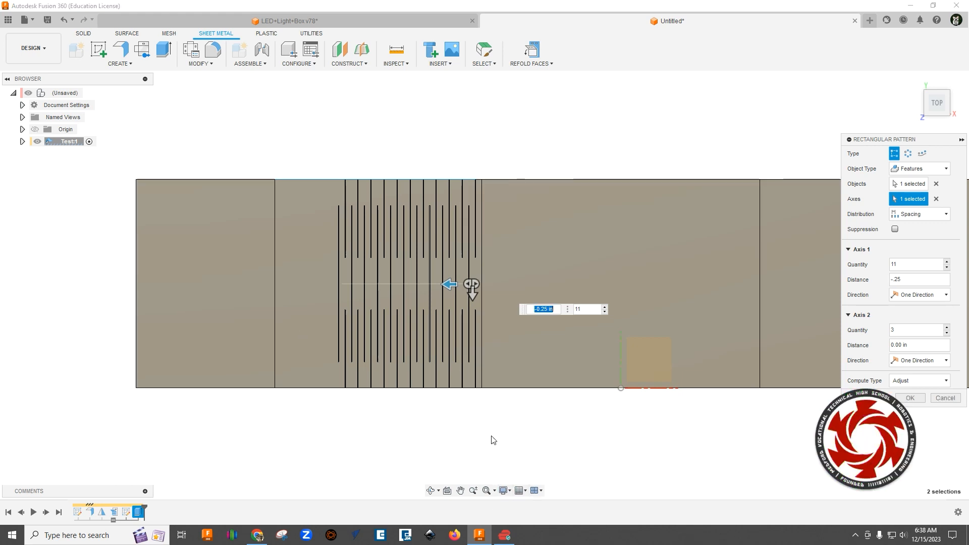
mouse_move(610, 311)
type("13")
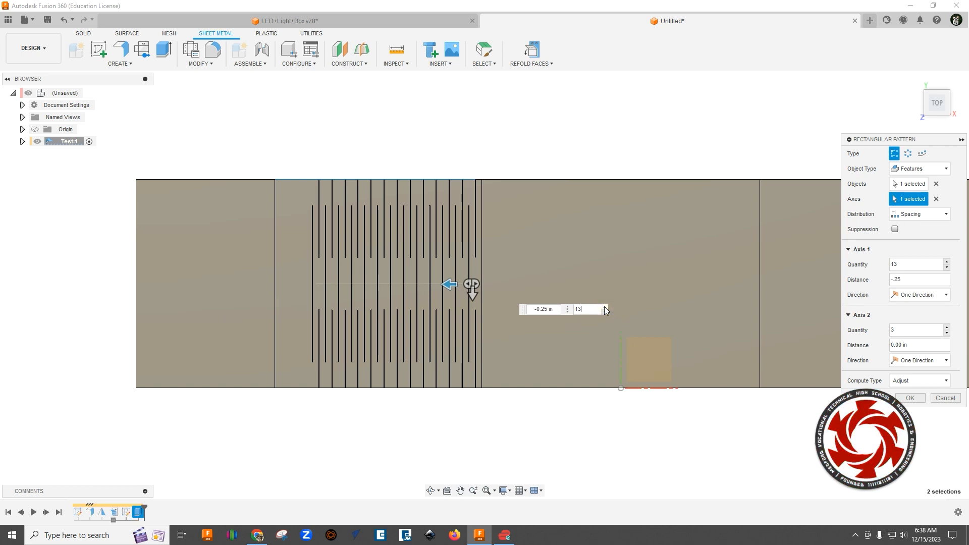
type("15")
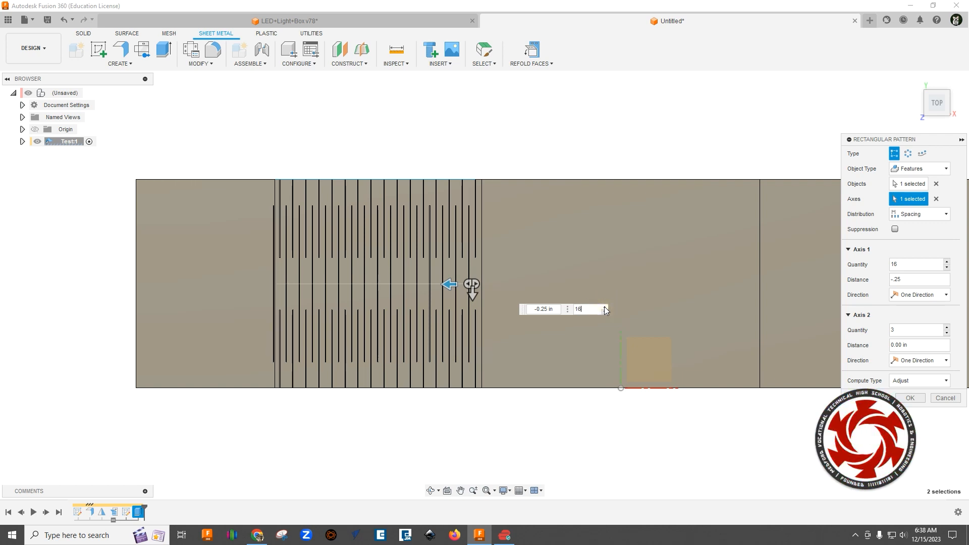
left_click(605, 312)
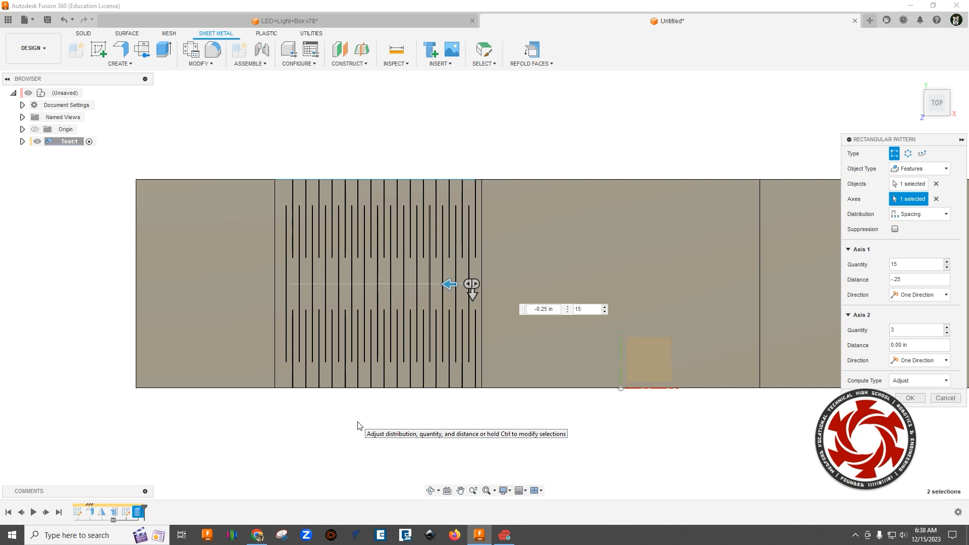
mouse_move(440, 283)
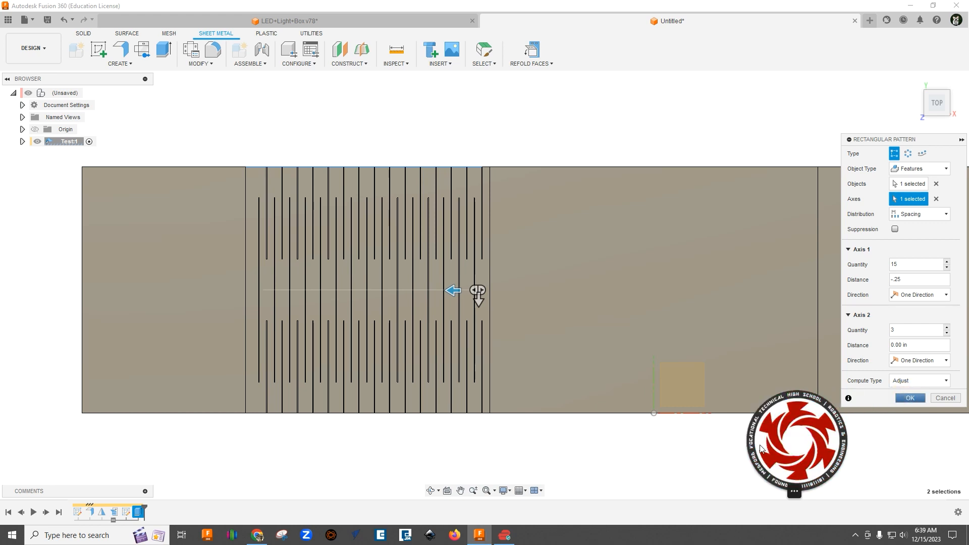
left_click(909, 397)
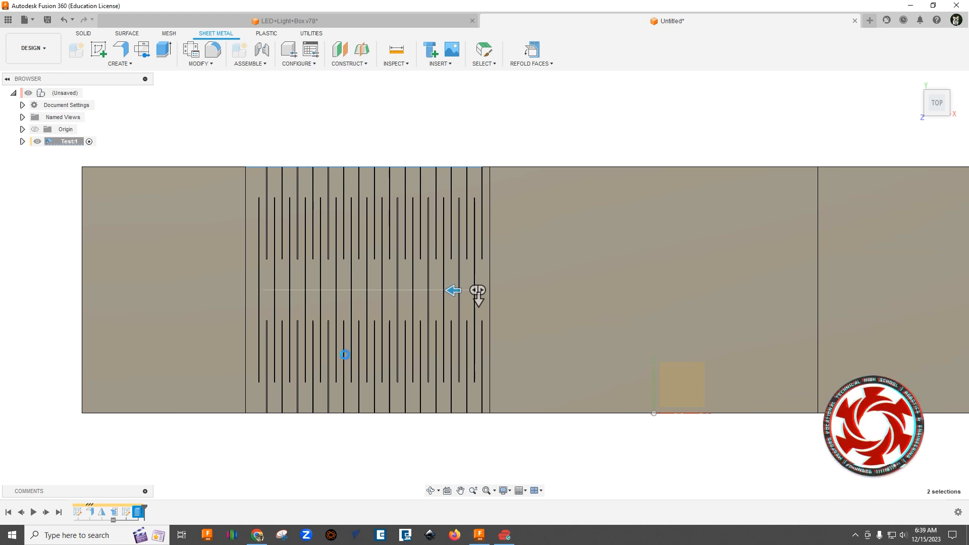
left_click_drag(451, 291, 452, 371)
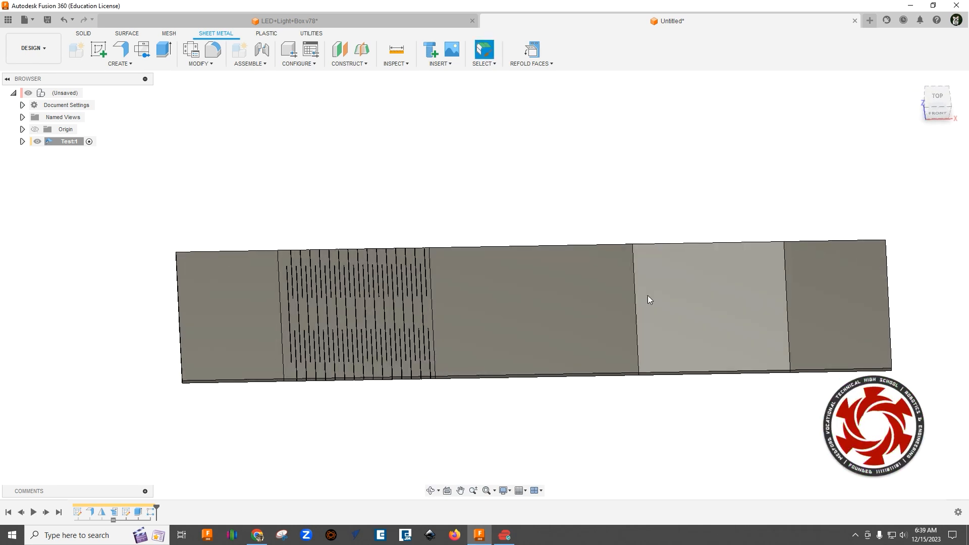
Mirror the slot cut and pattern features across the mid plane as features
type("mirr")
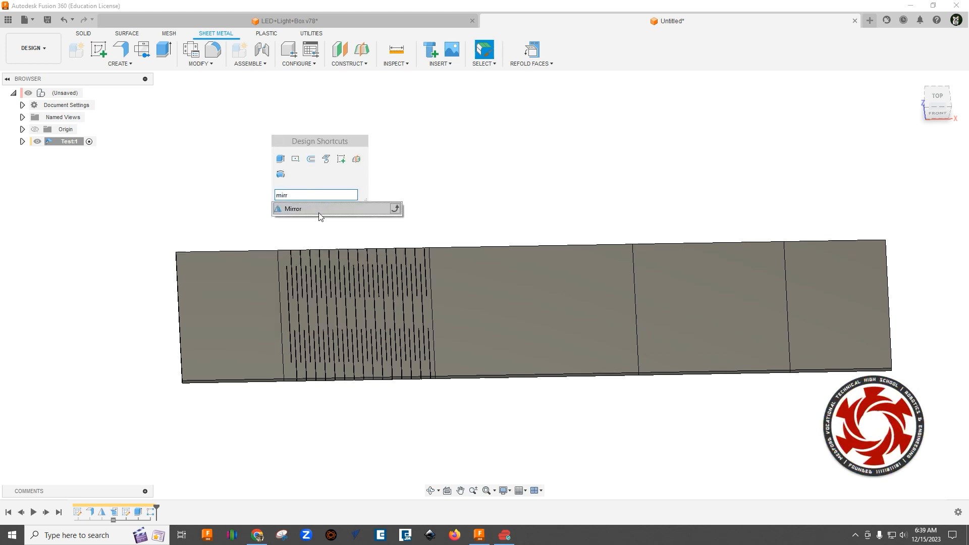
left_click(295, 209)
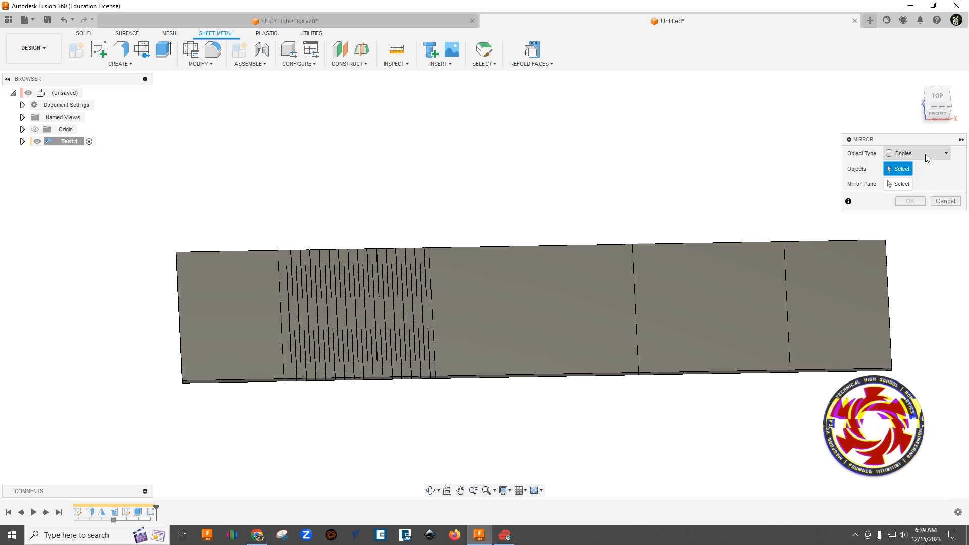
left_click(917, 153)
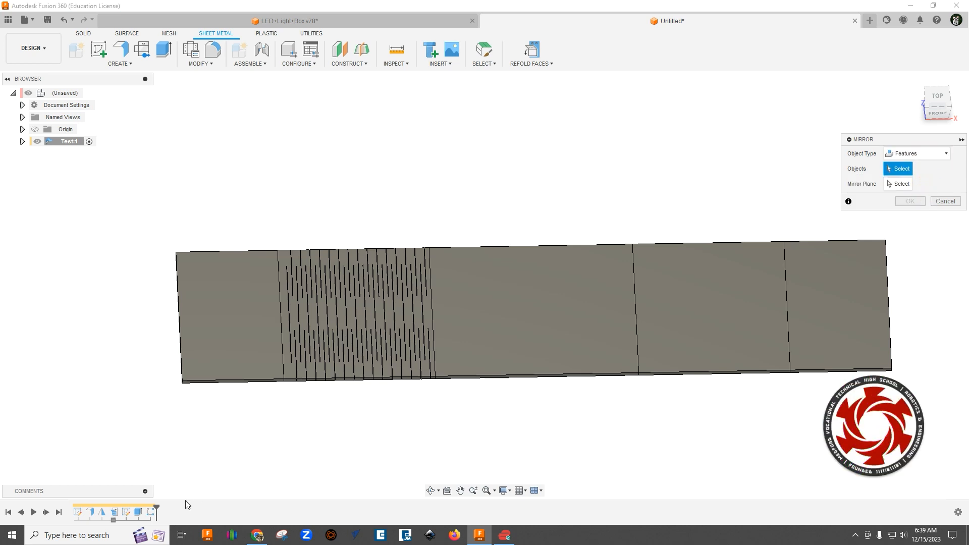
left_click(137, 511)
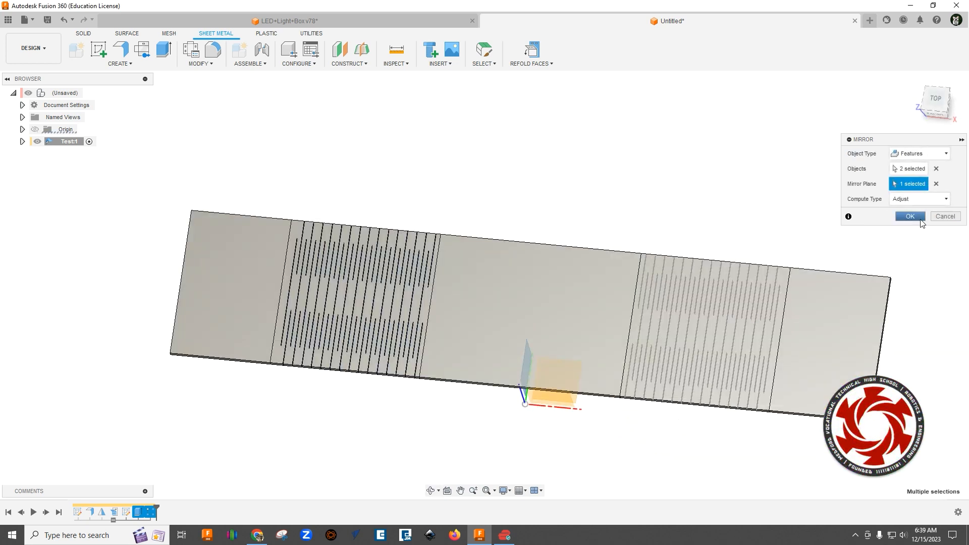
left_click(909, 216)
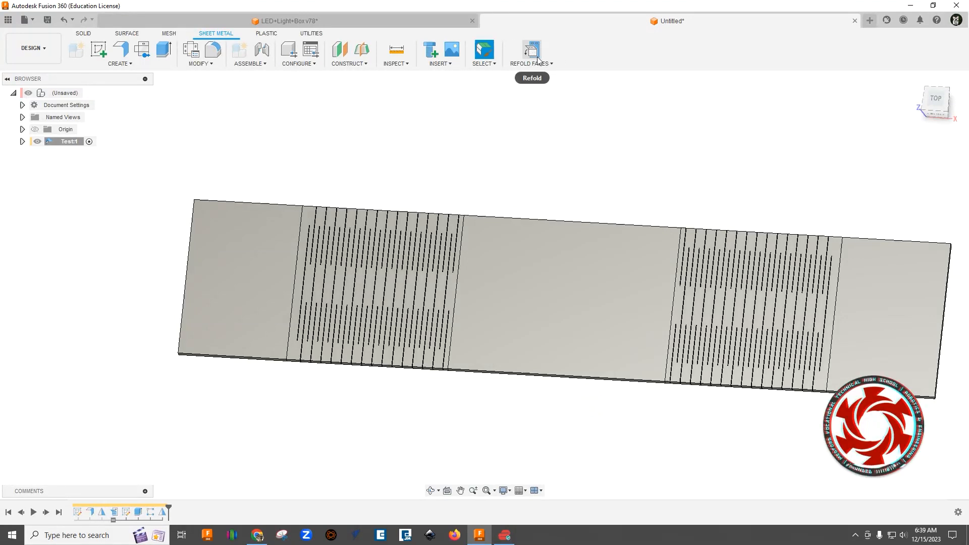
Refold the slotted sheet and orbit to inspect the flexed slits on both curved ends
left_click(531, 49)
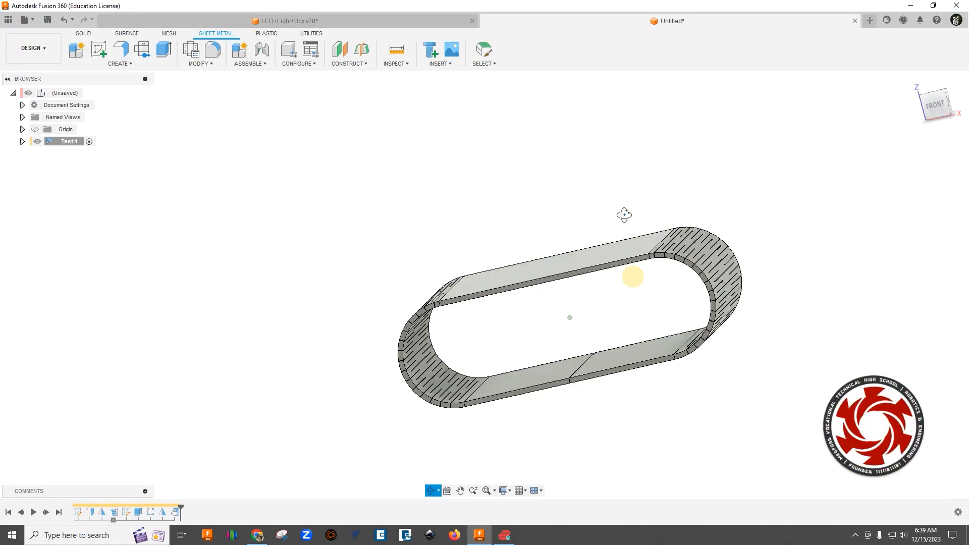
left_click_drag(625, 215, 482, 224)
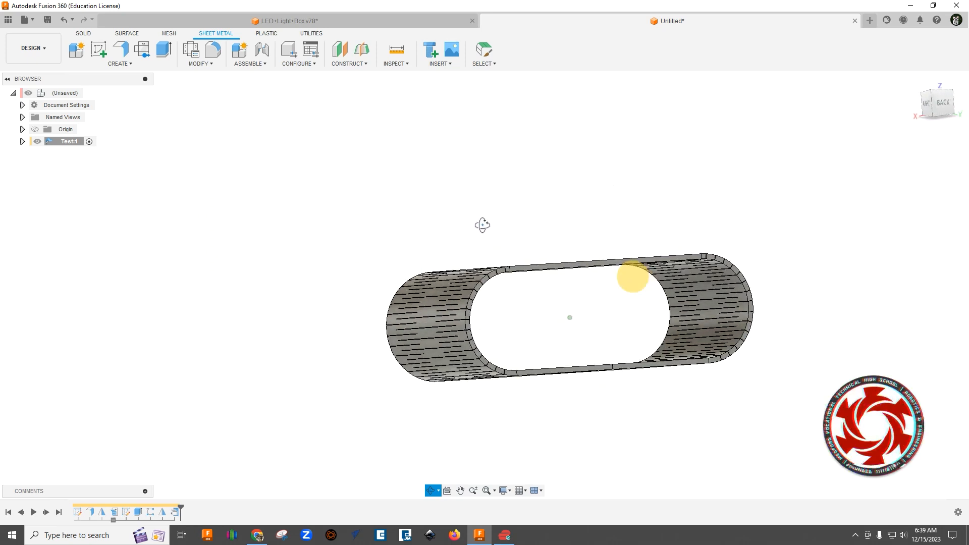
left_click_drag(482, 224, 672, 233)
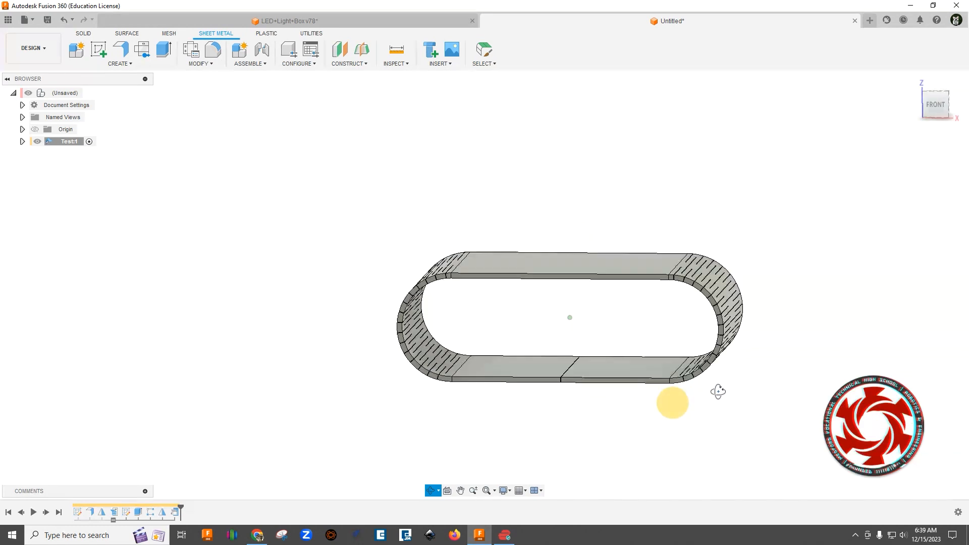
left_click_drag(674, 402, 515, 405)
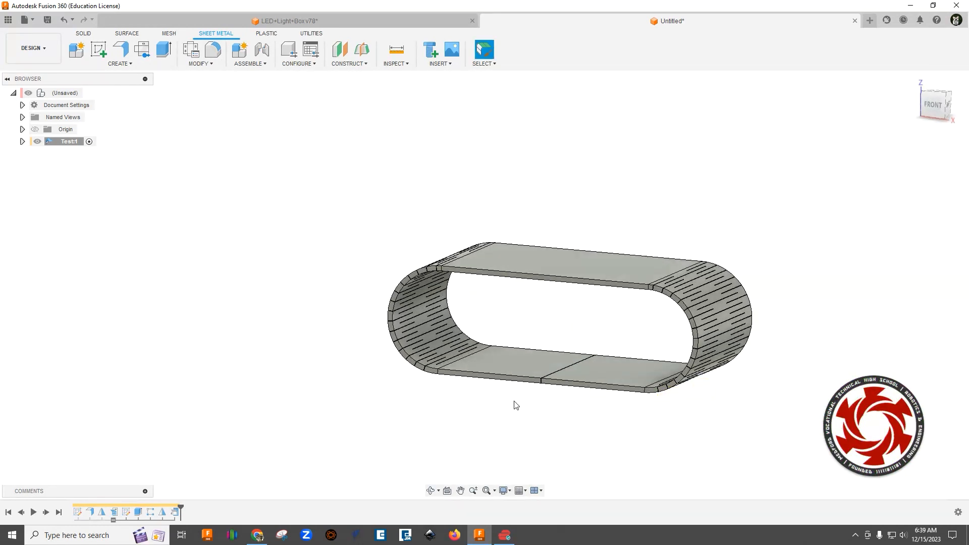